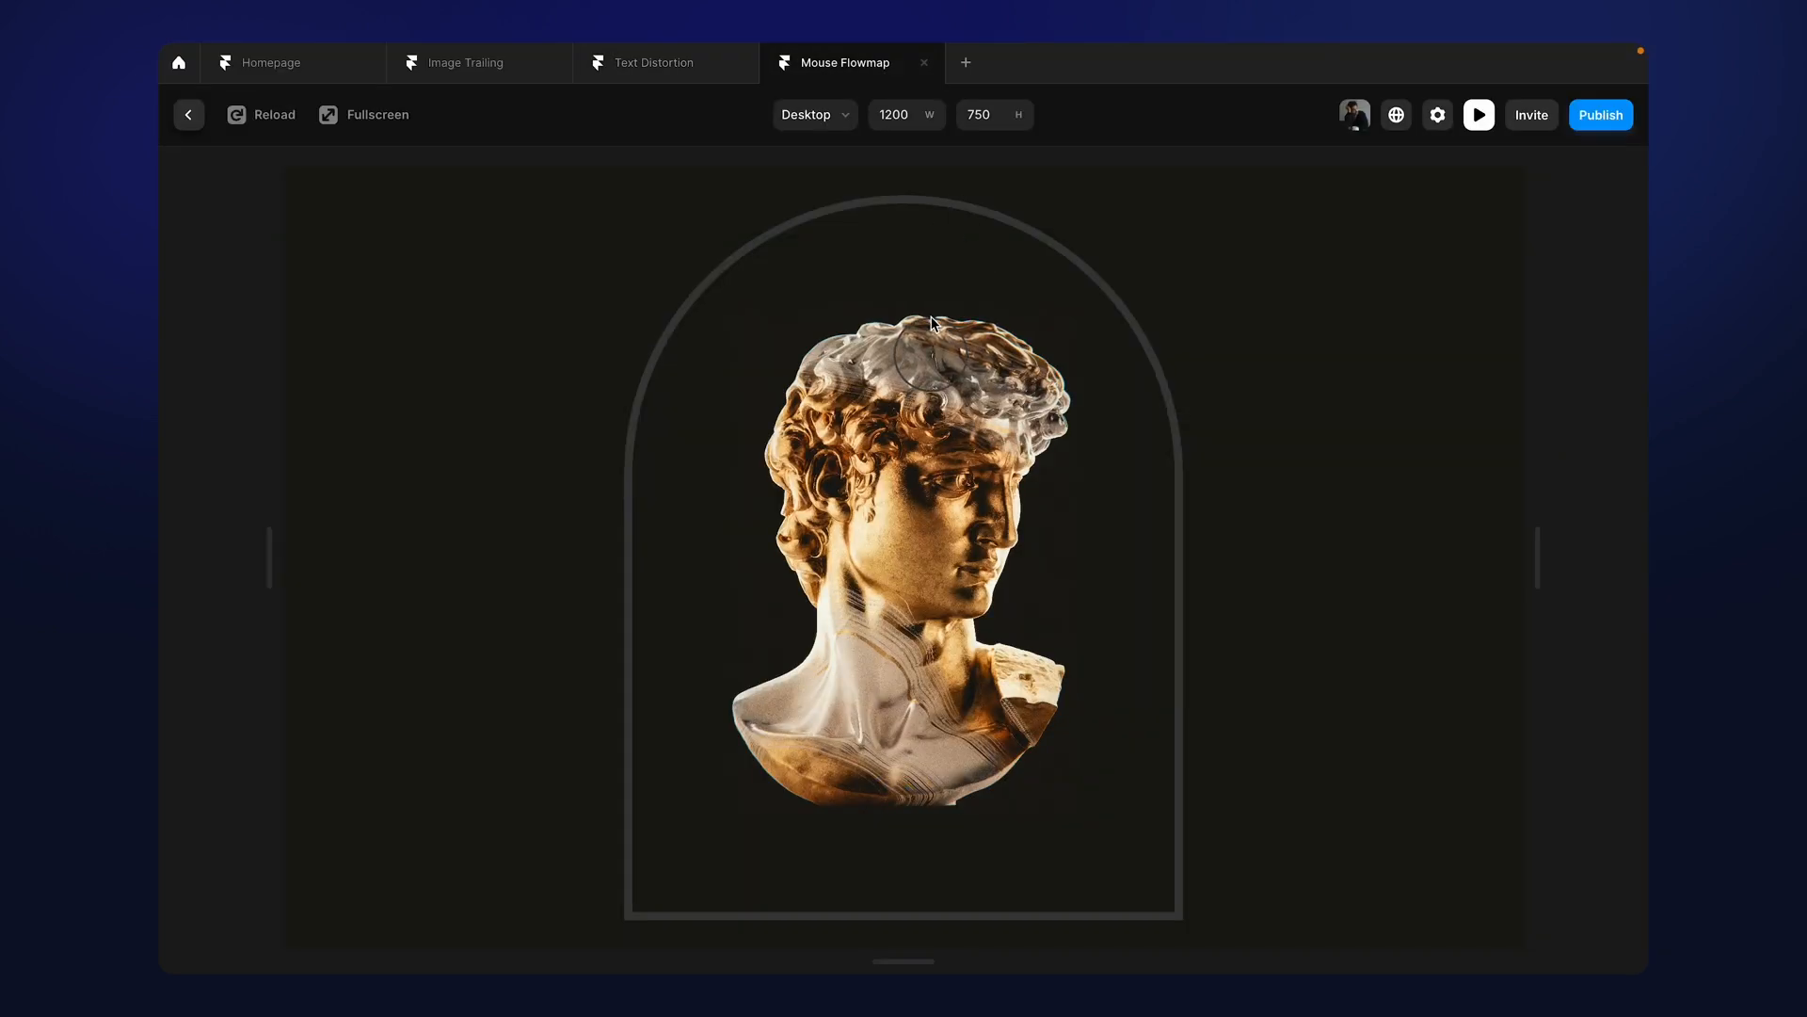
mouse_move(907, 514)
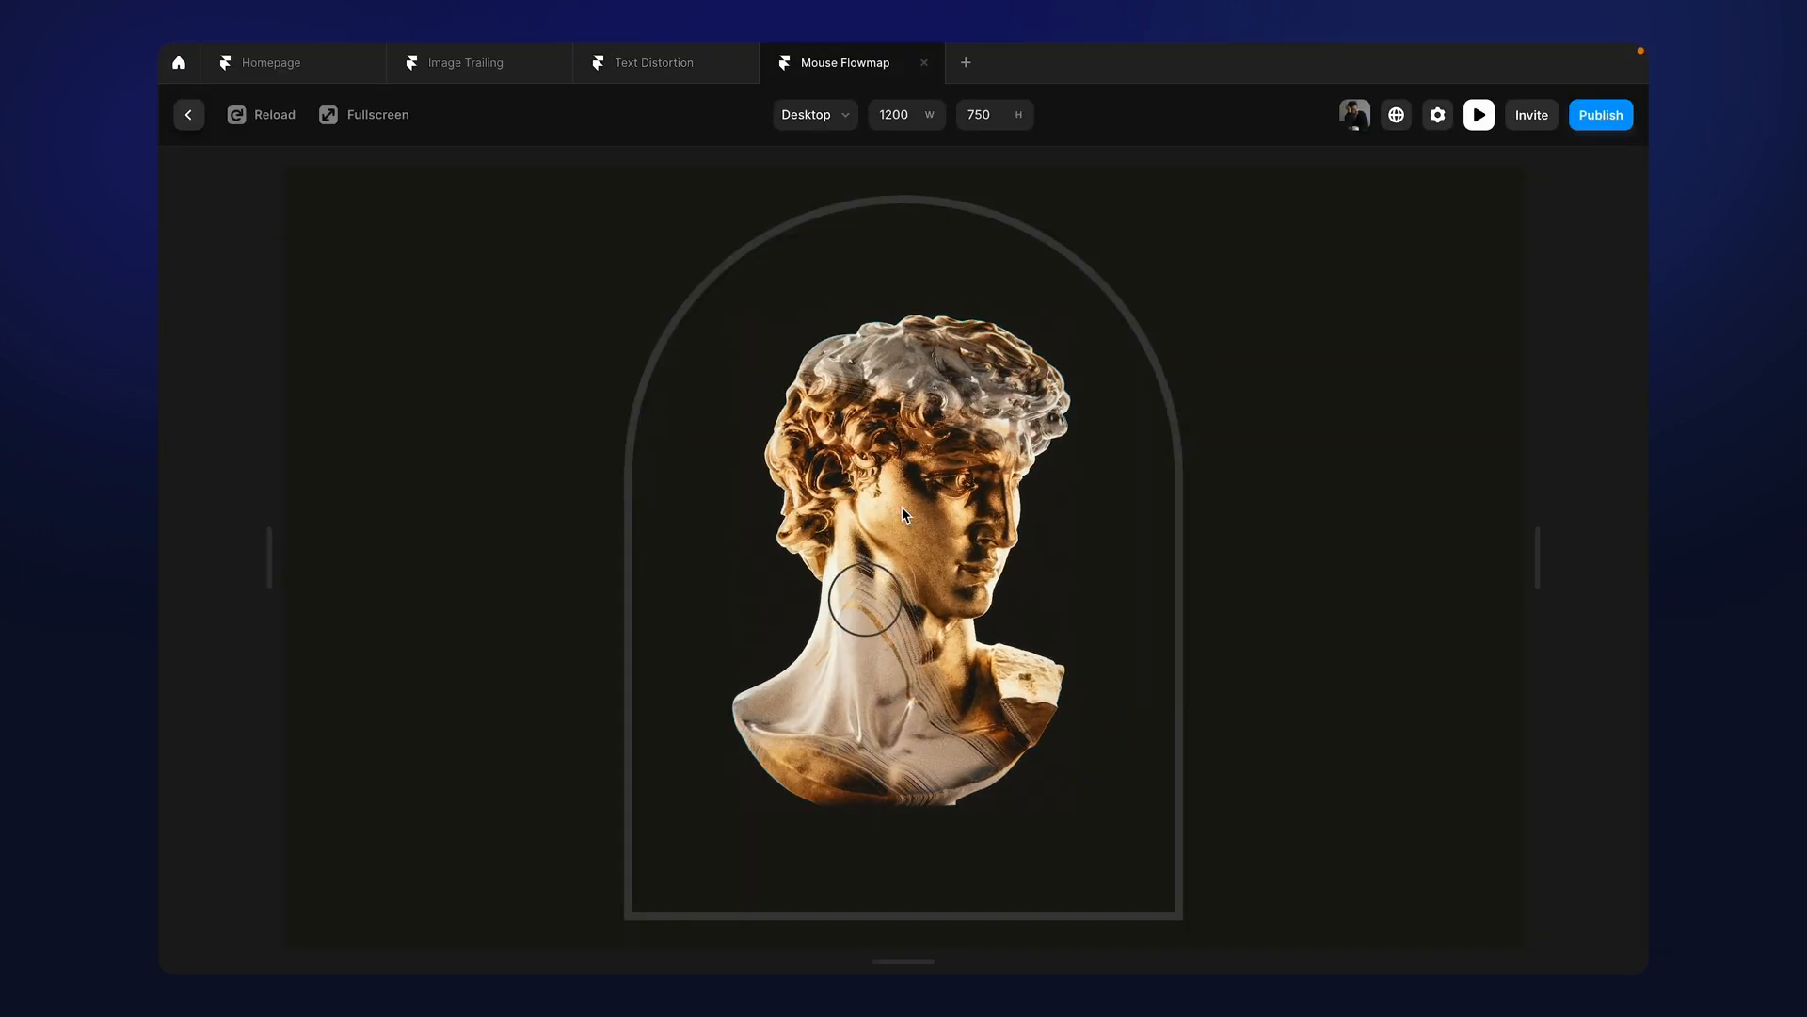
mouse_move(832, 505)
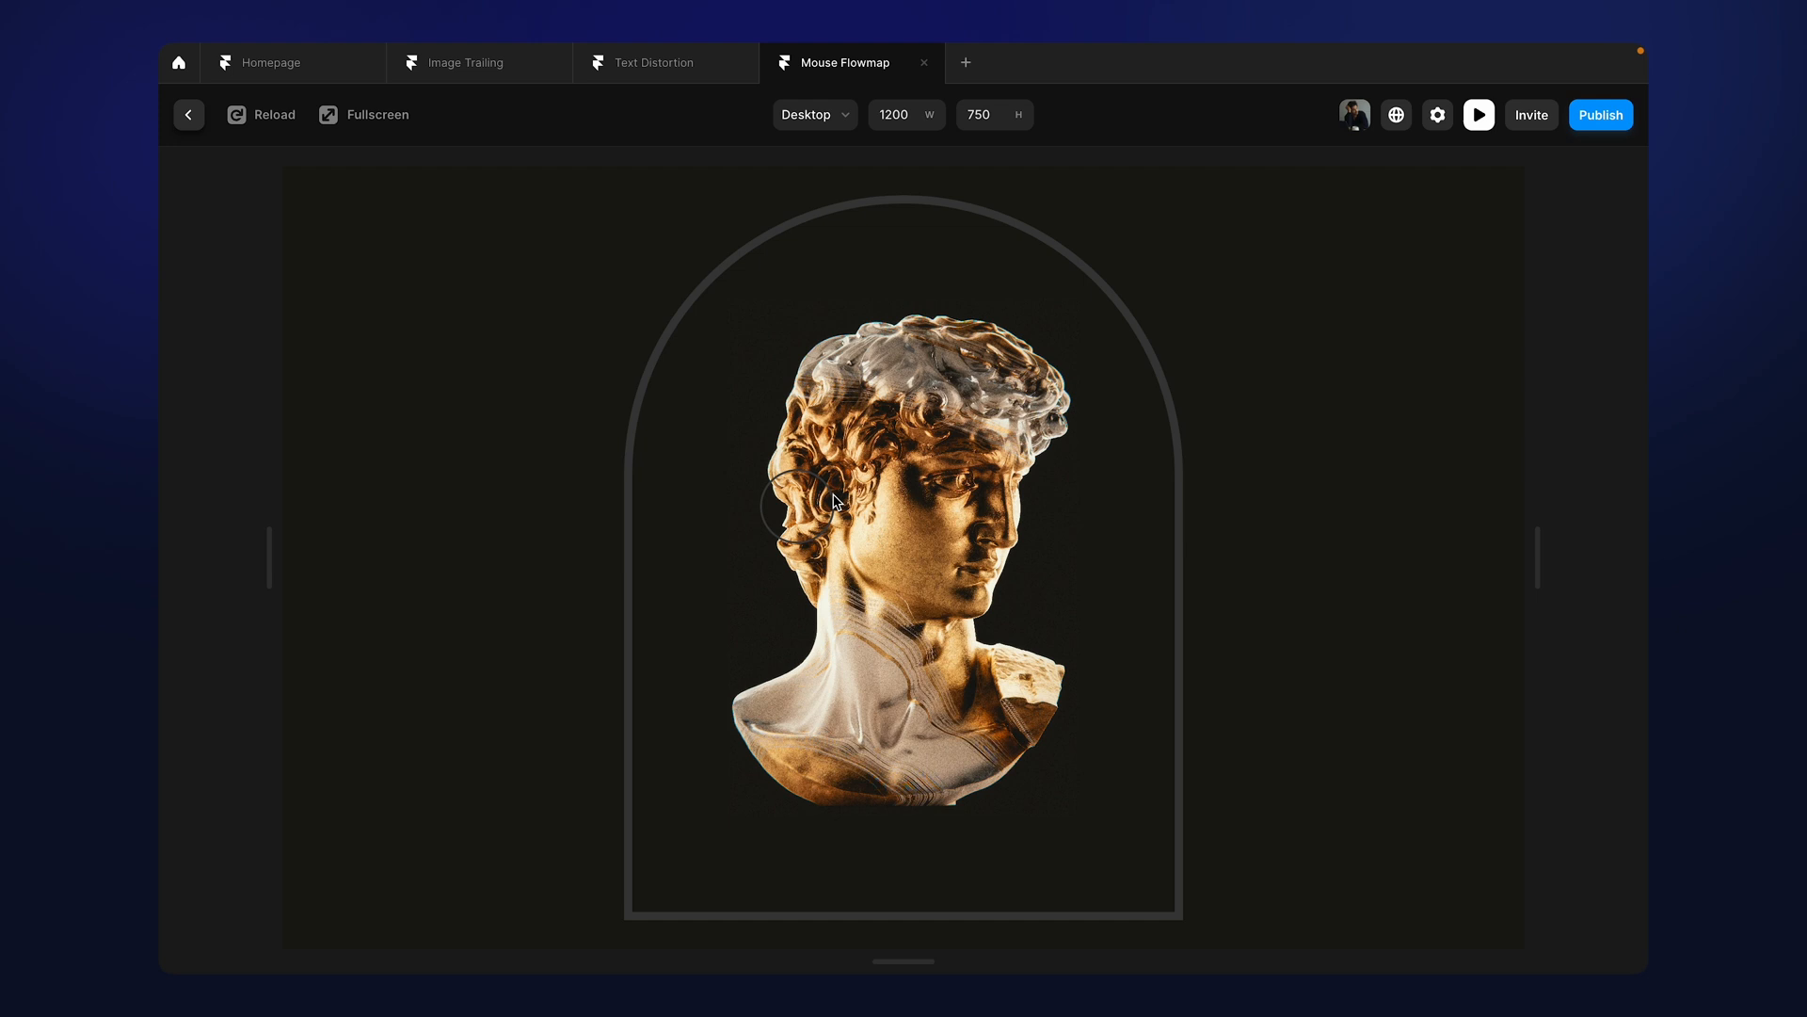
mouse_move(945, 384)
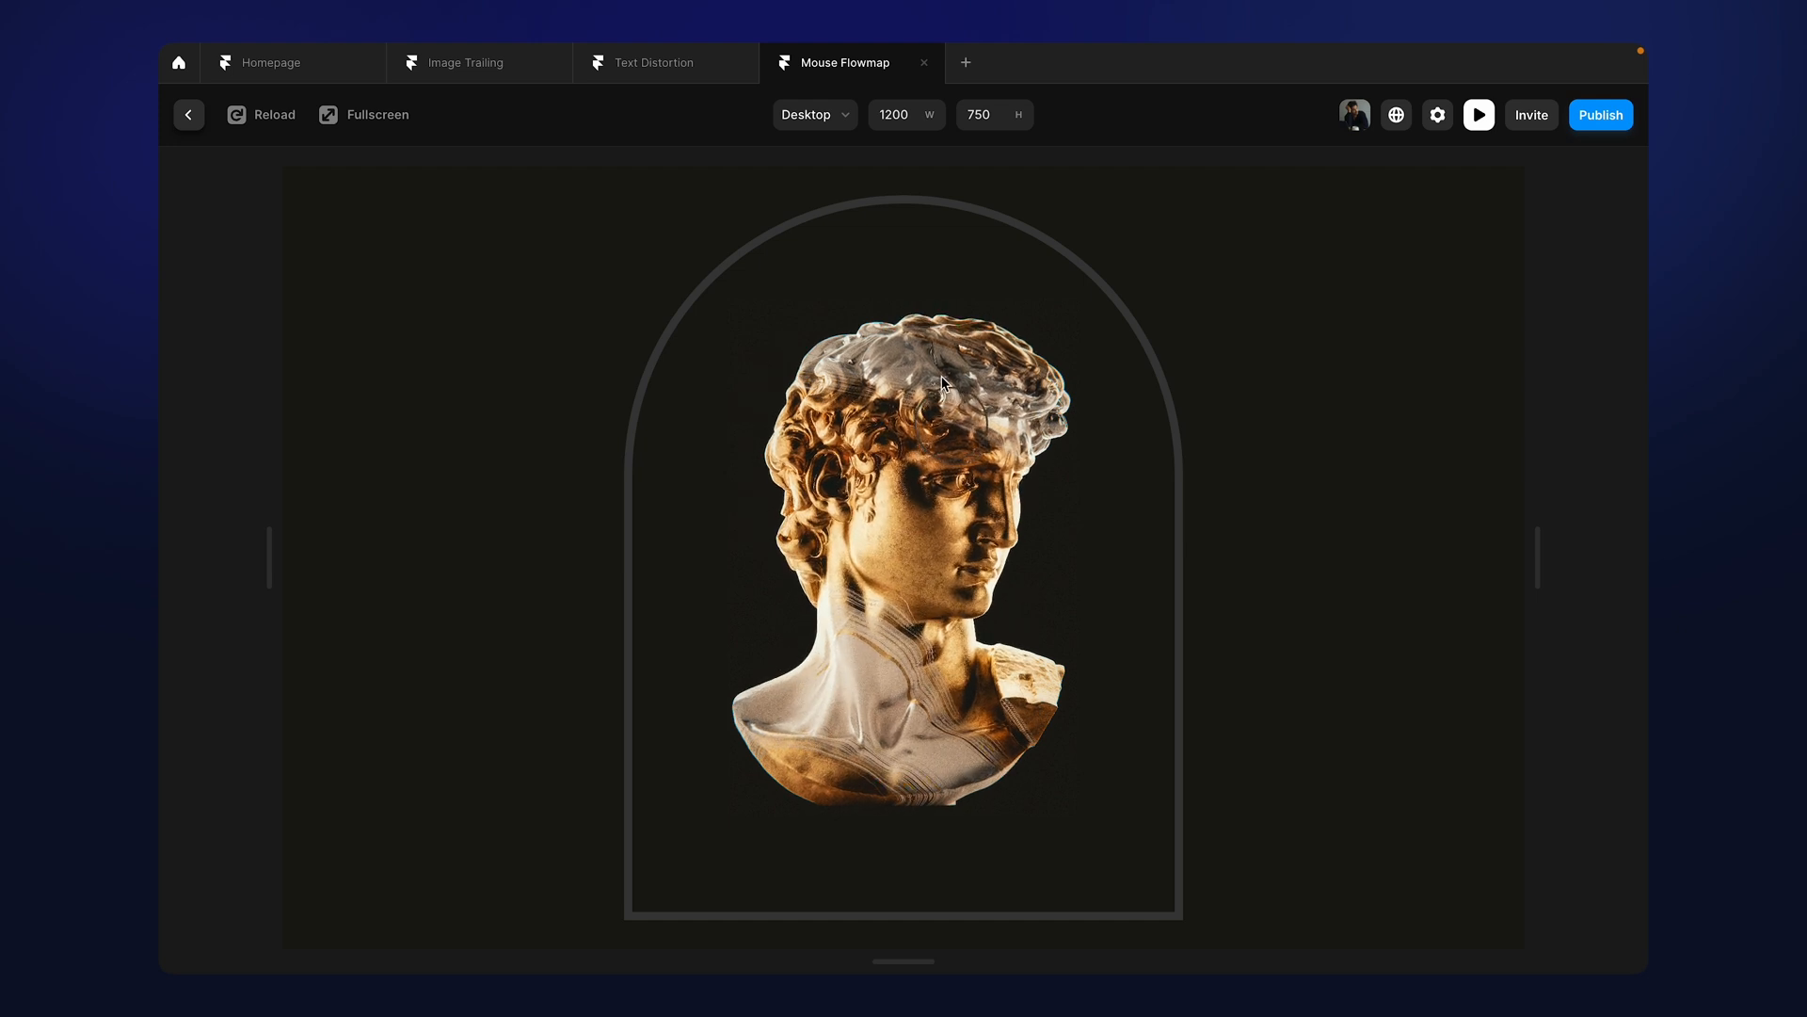
mouse_move(947, 360)
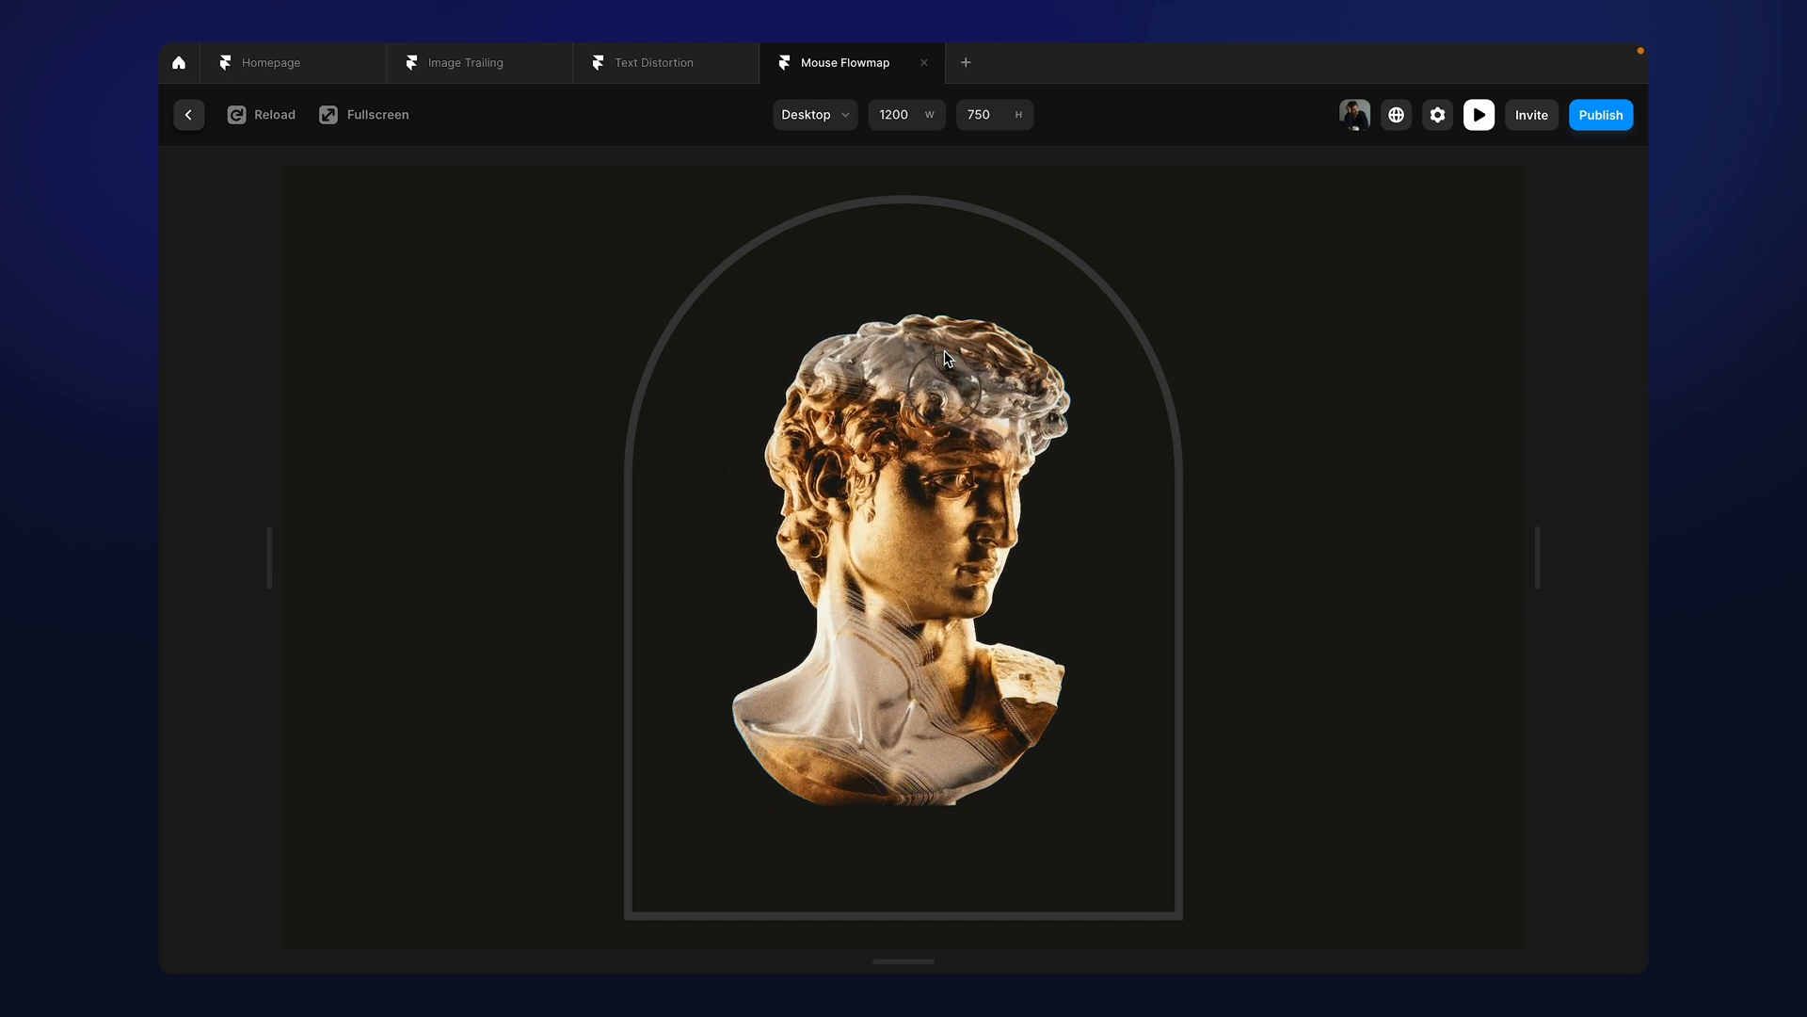
Switch to the Text Distortion preview showing the Asif Kabir lettering over the portrait
left_click(654, 62)
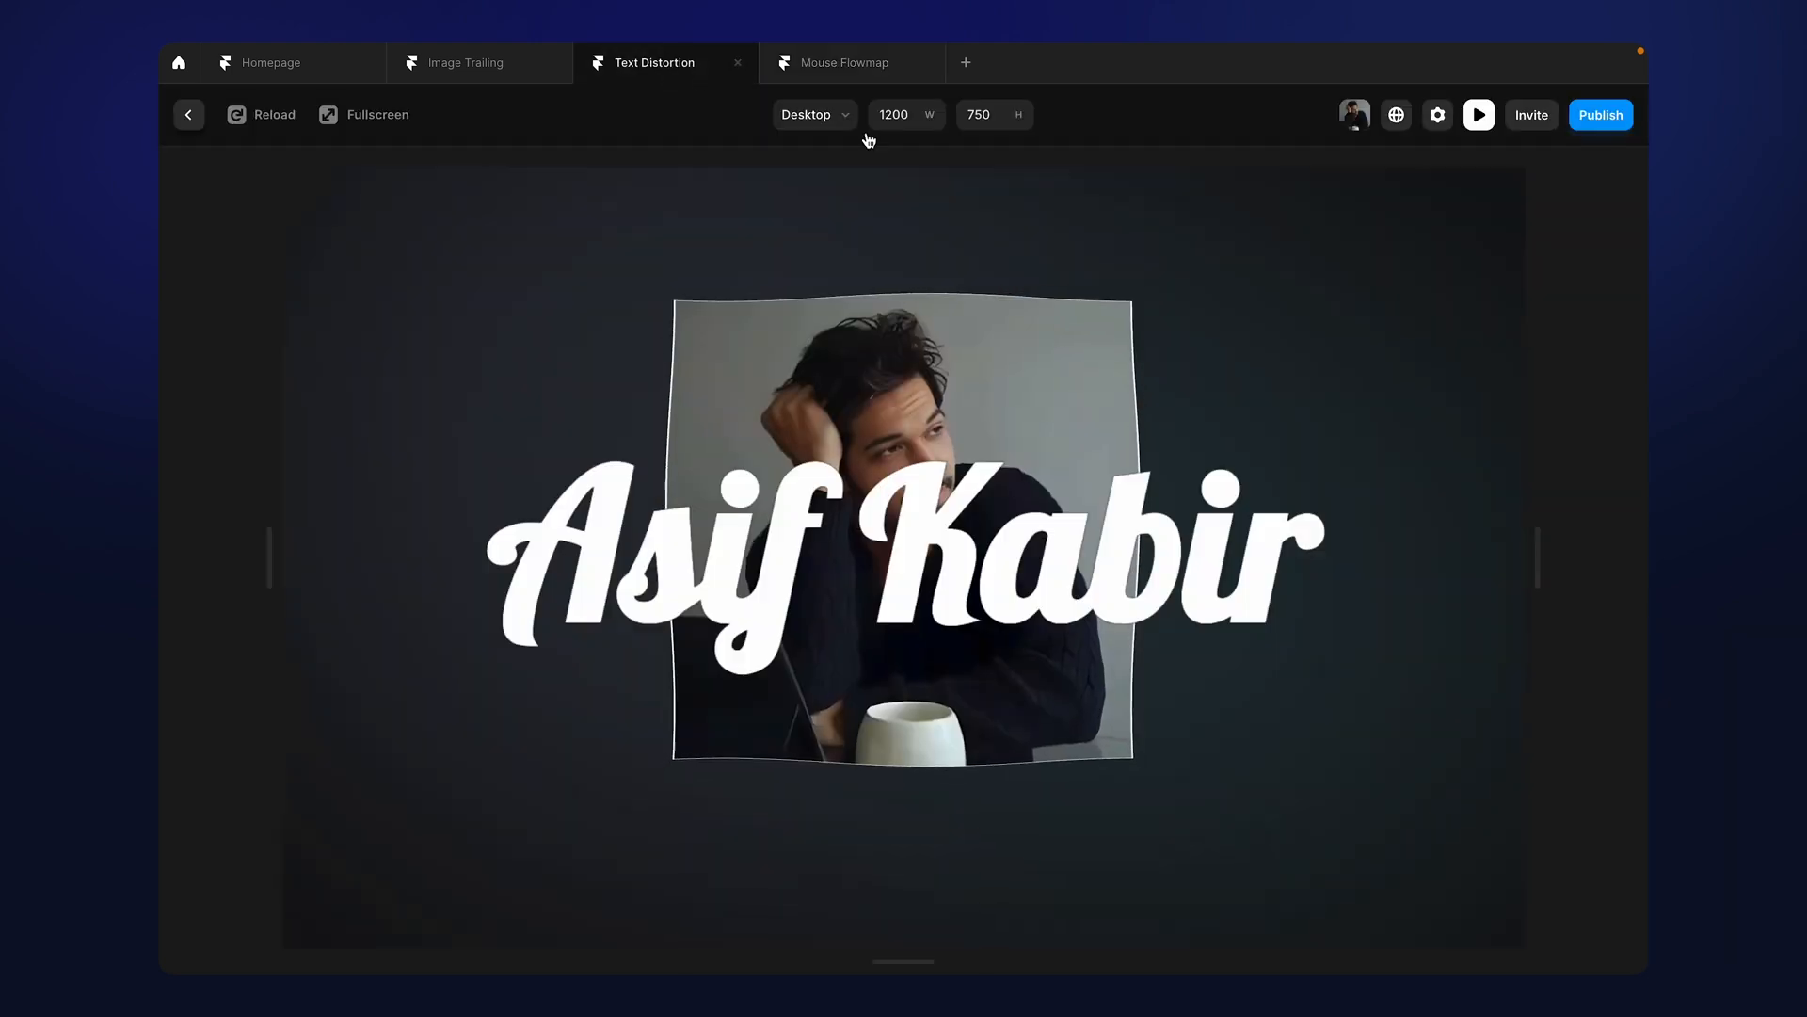
mouse_move(825, 539)
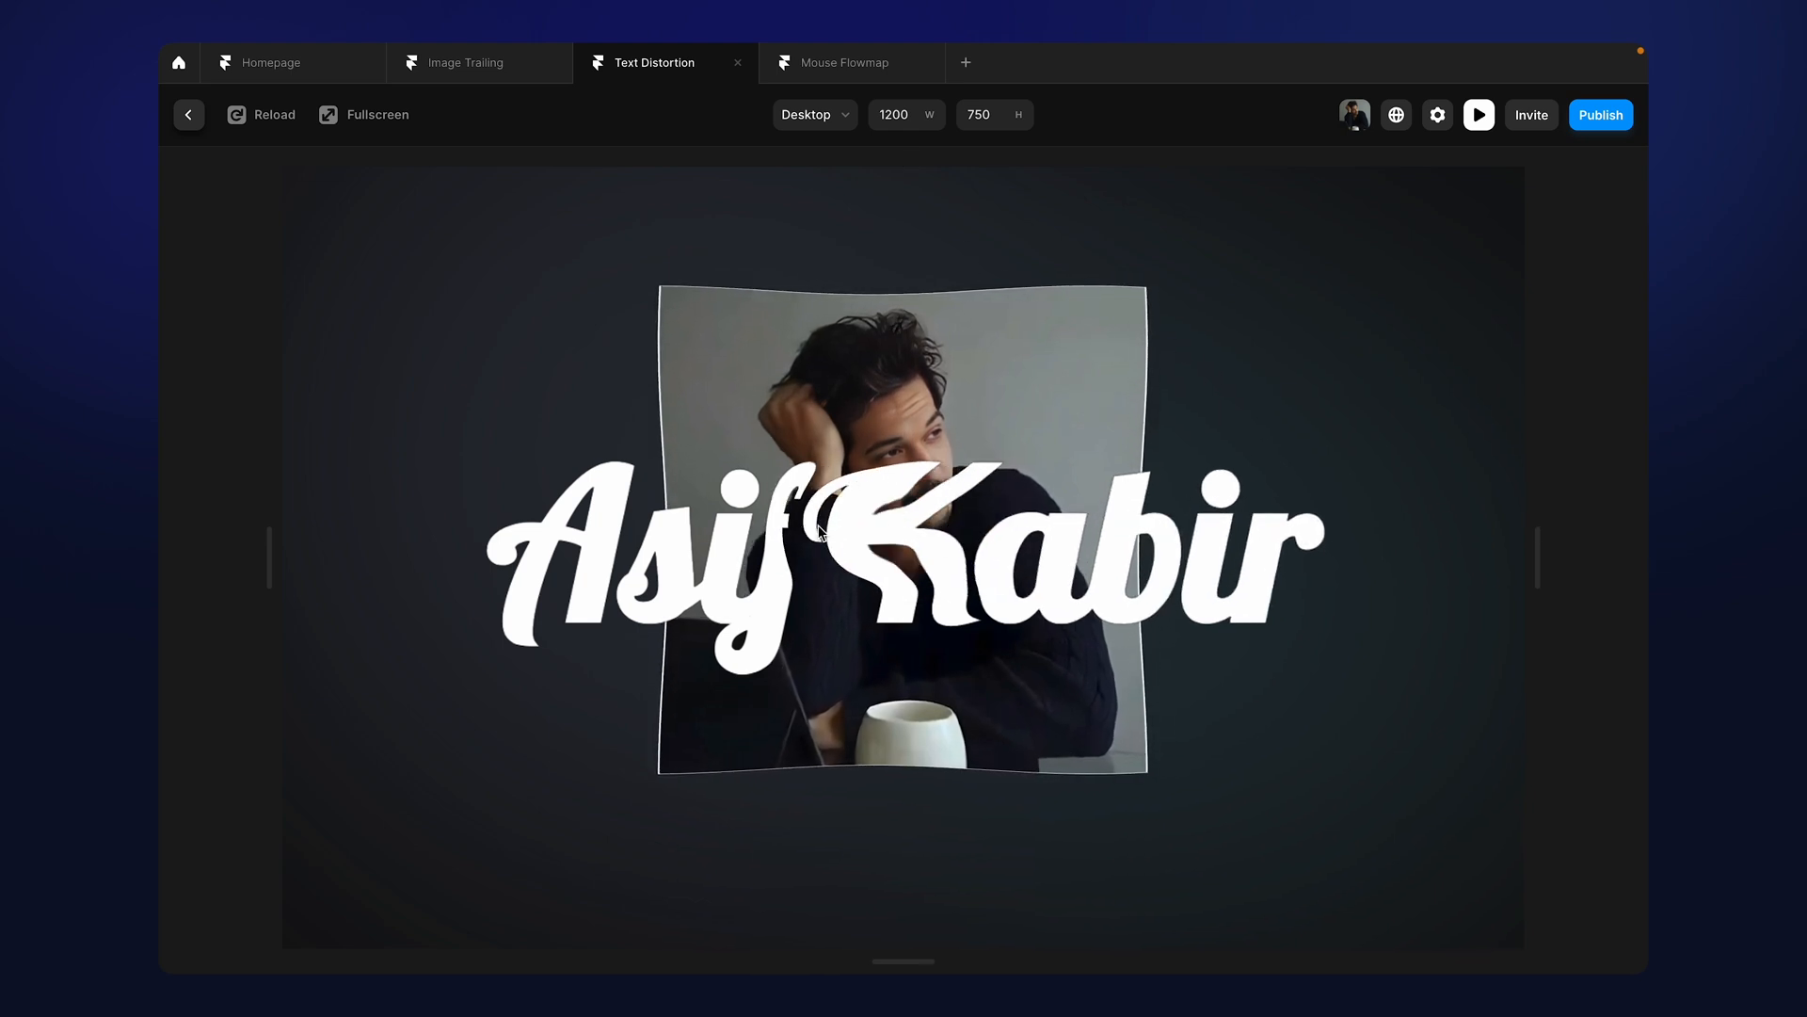
mouse_move(919, 570)
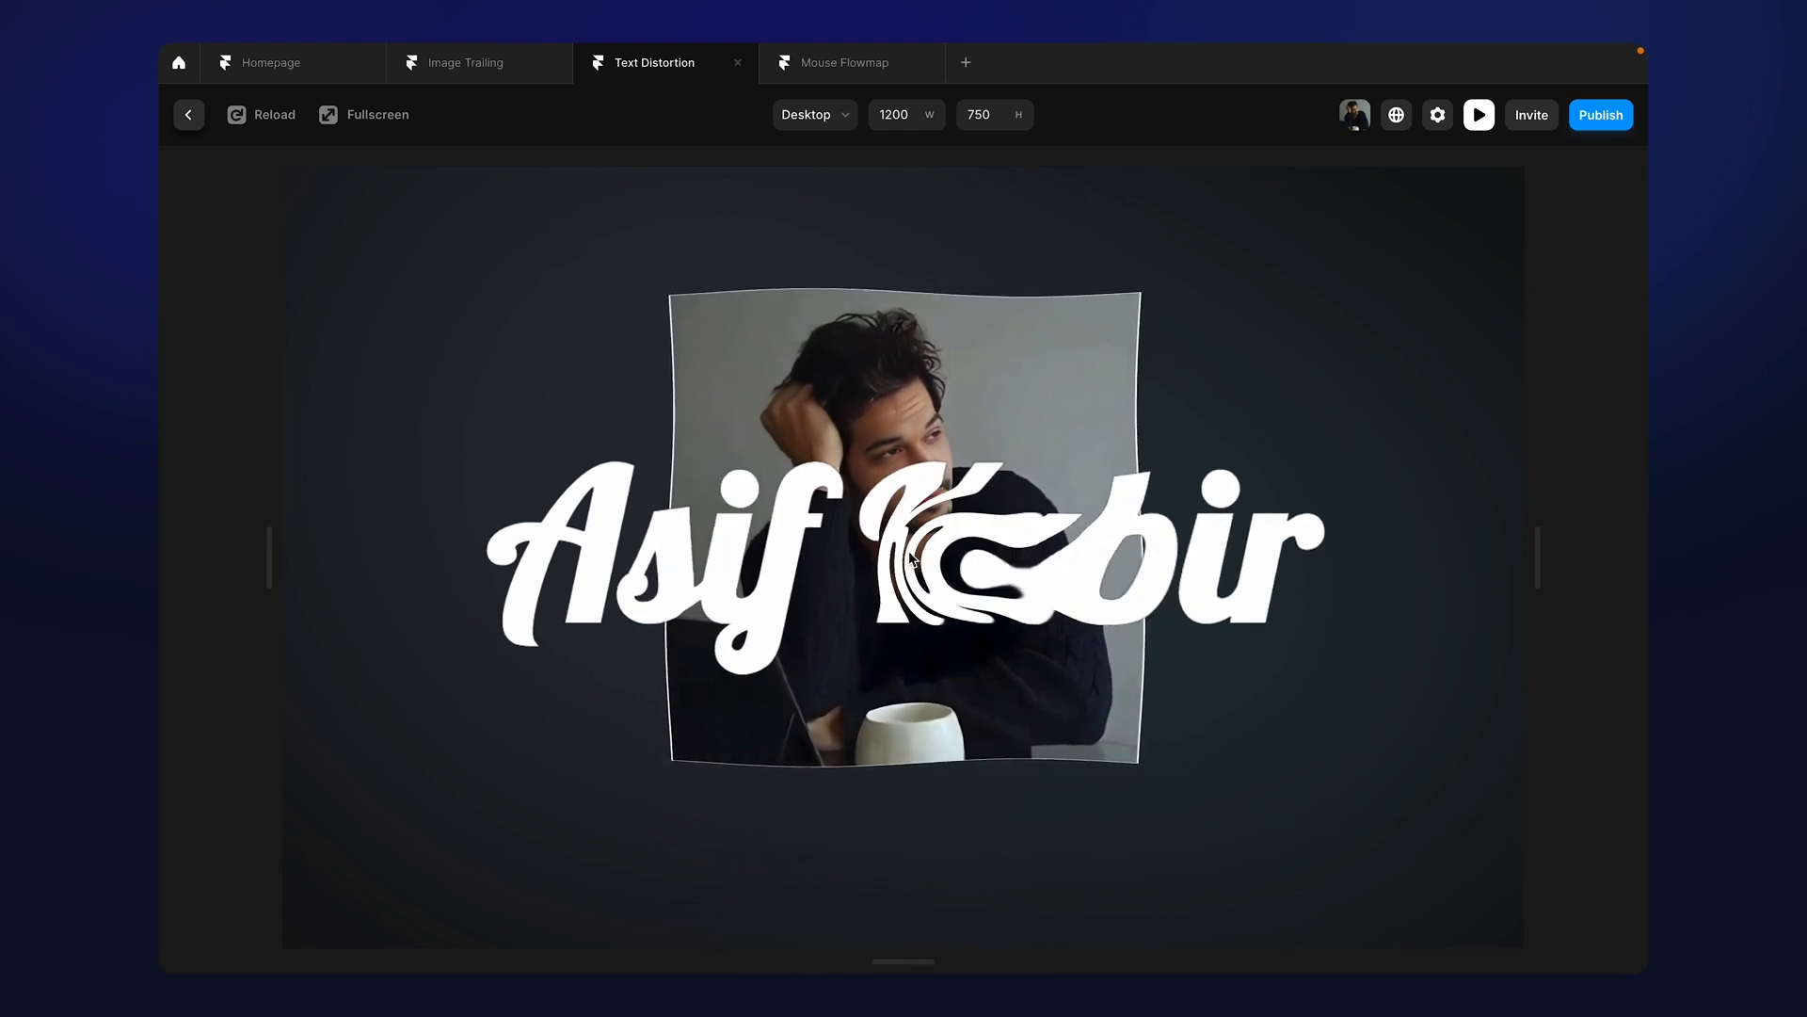
mouse_move(970, 570)
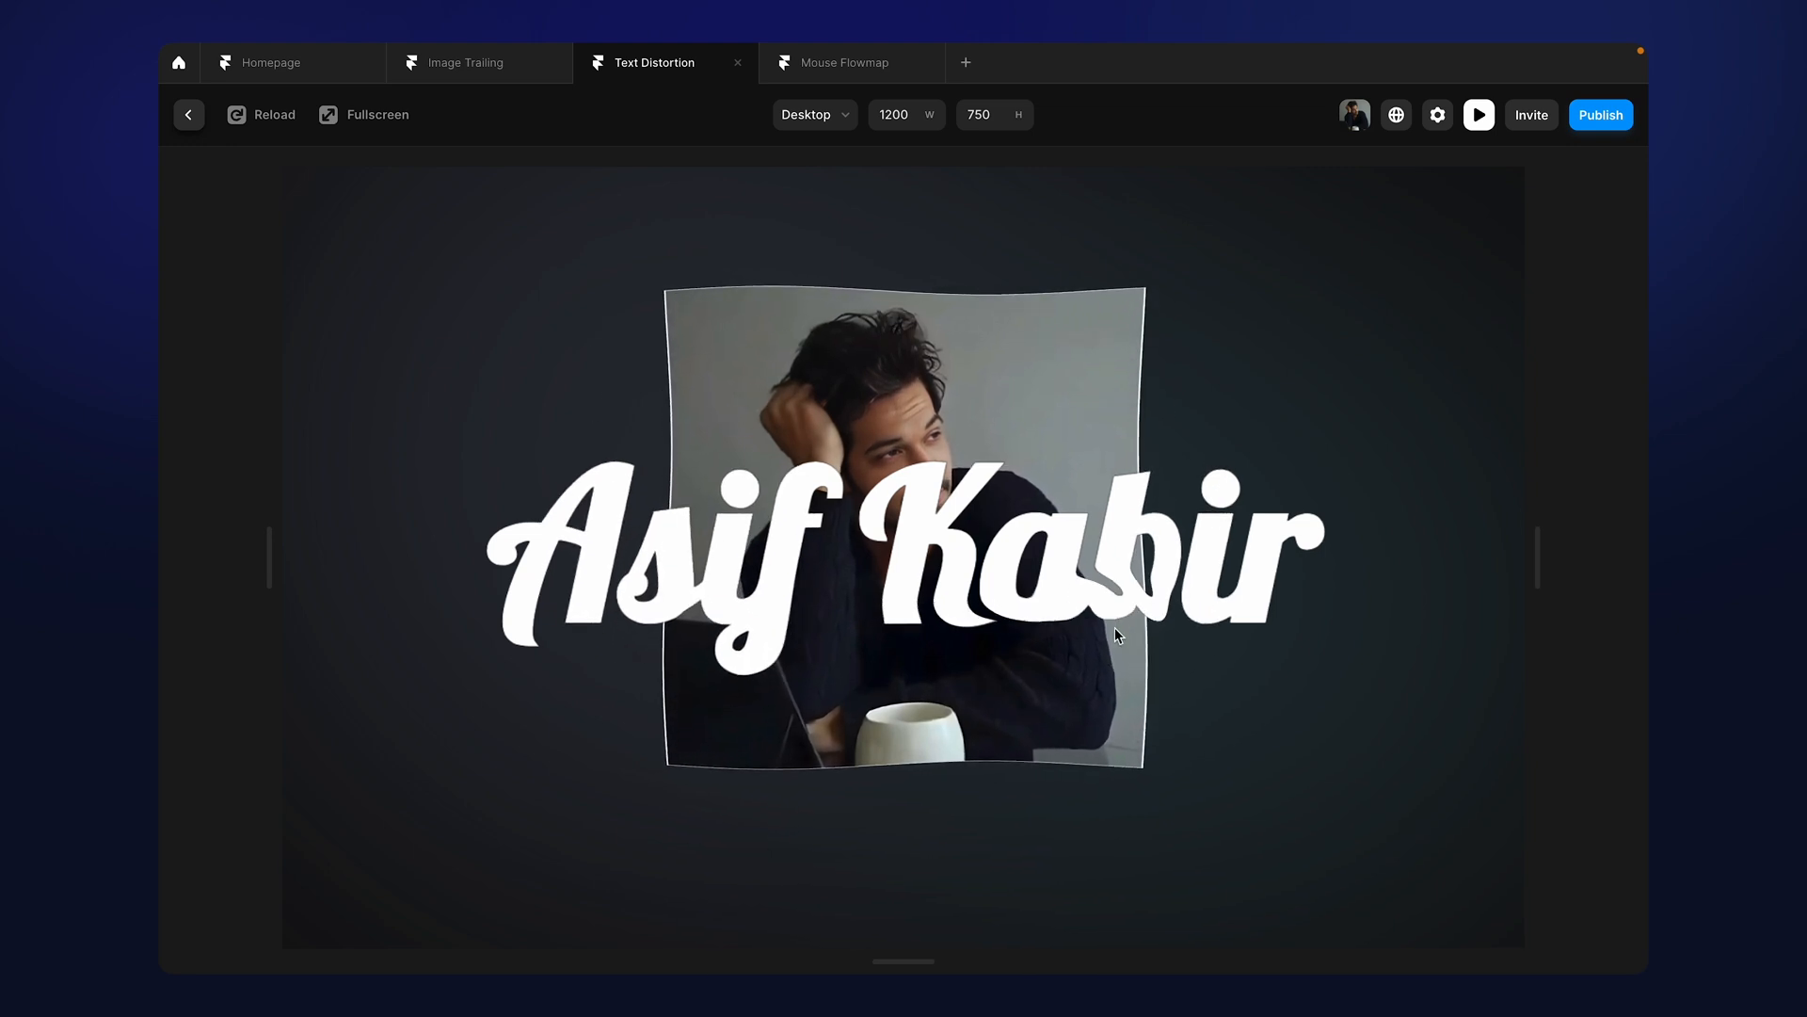
mouse_move(851, 320)
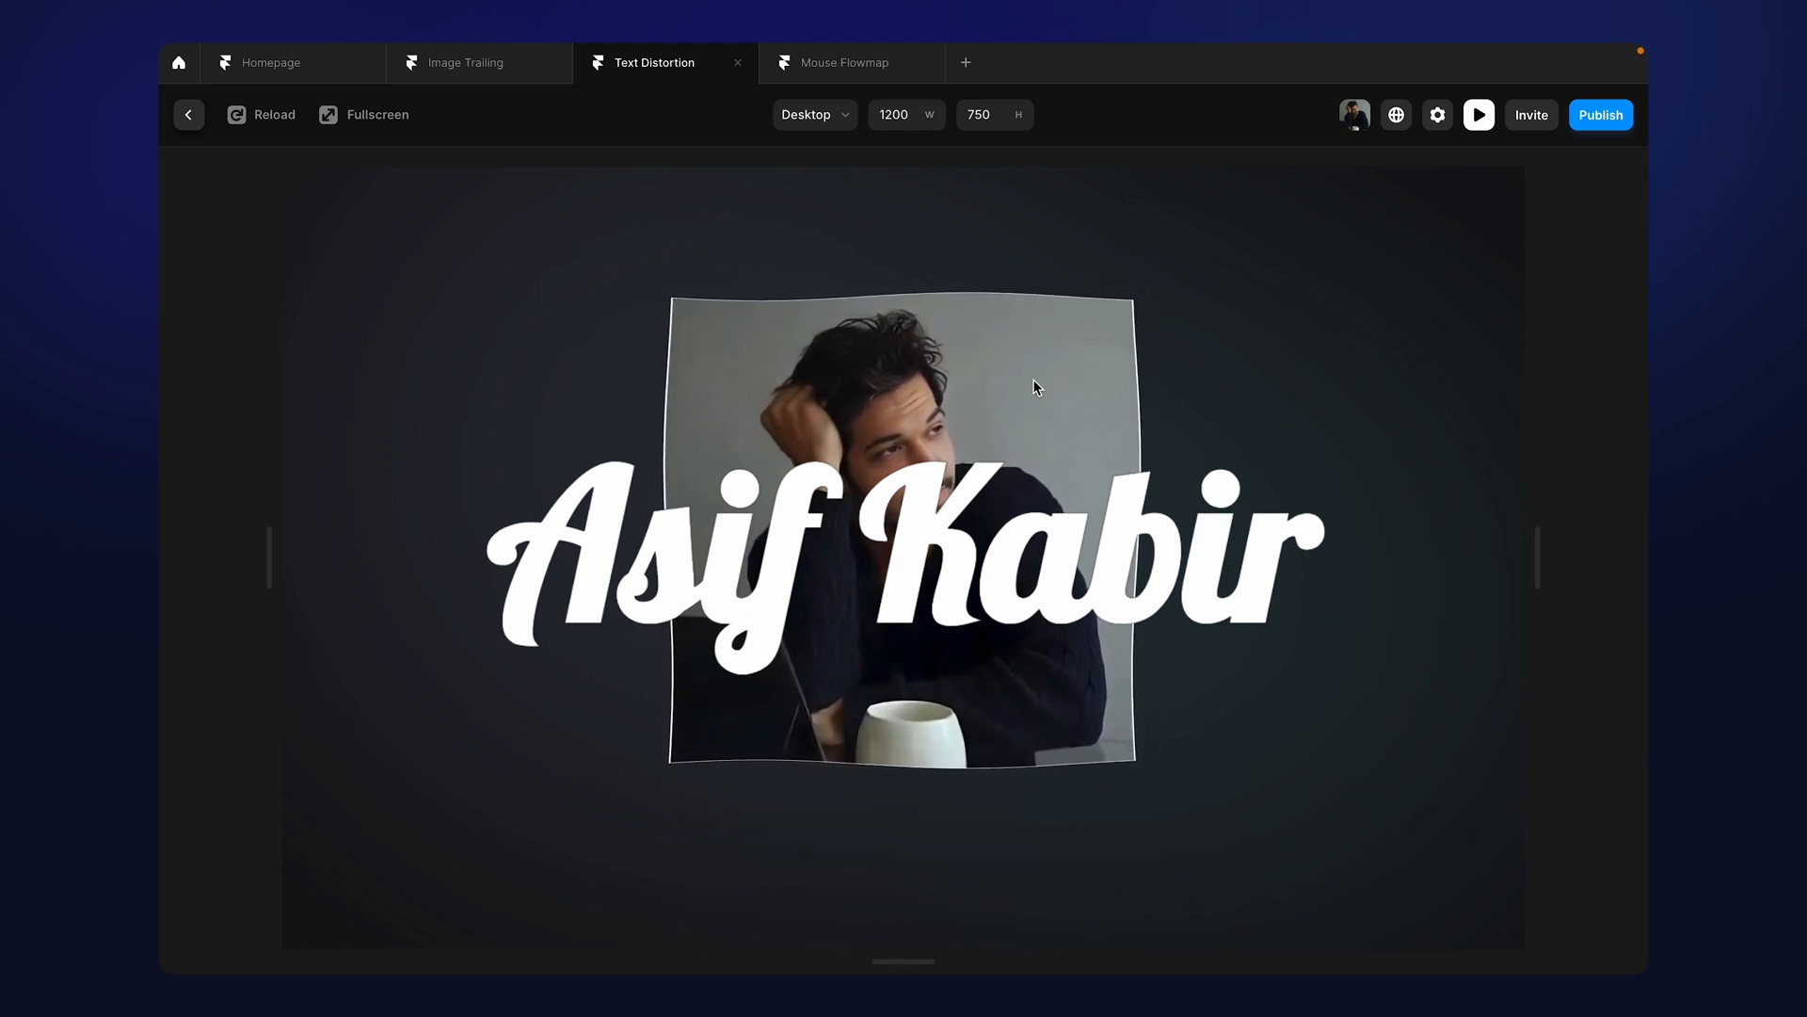
mouse_move(732, 627)
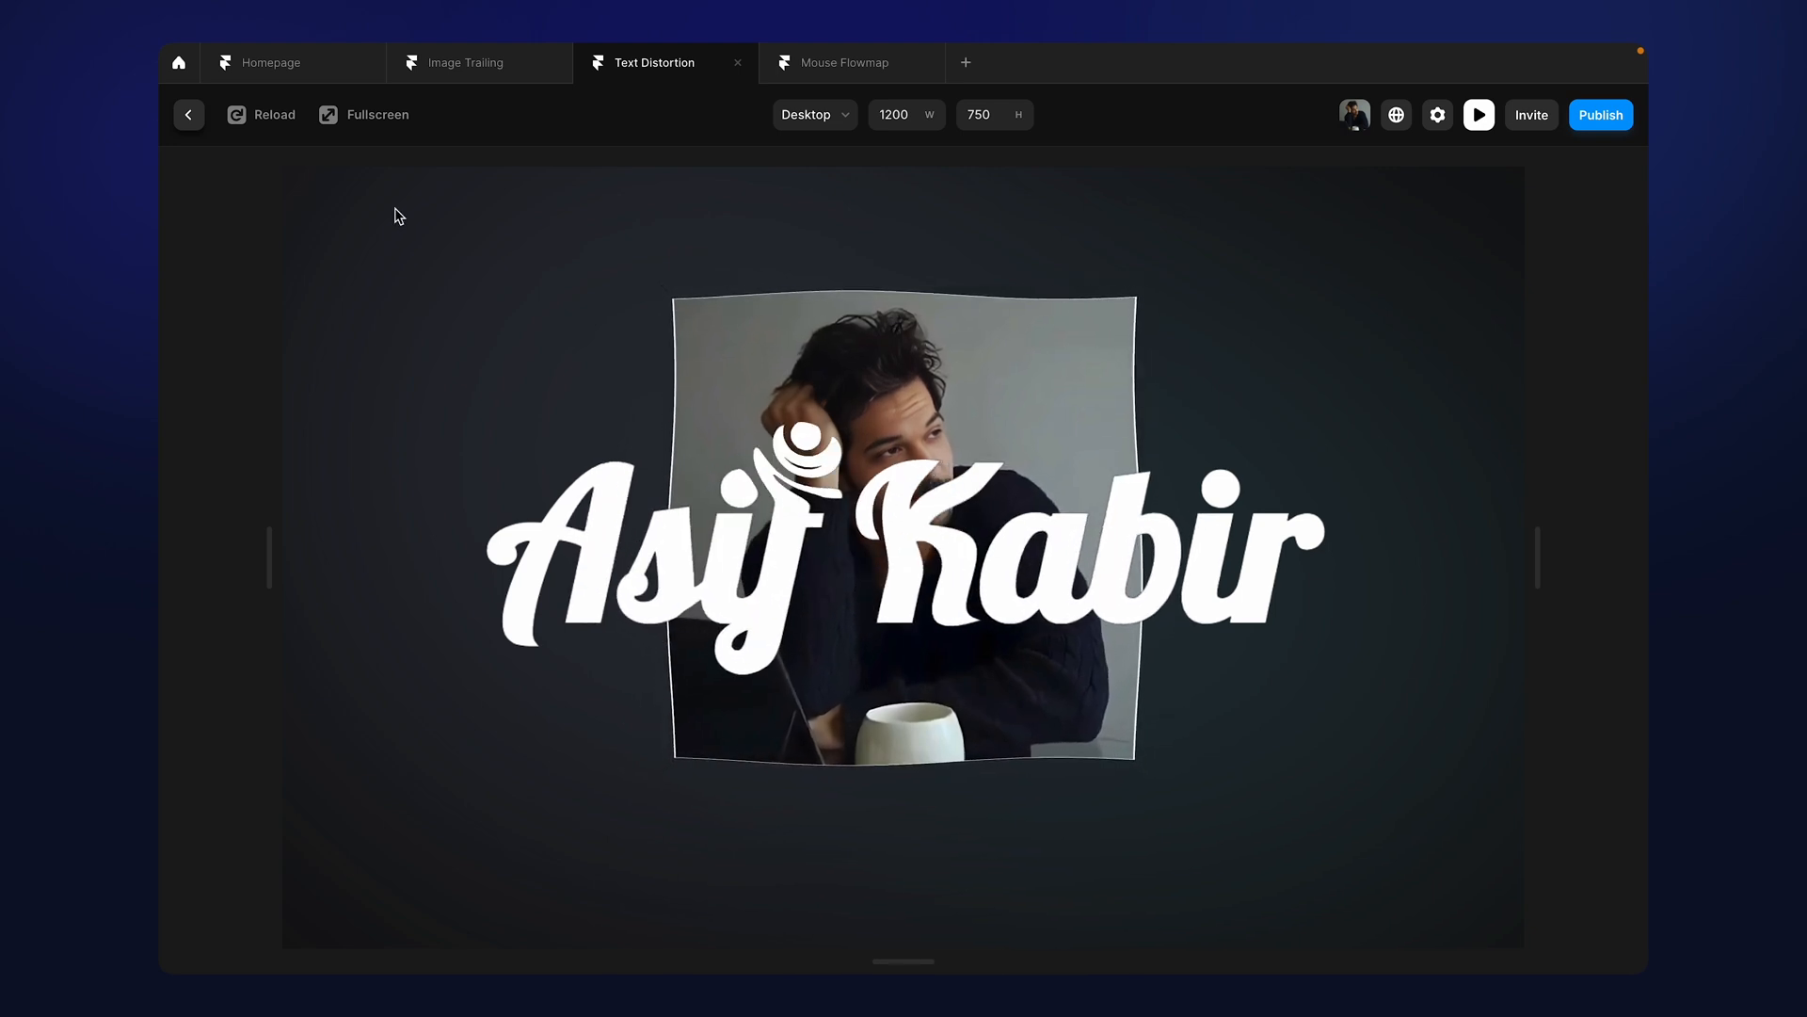
Return to the editor and reveal the TextDistortion settings: the Asif Kabir text value and font family list
left_click(188, 115)
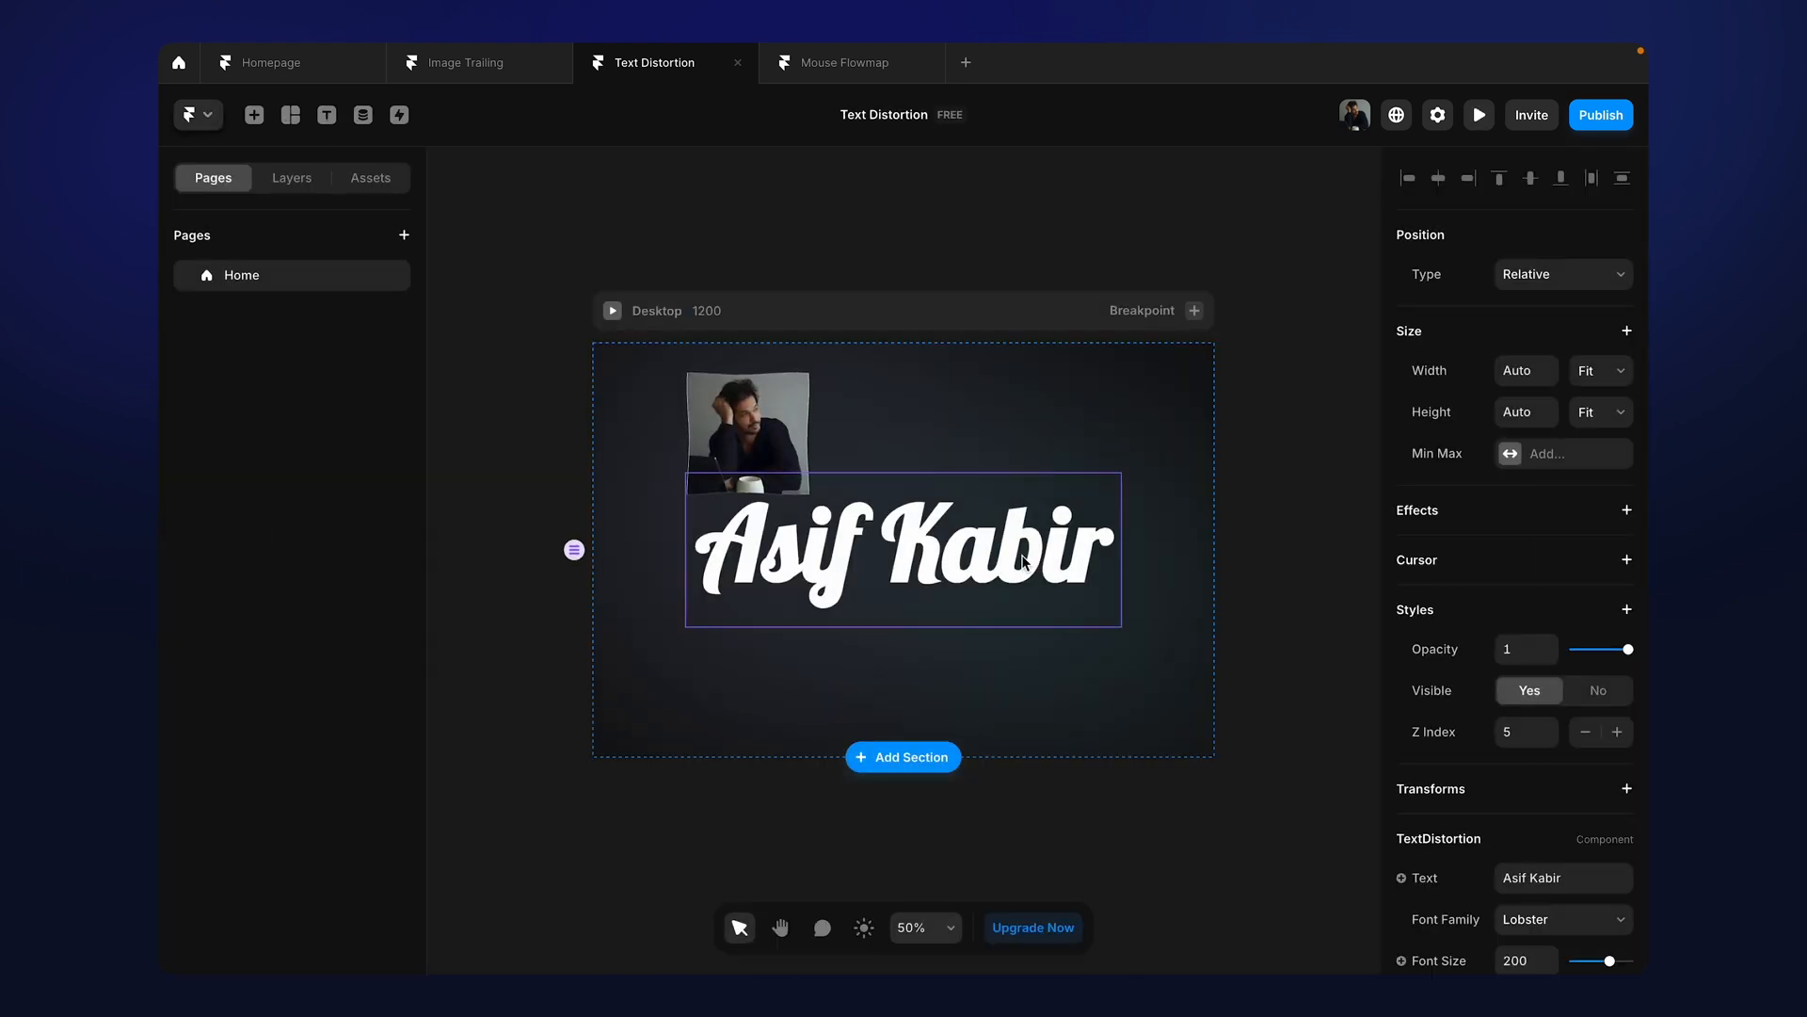
scroll("down", 3)
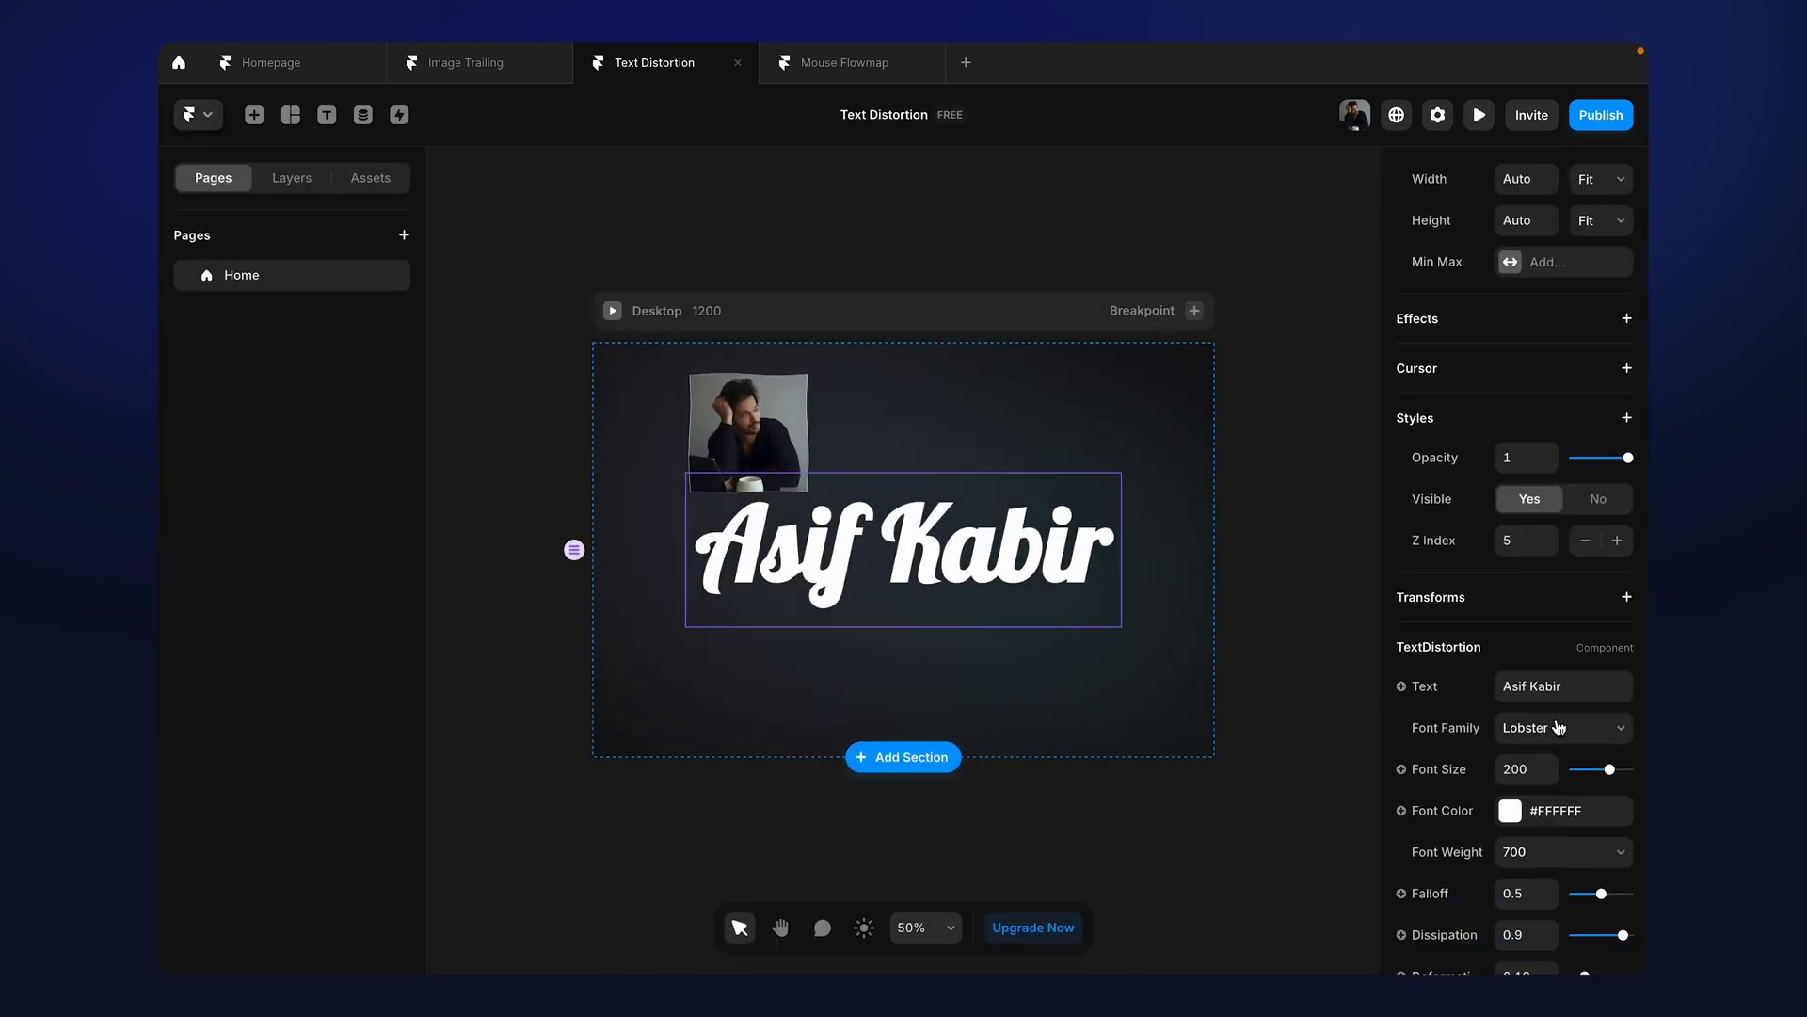
scroll("down", 3)
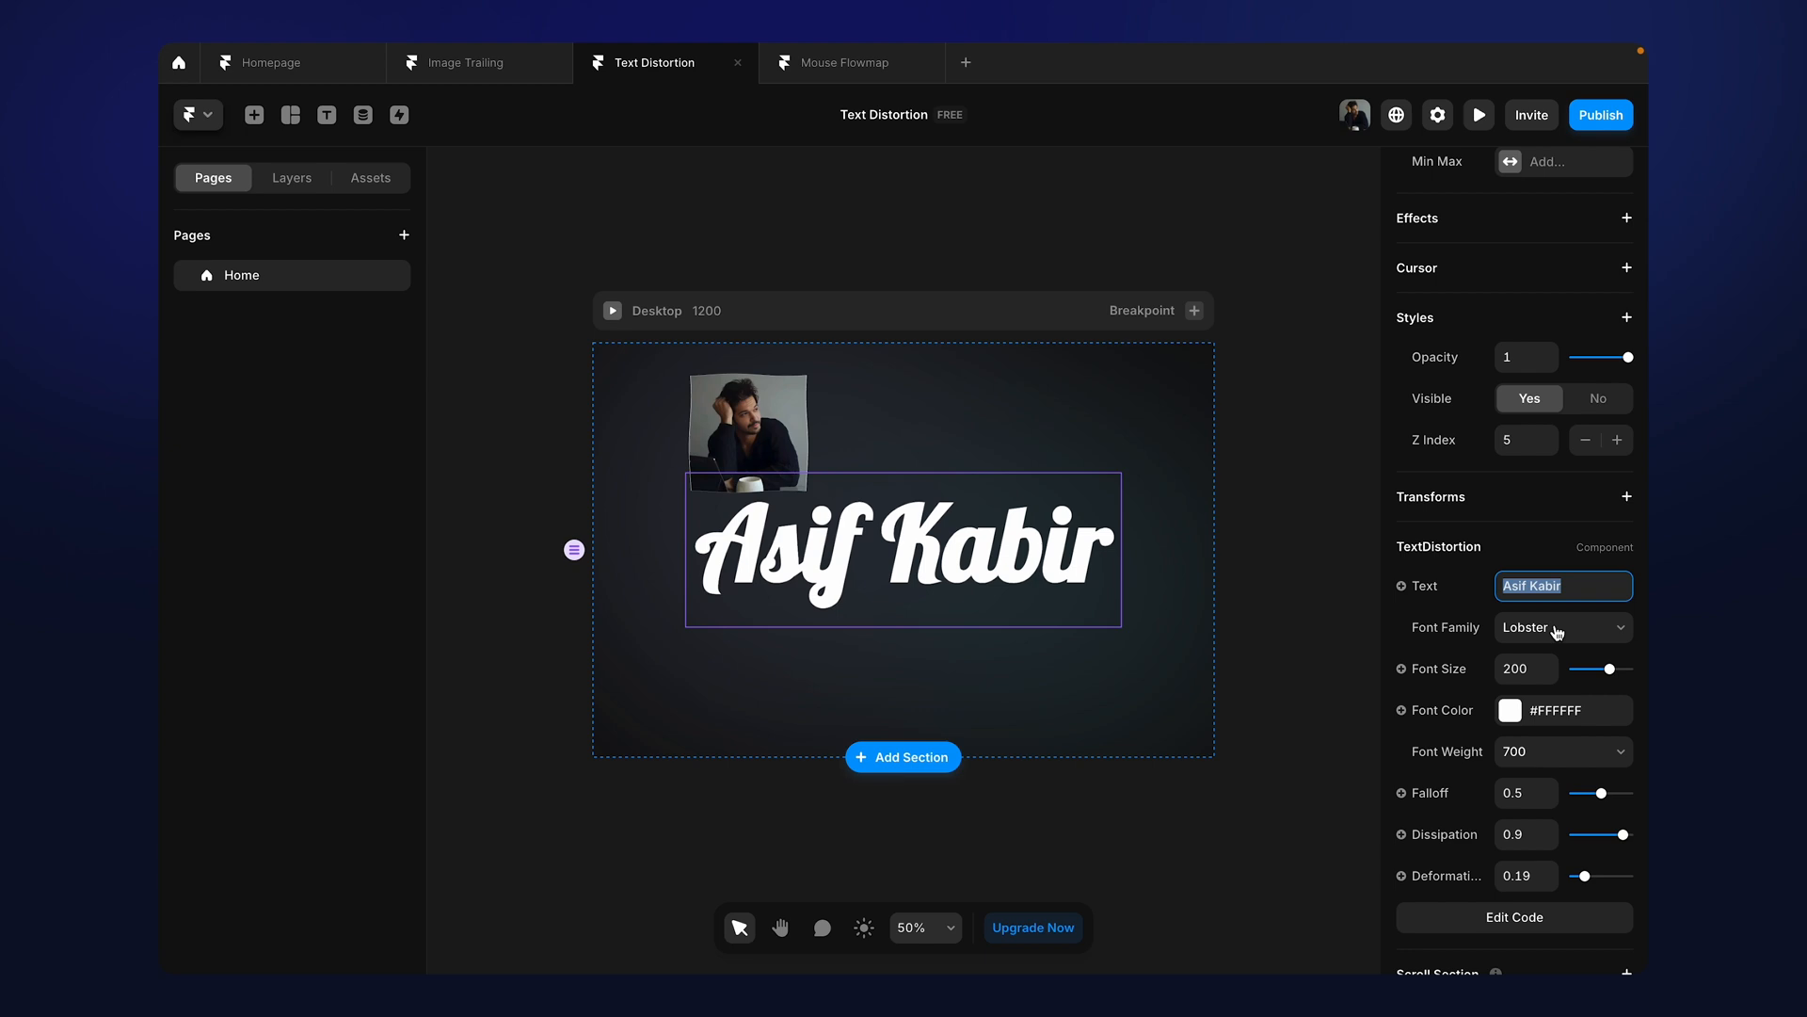
left_click(1562, 627)
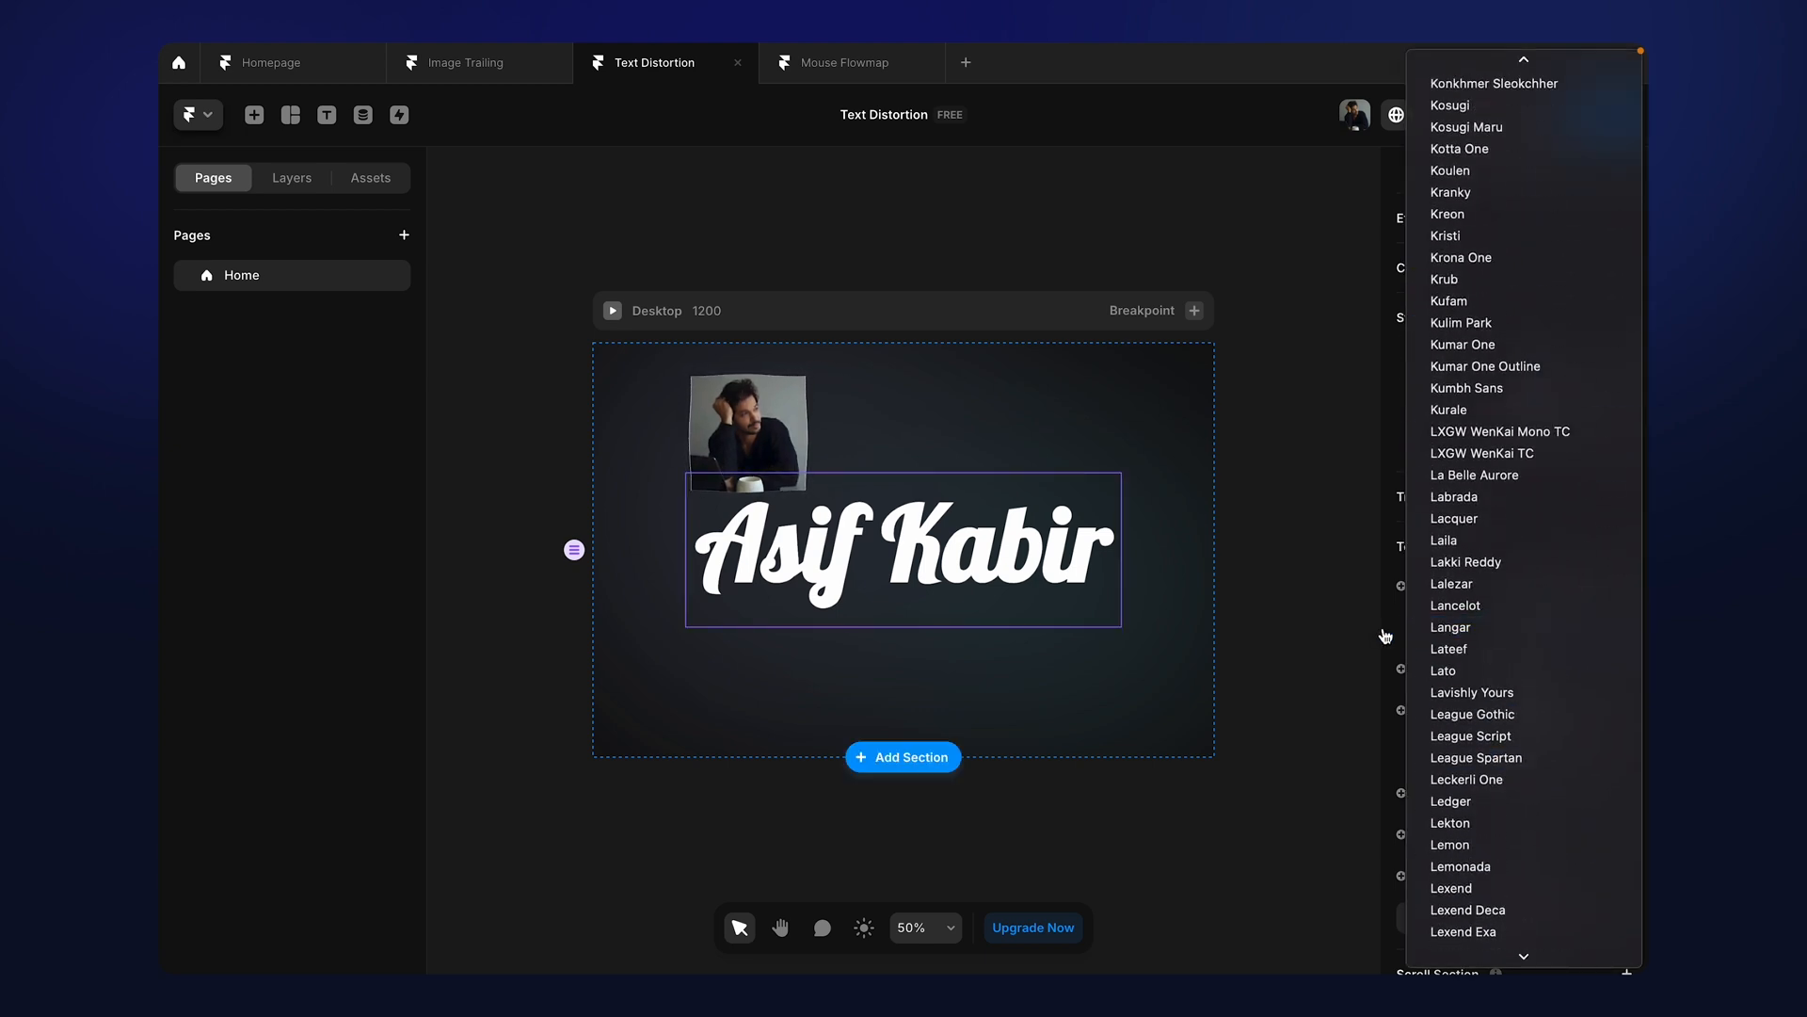
left_click(1563, 627)
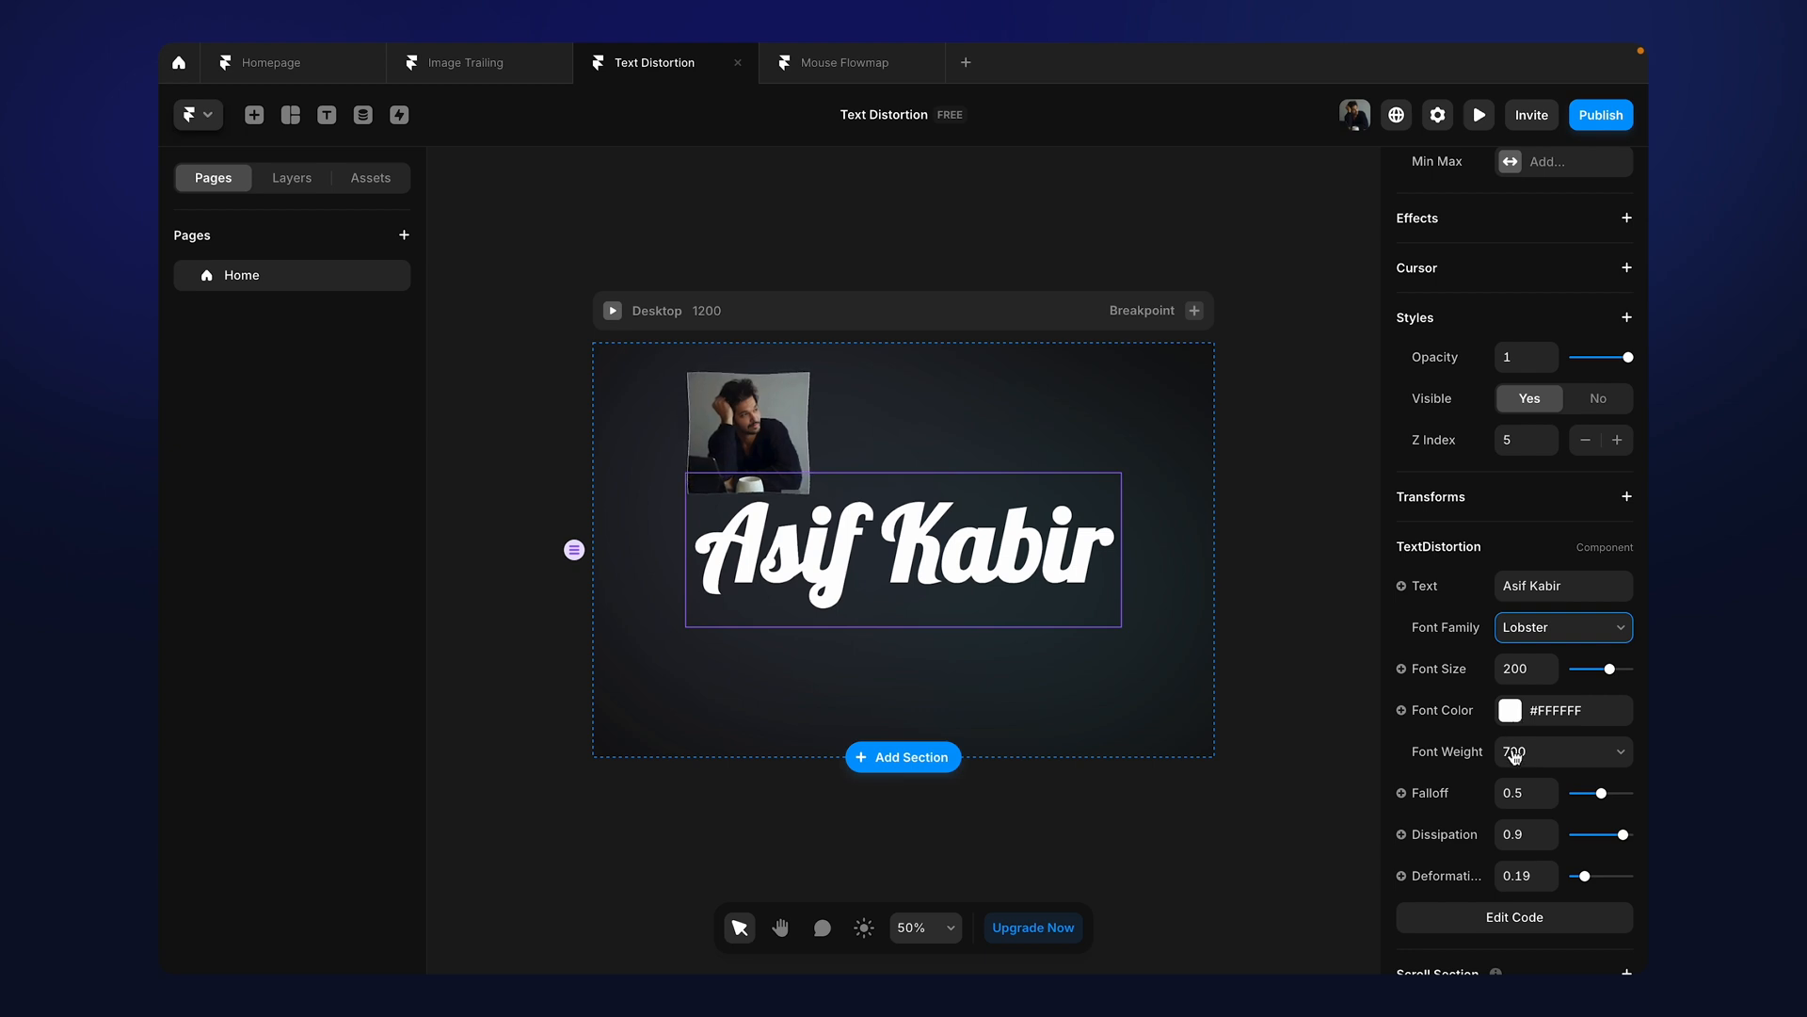
left_click(1563, 753)
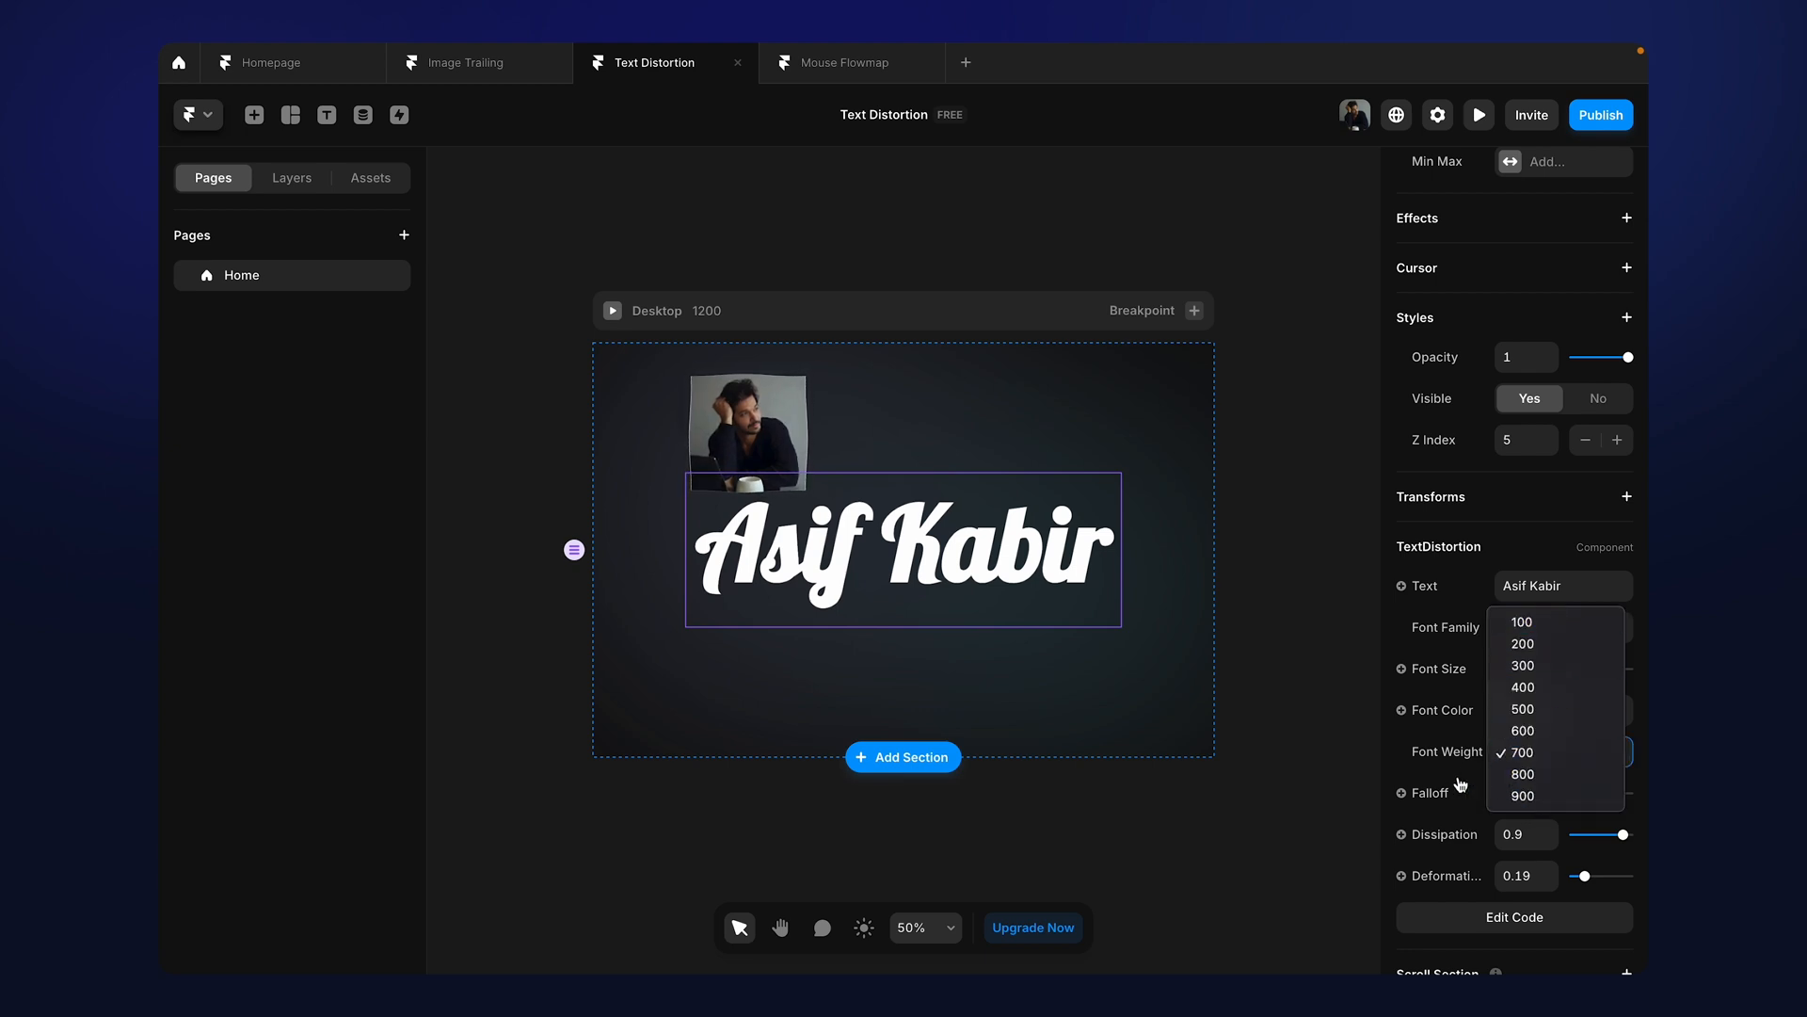
left_click(1522, 753)
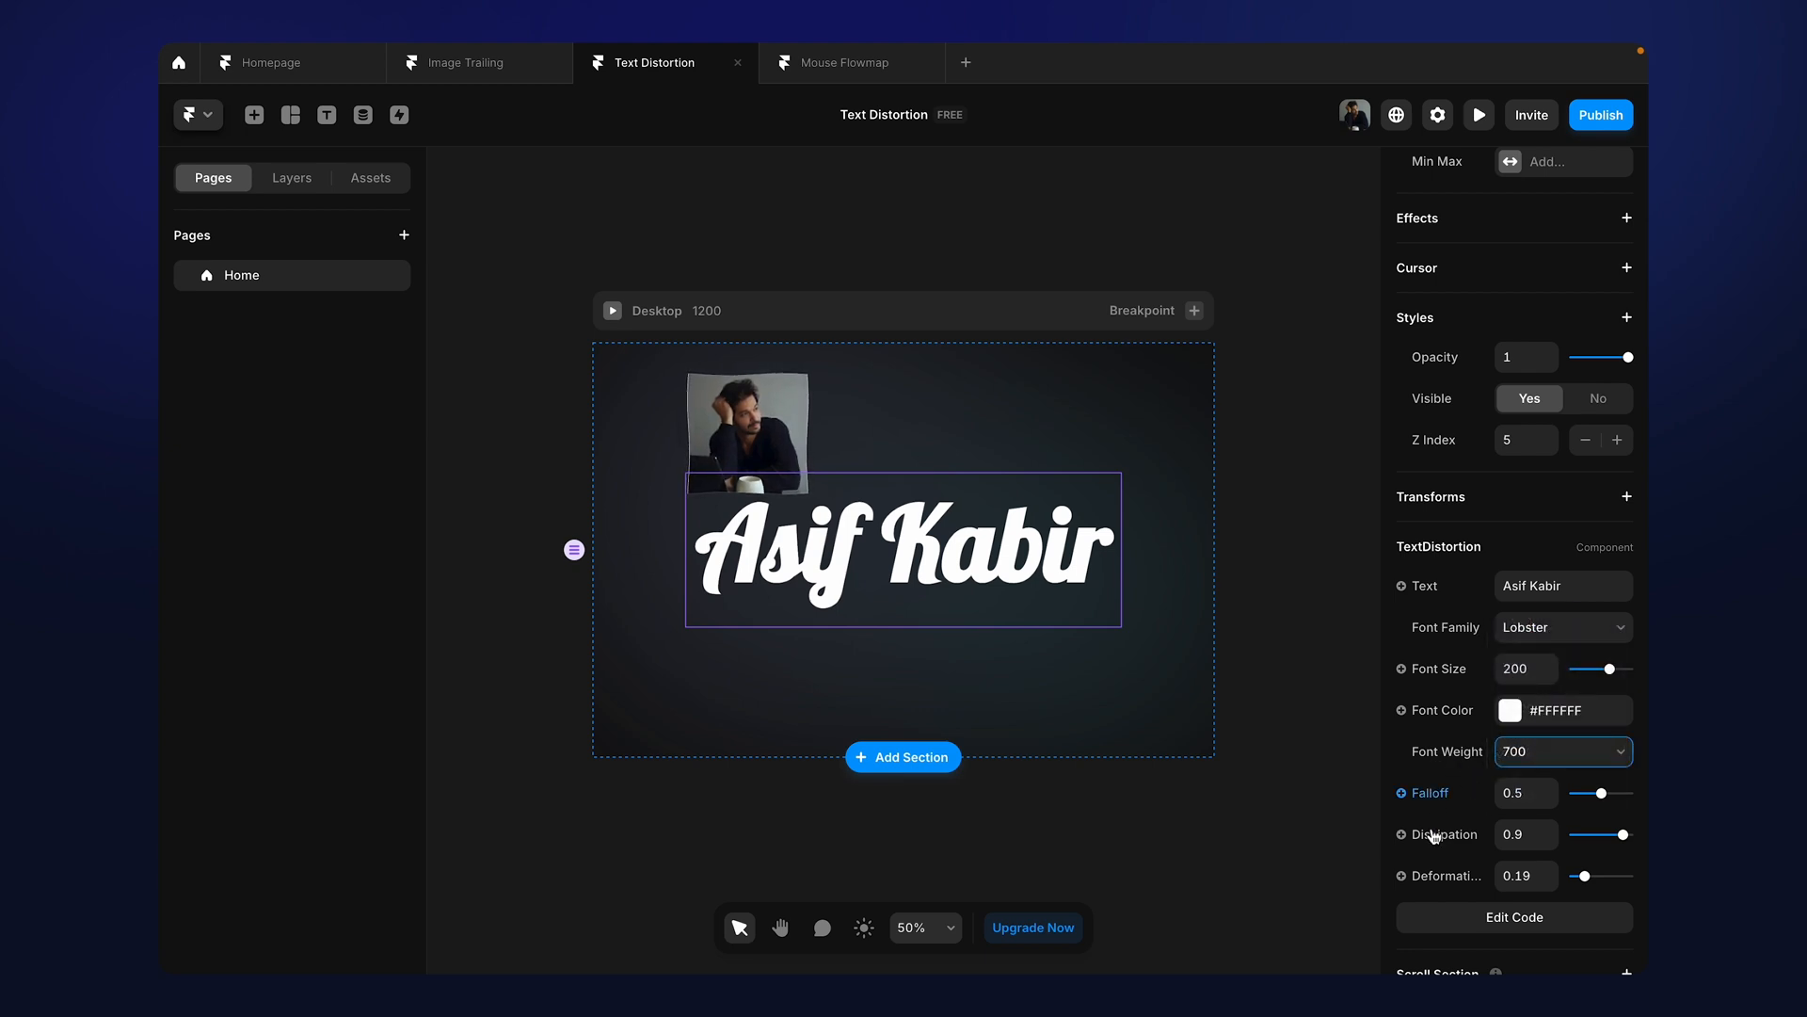
mouse_move(1444, 790)
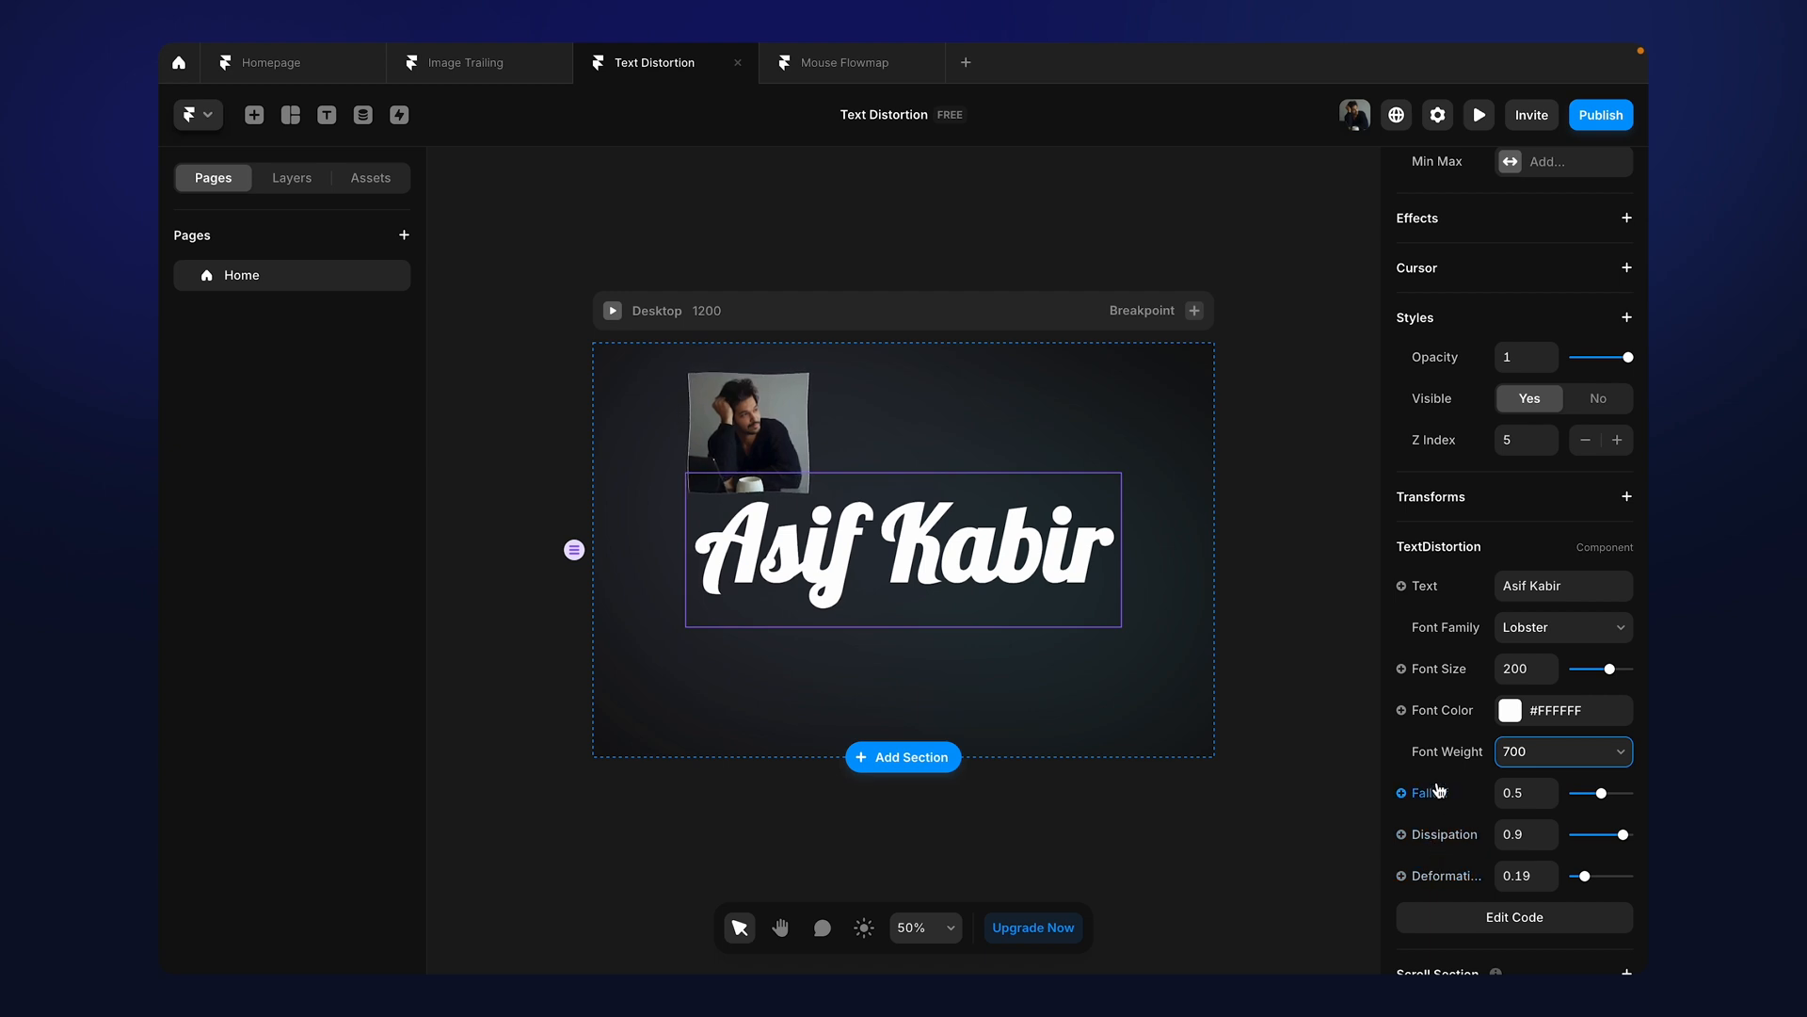
mouse_move(1412, 814)
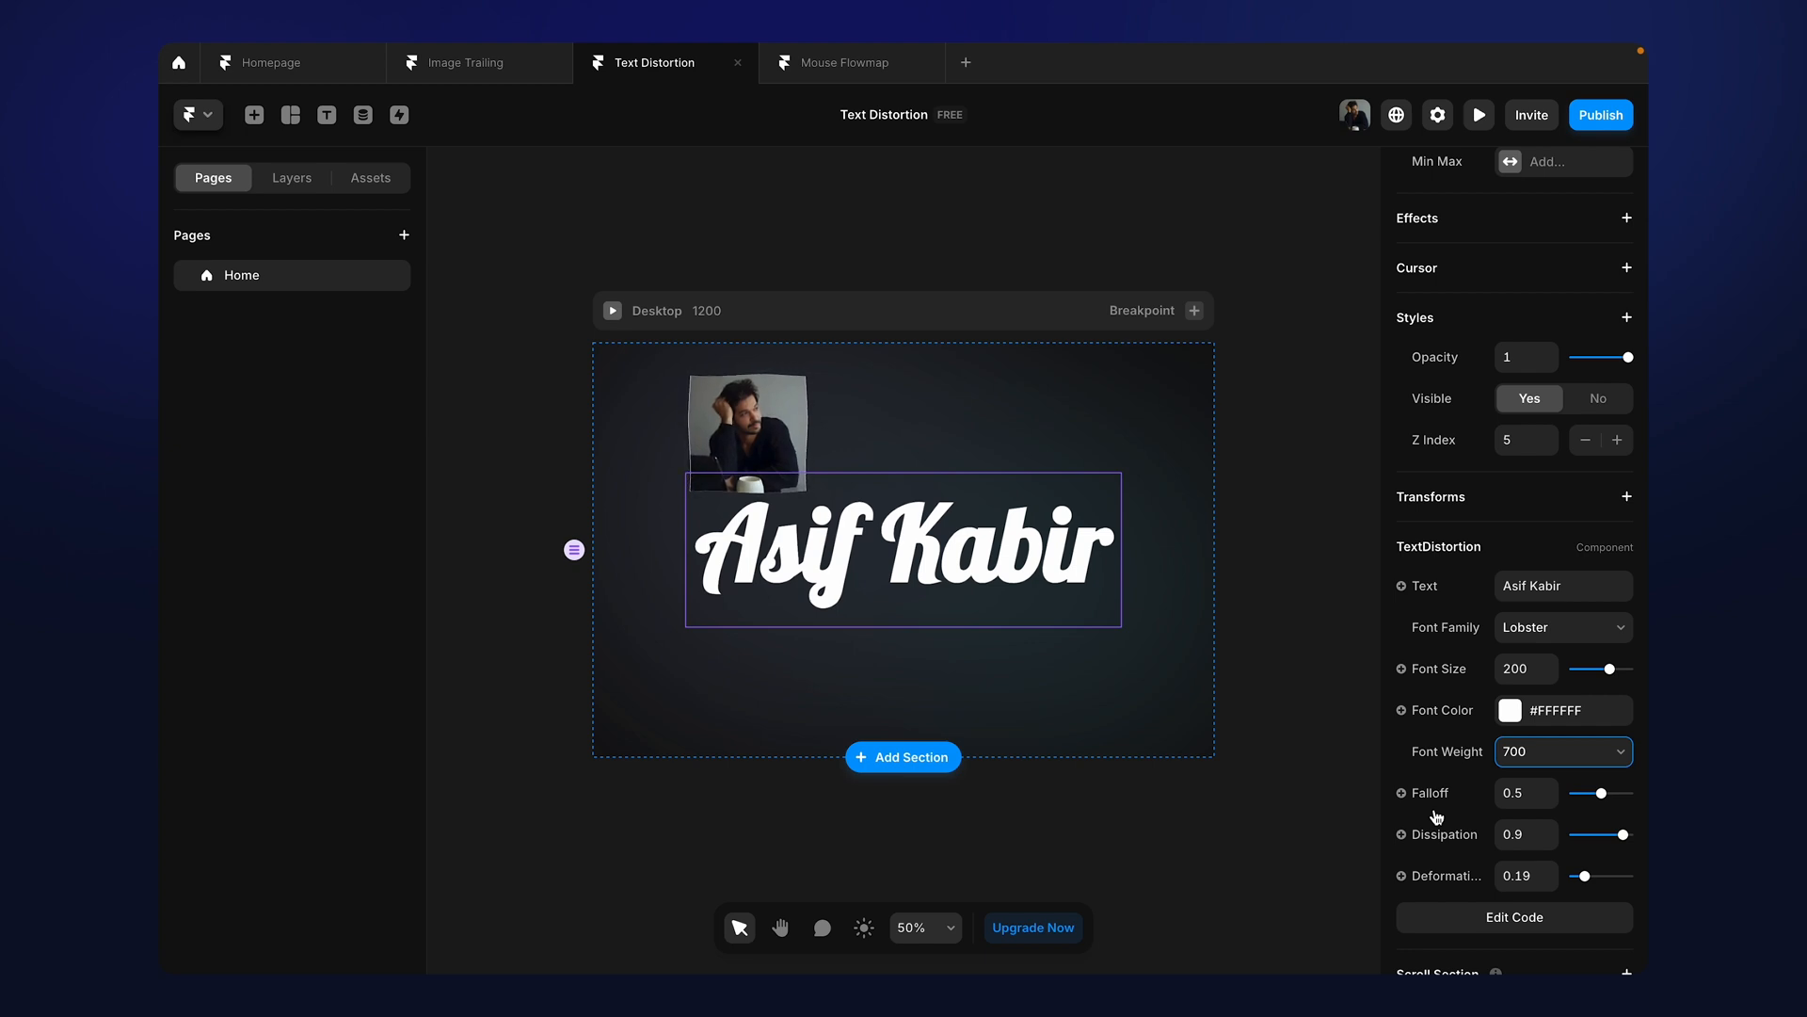
mouse_move(1431, 815)
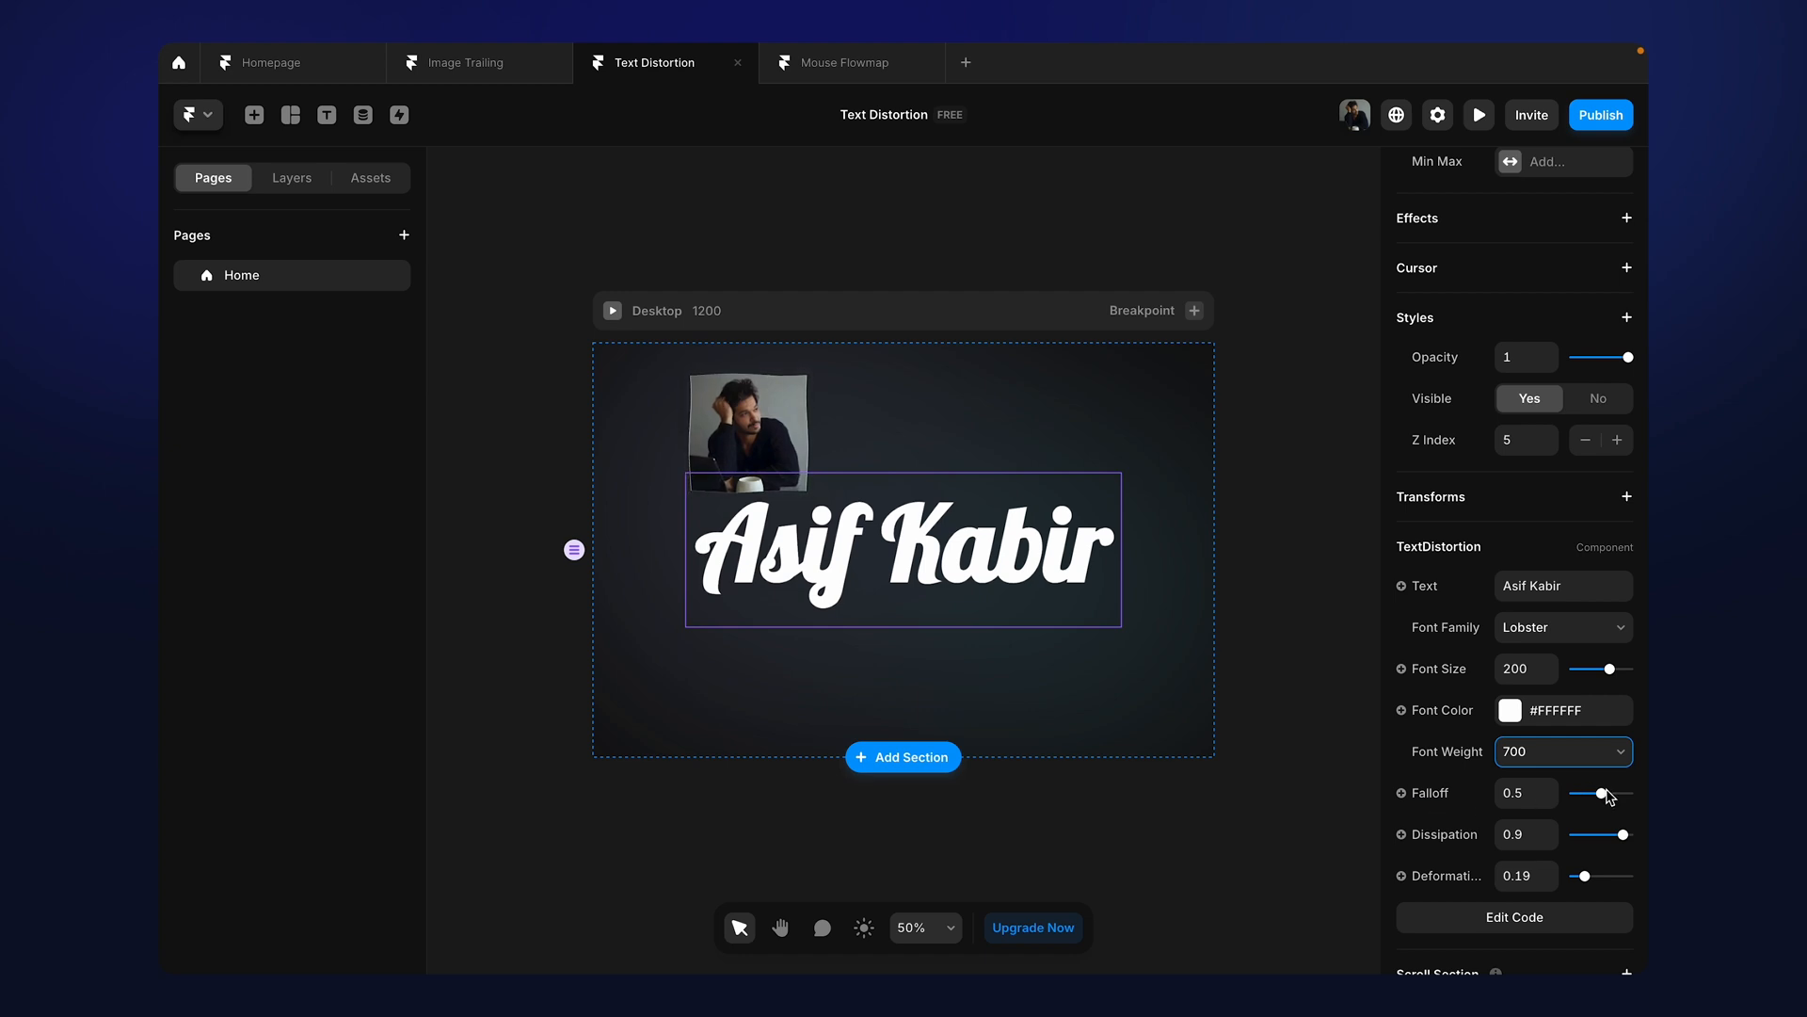
Try falloff values around 0.3, 0.23 and 0.67 and preview the resulting warp
left_click_drag(1602, 793, 1591, 792)
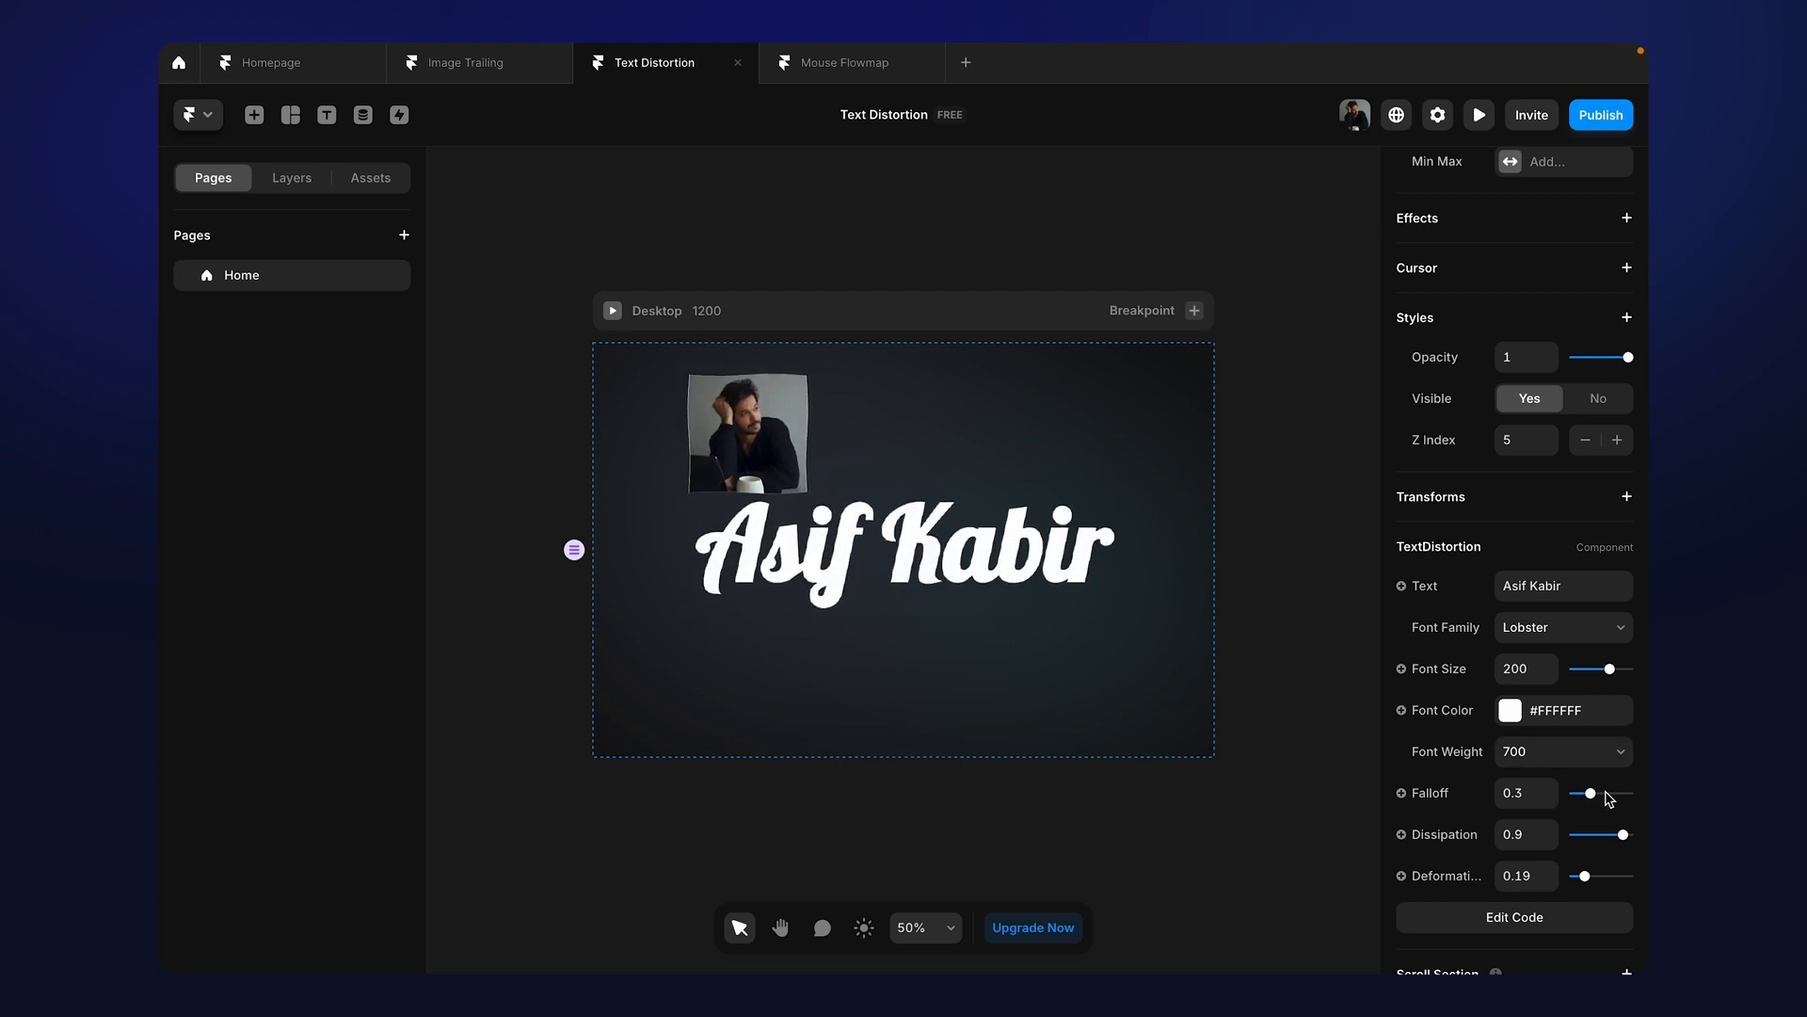
left_click_drag(1592, 792, 1587, 793)
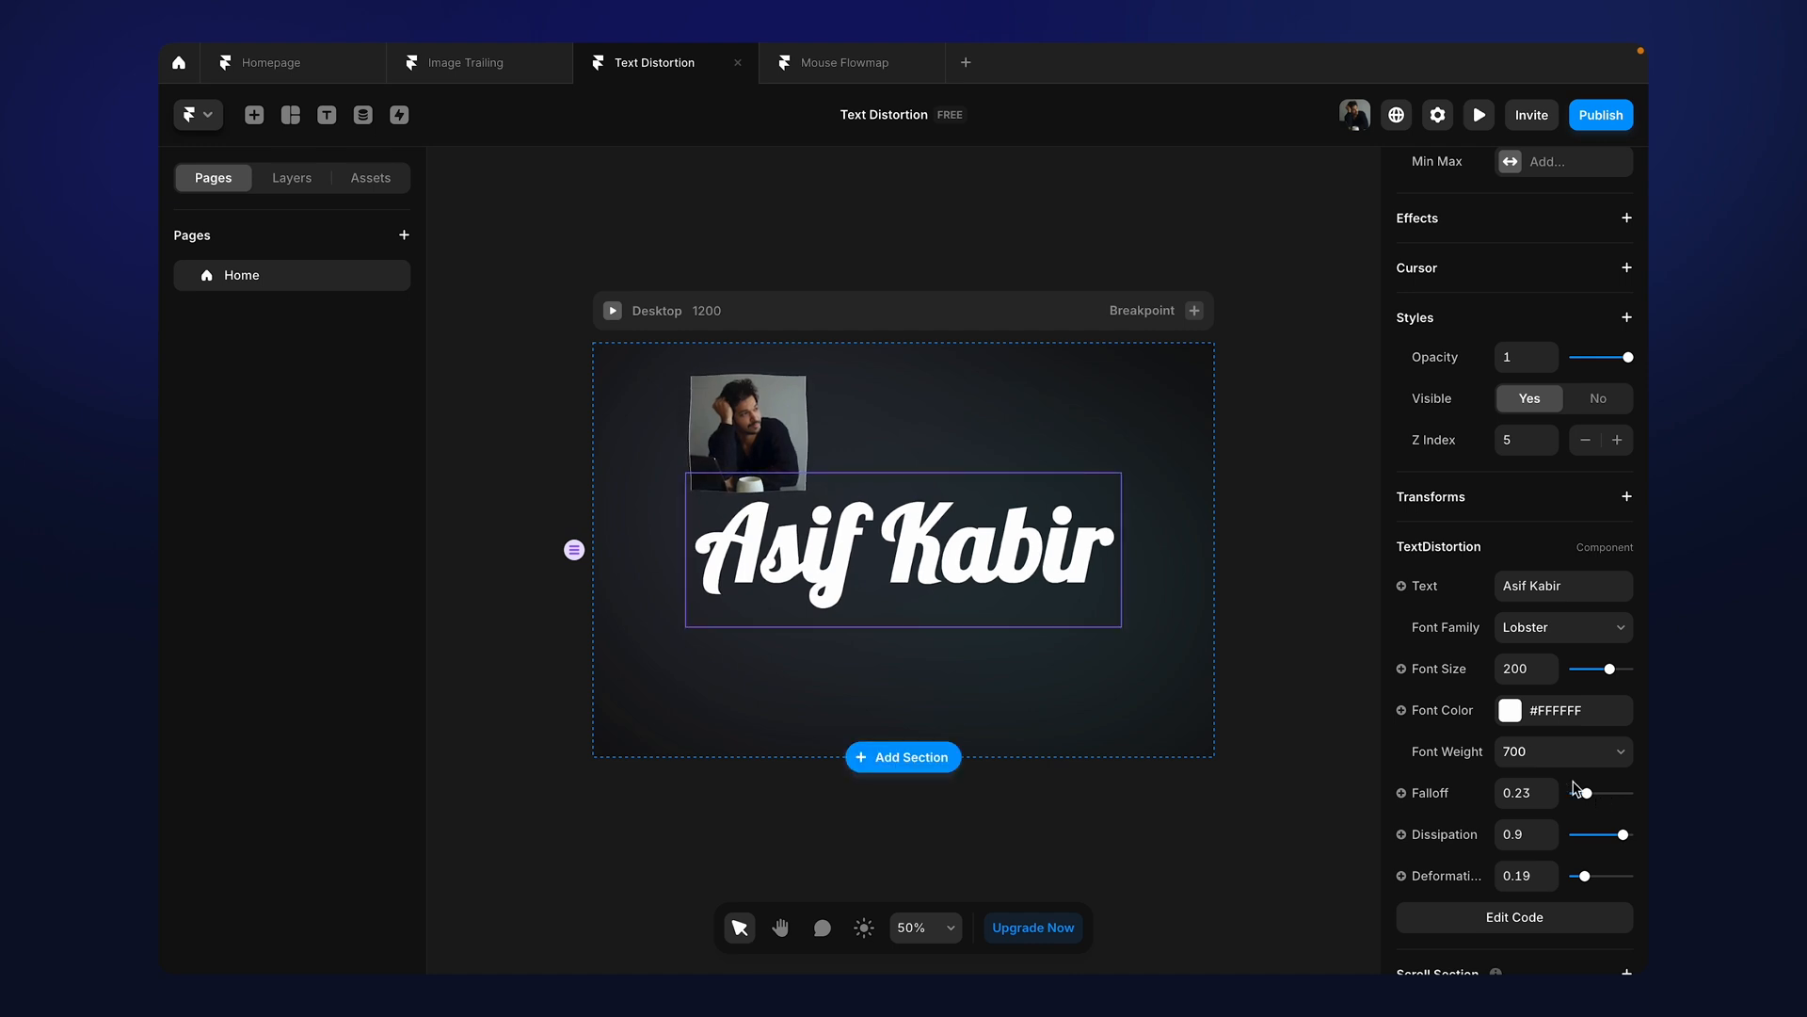
mouse_move(1561, 800)
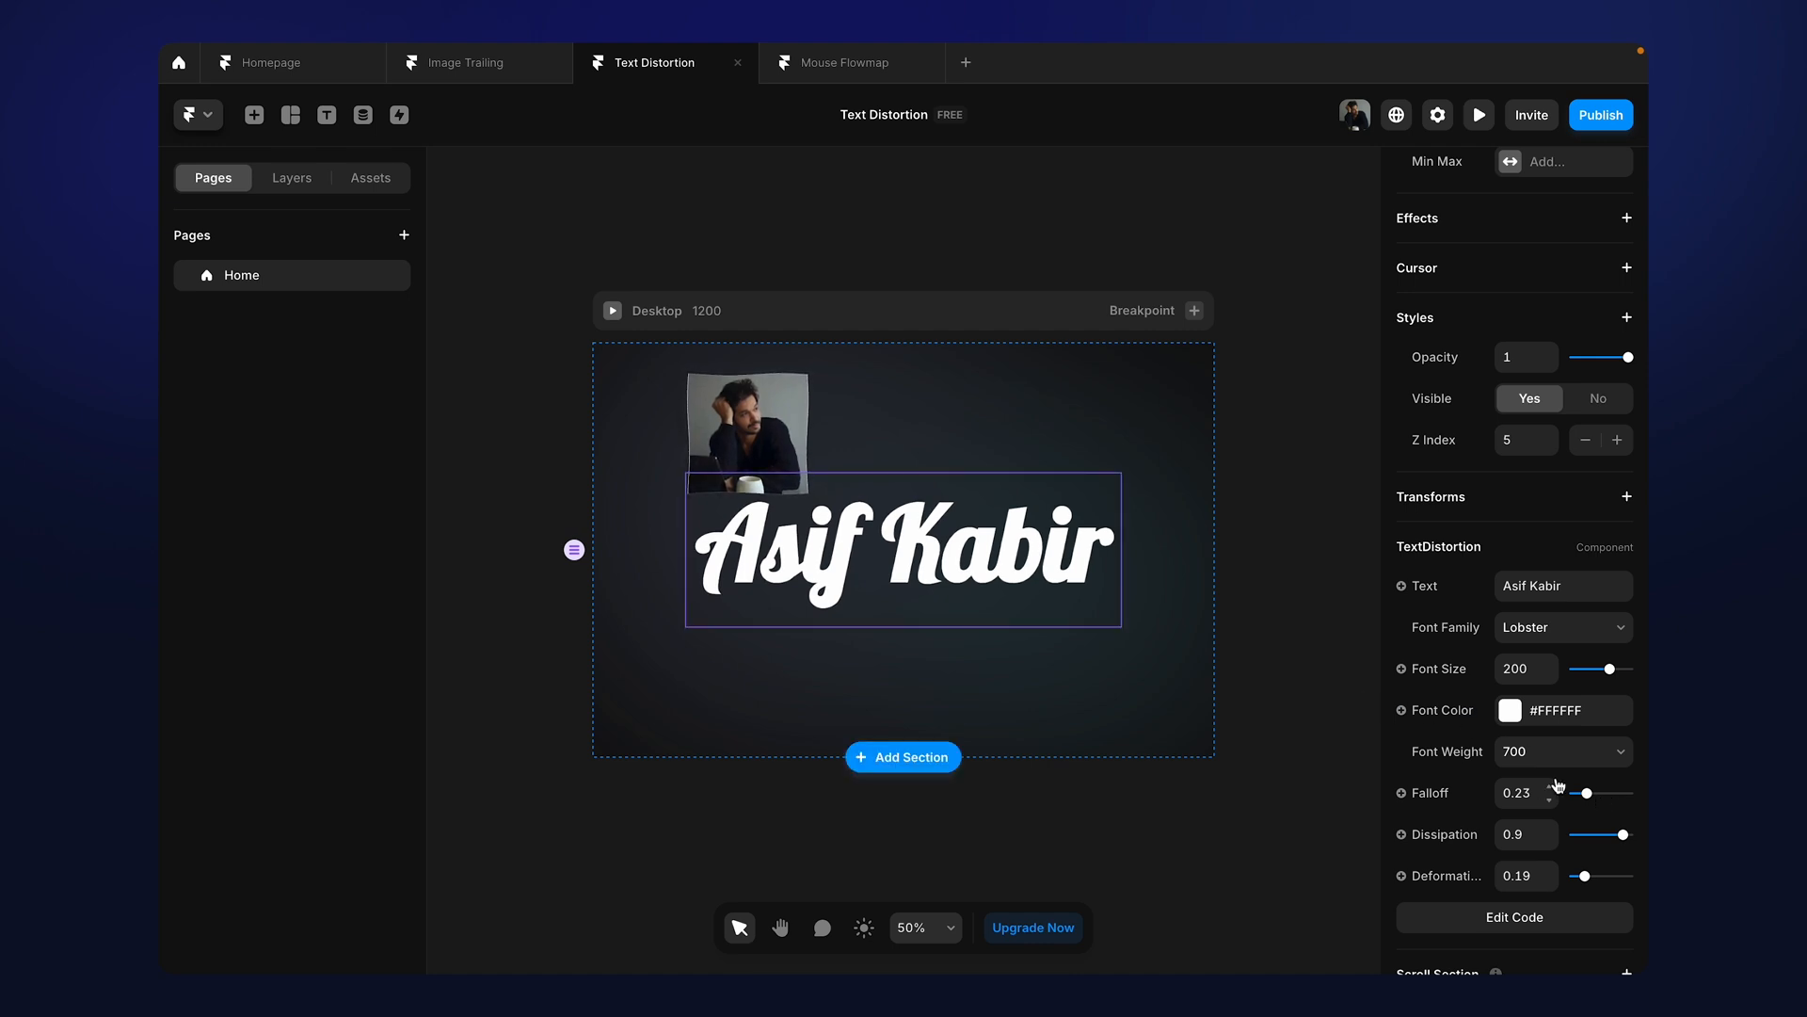
left_click_drag(1589, 793, 1601, 793)
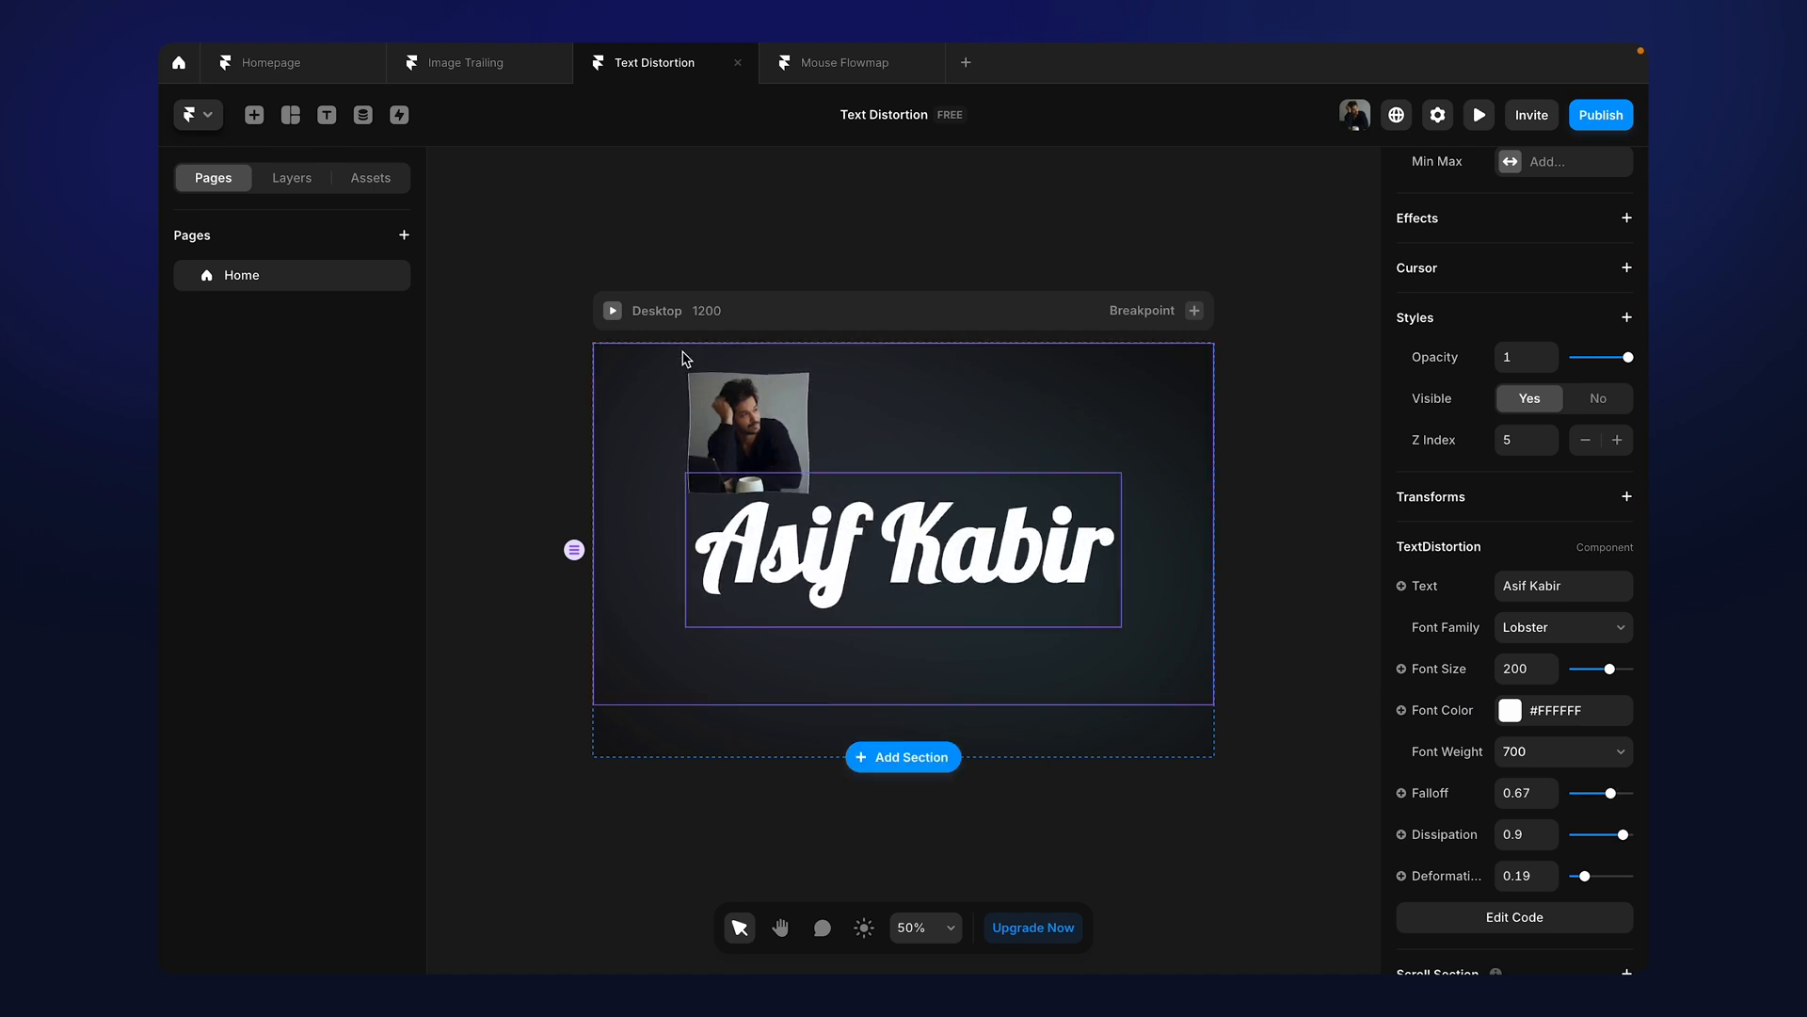
left_click(1480, 115)
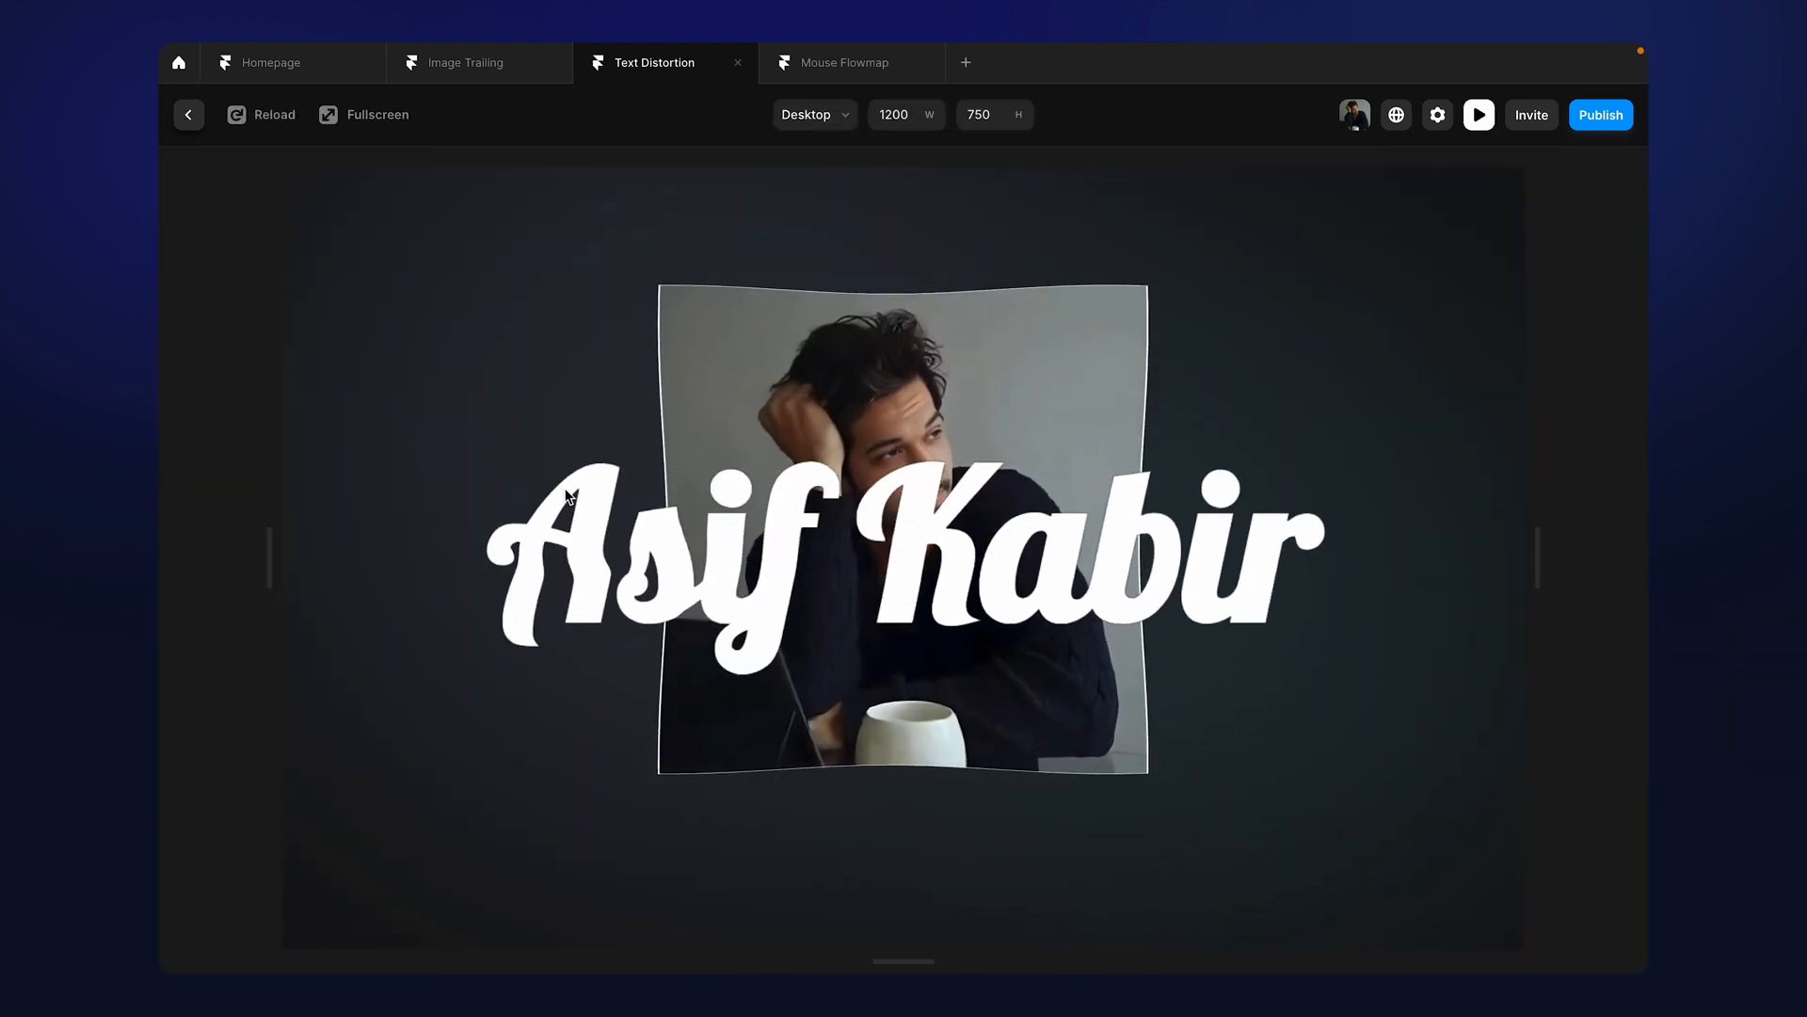
left_click(188, 115)
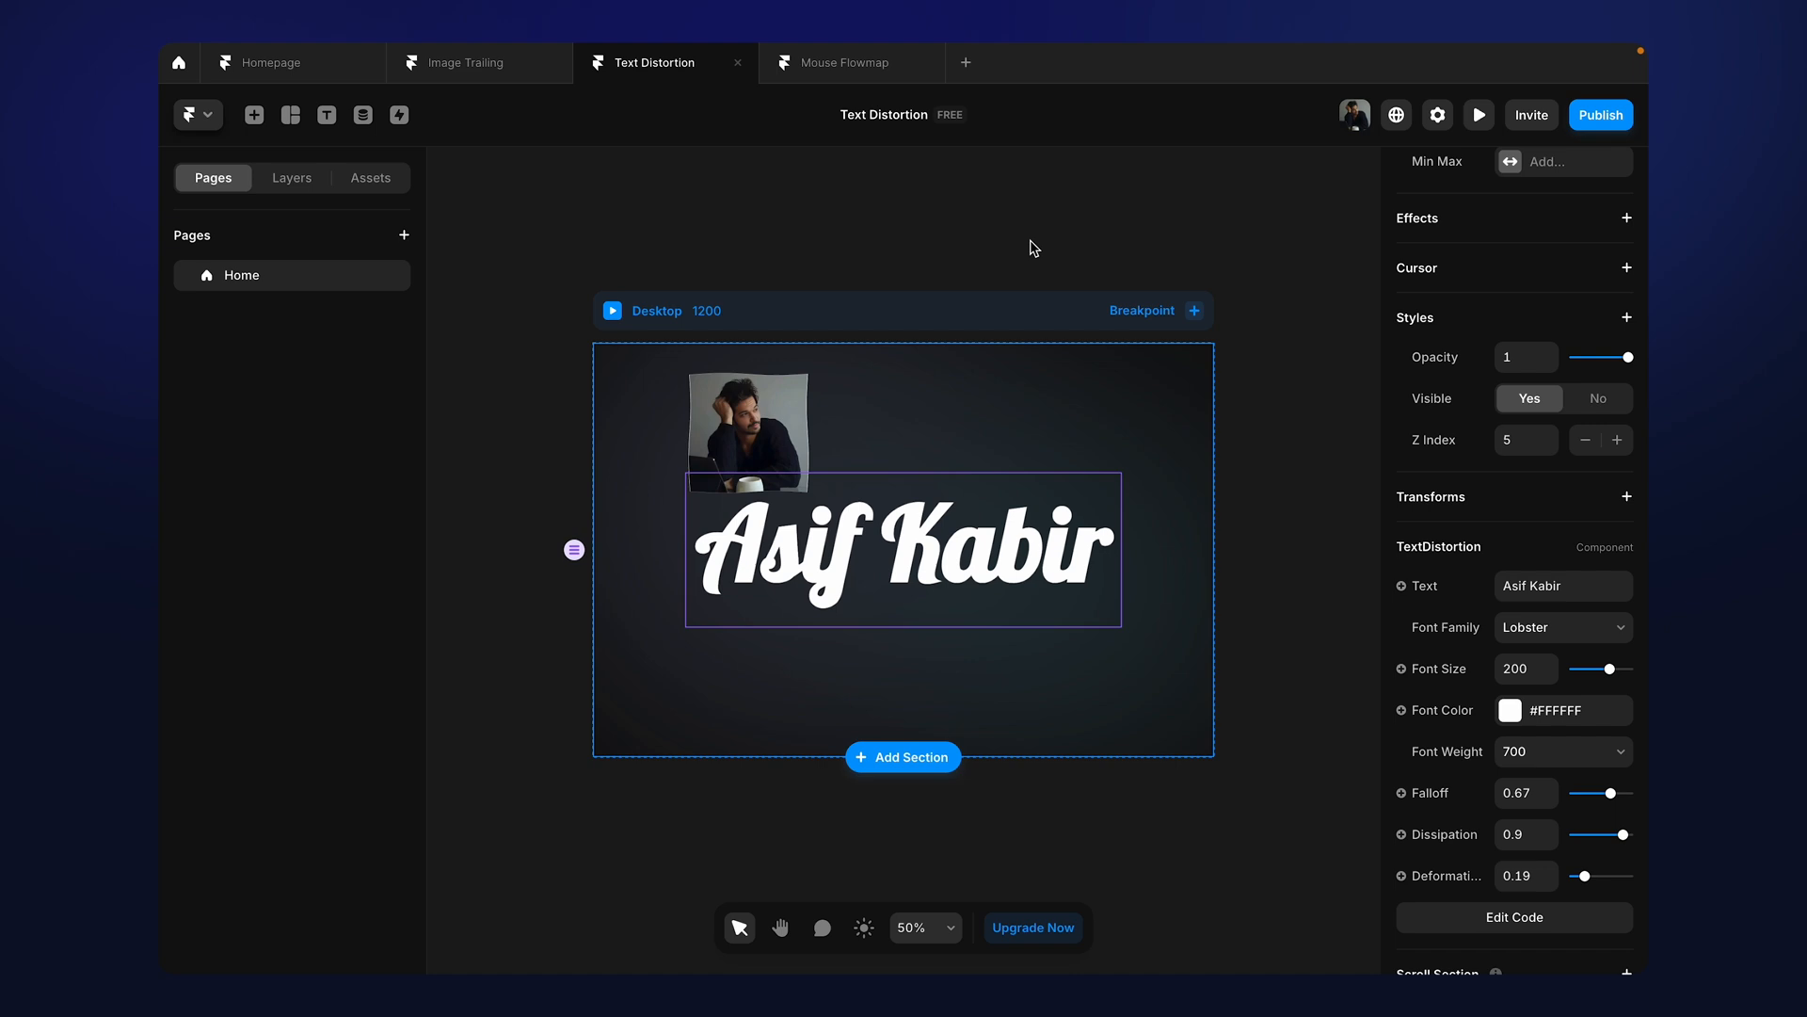
Set the falloff to 0.22 and preview the lower-falloff distortion
left_click_drag(1604, 793, 1585, 793)
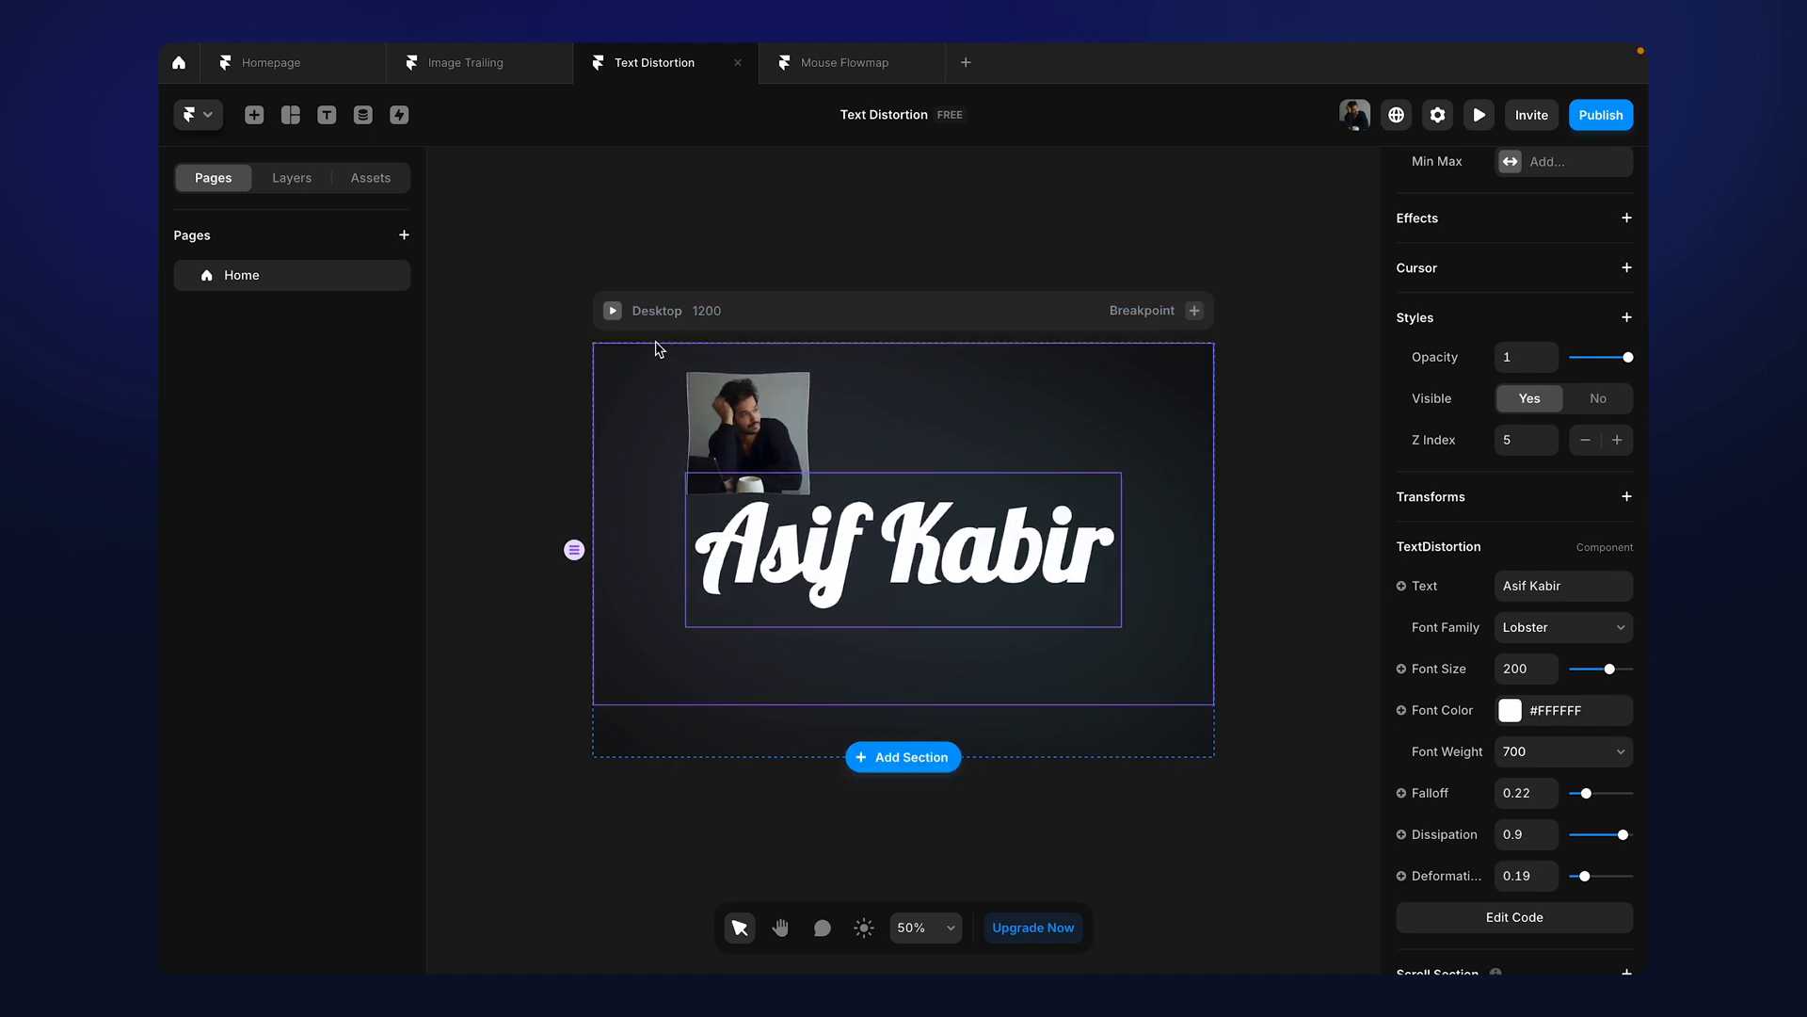
left_click(1480, 115)
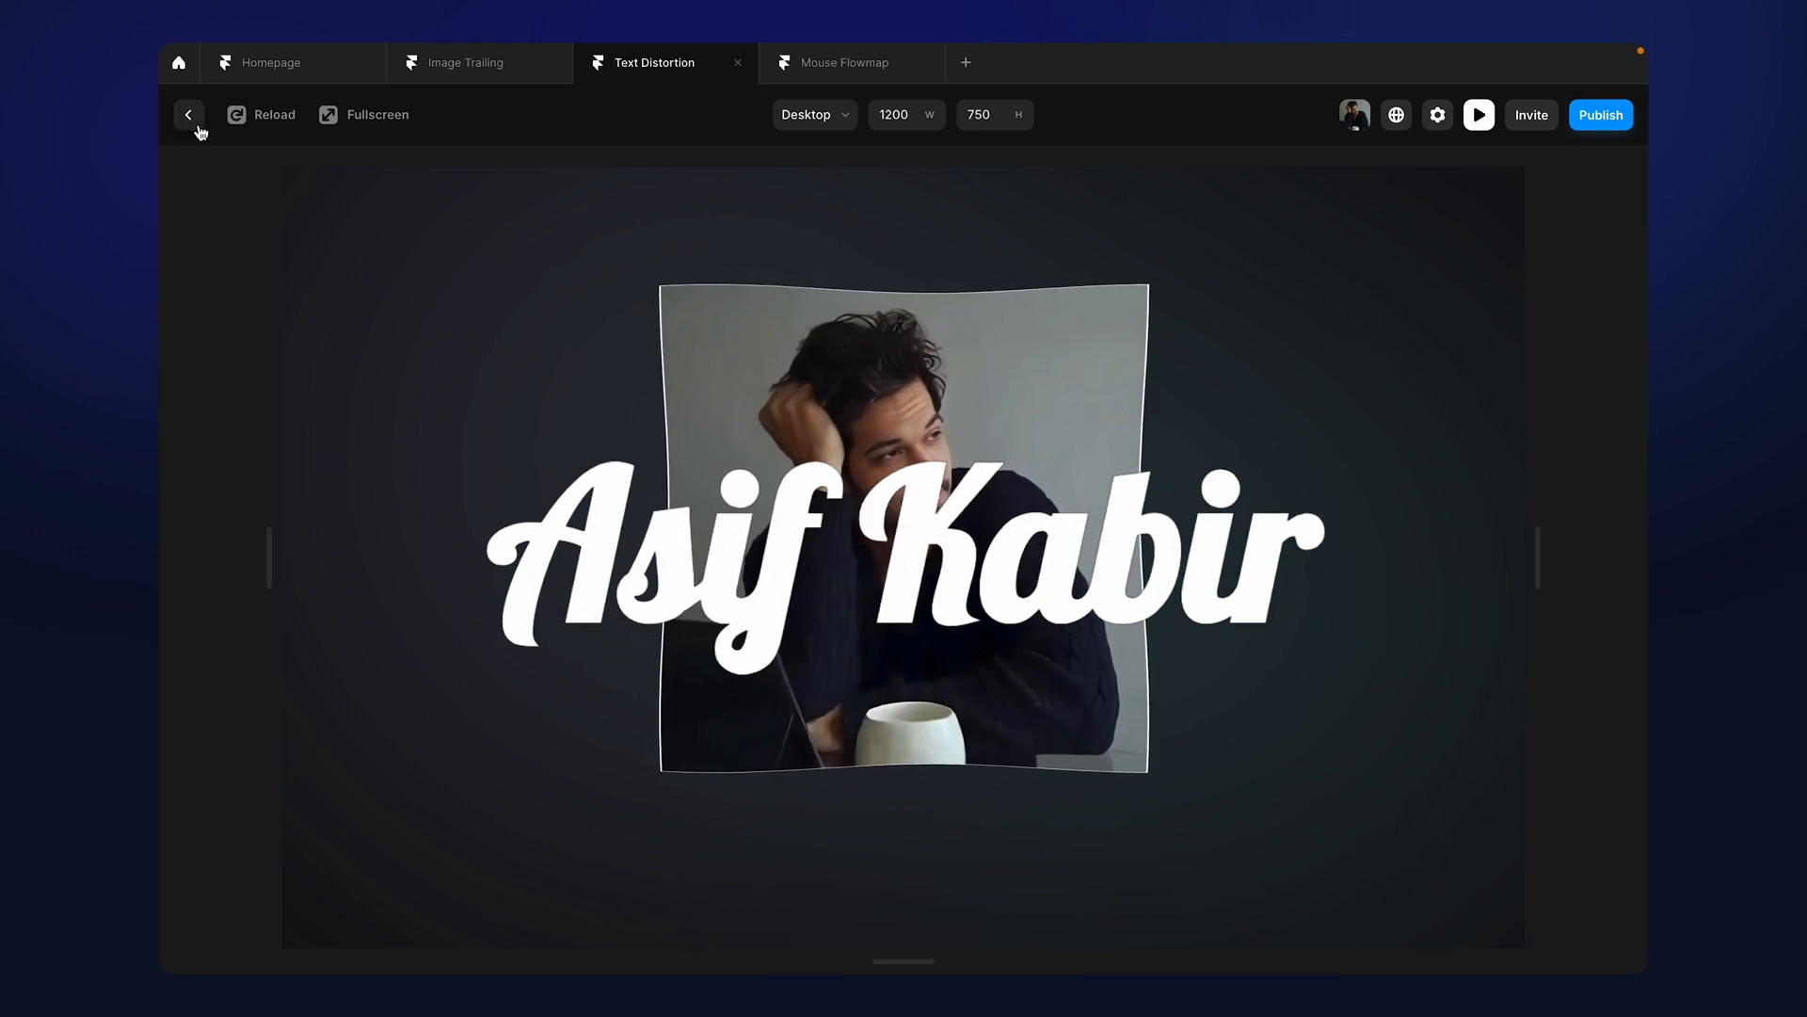
left_click(188, 114)
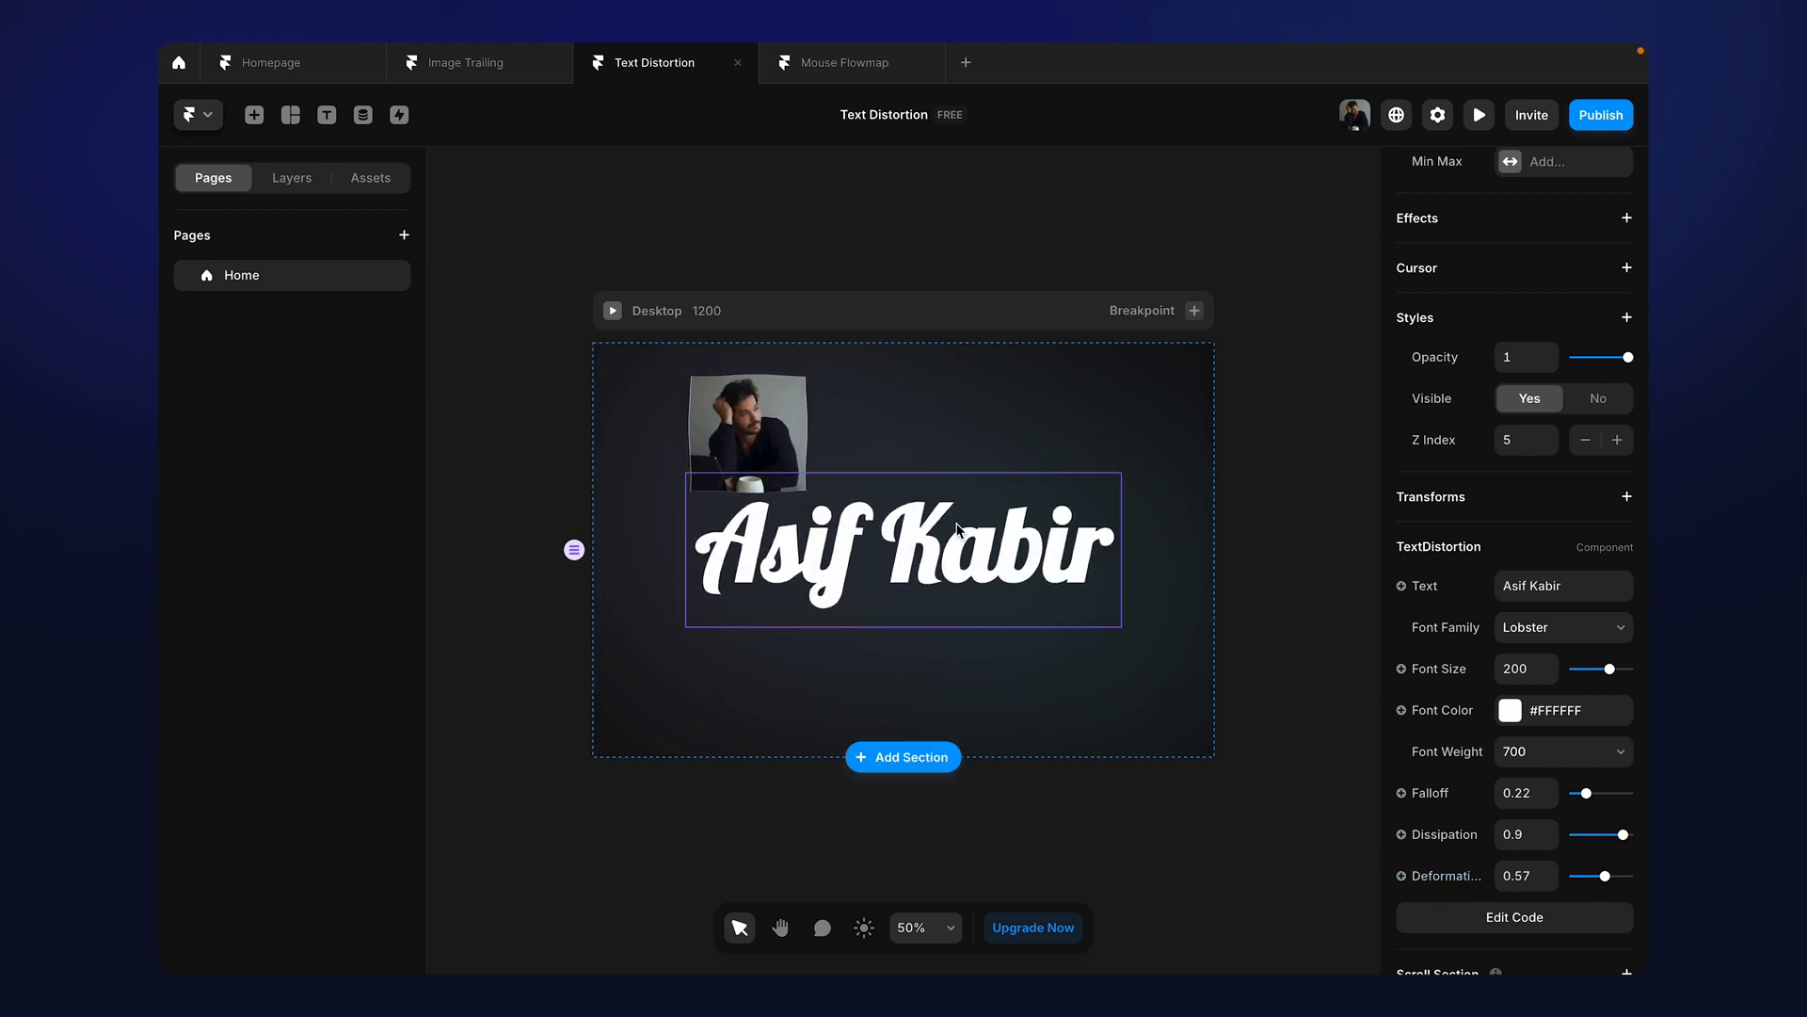
Raise the falloff to 0.57 and preview the stronger warp on the Asif Kabir text
left_click(1480, 115)
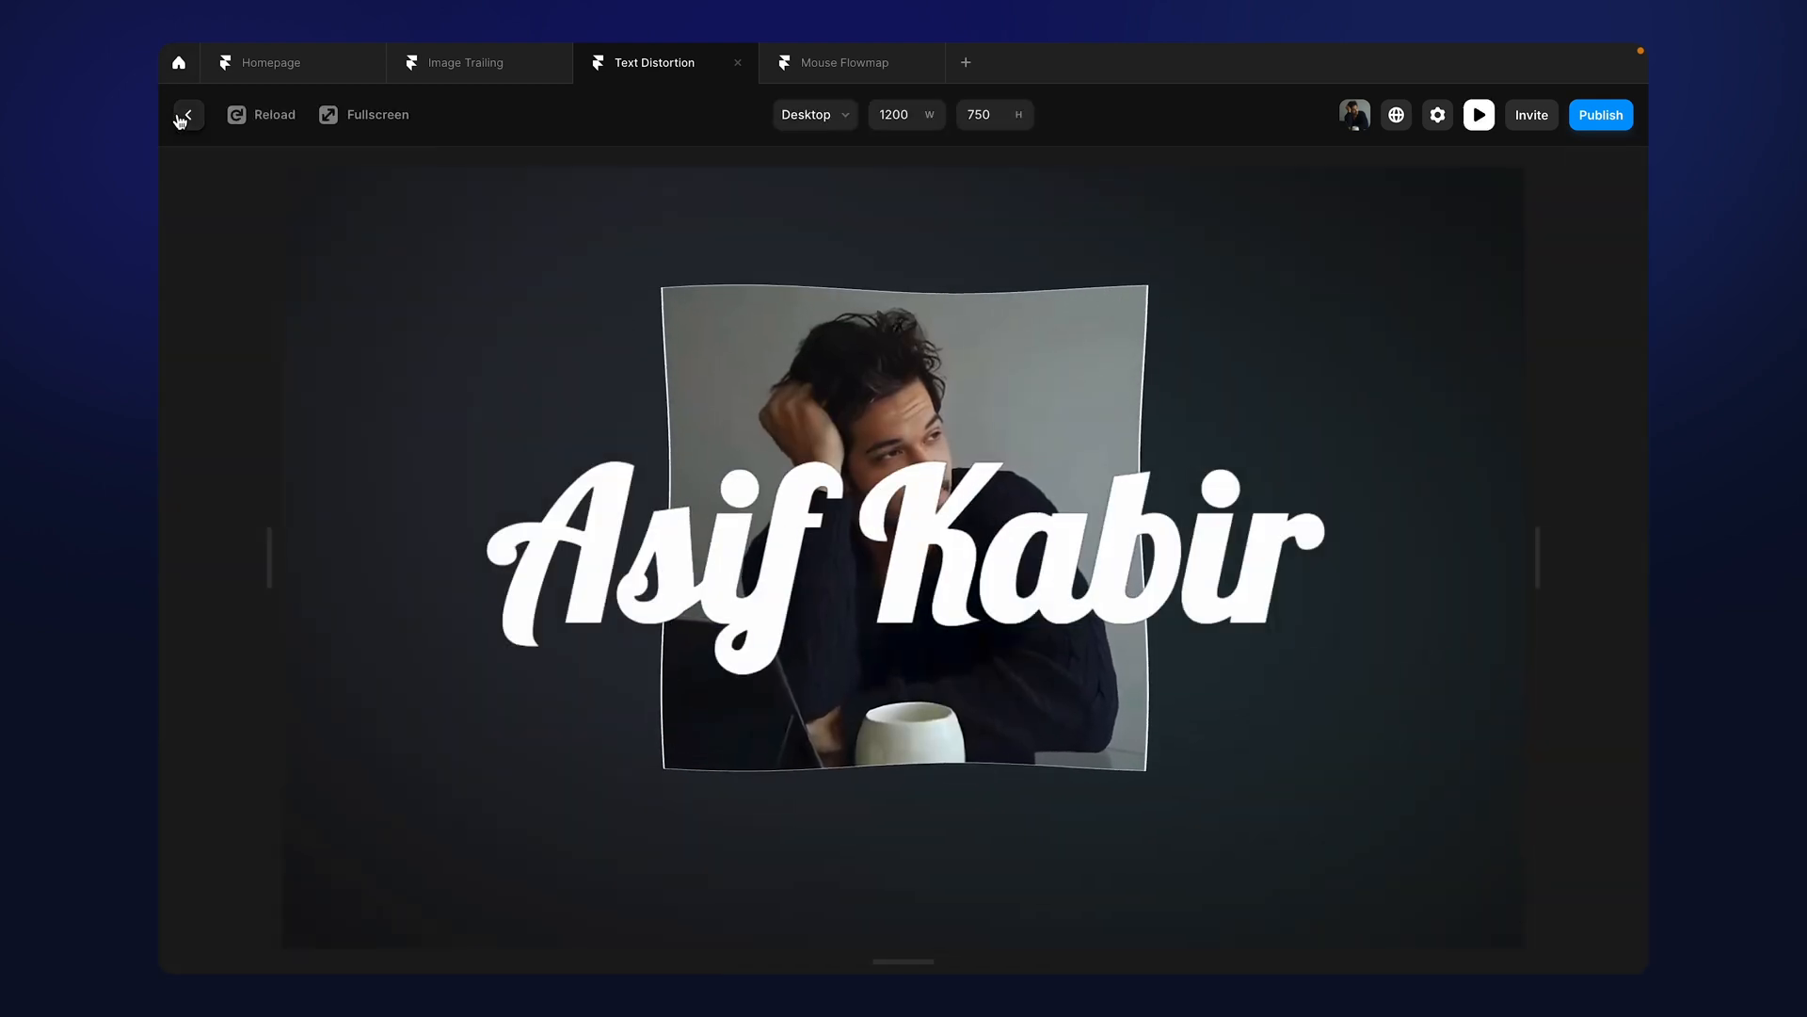
left_click(188, 115)
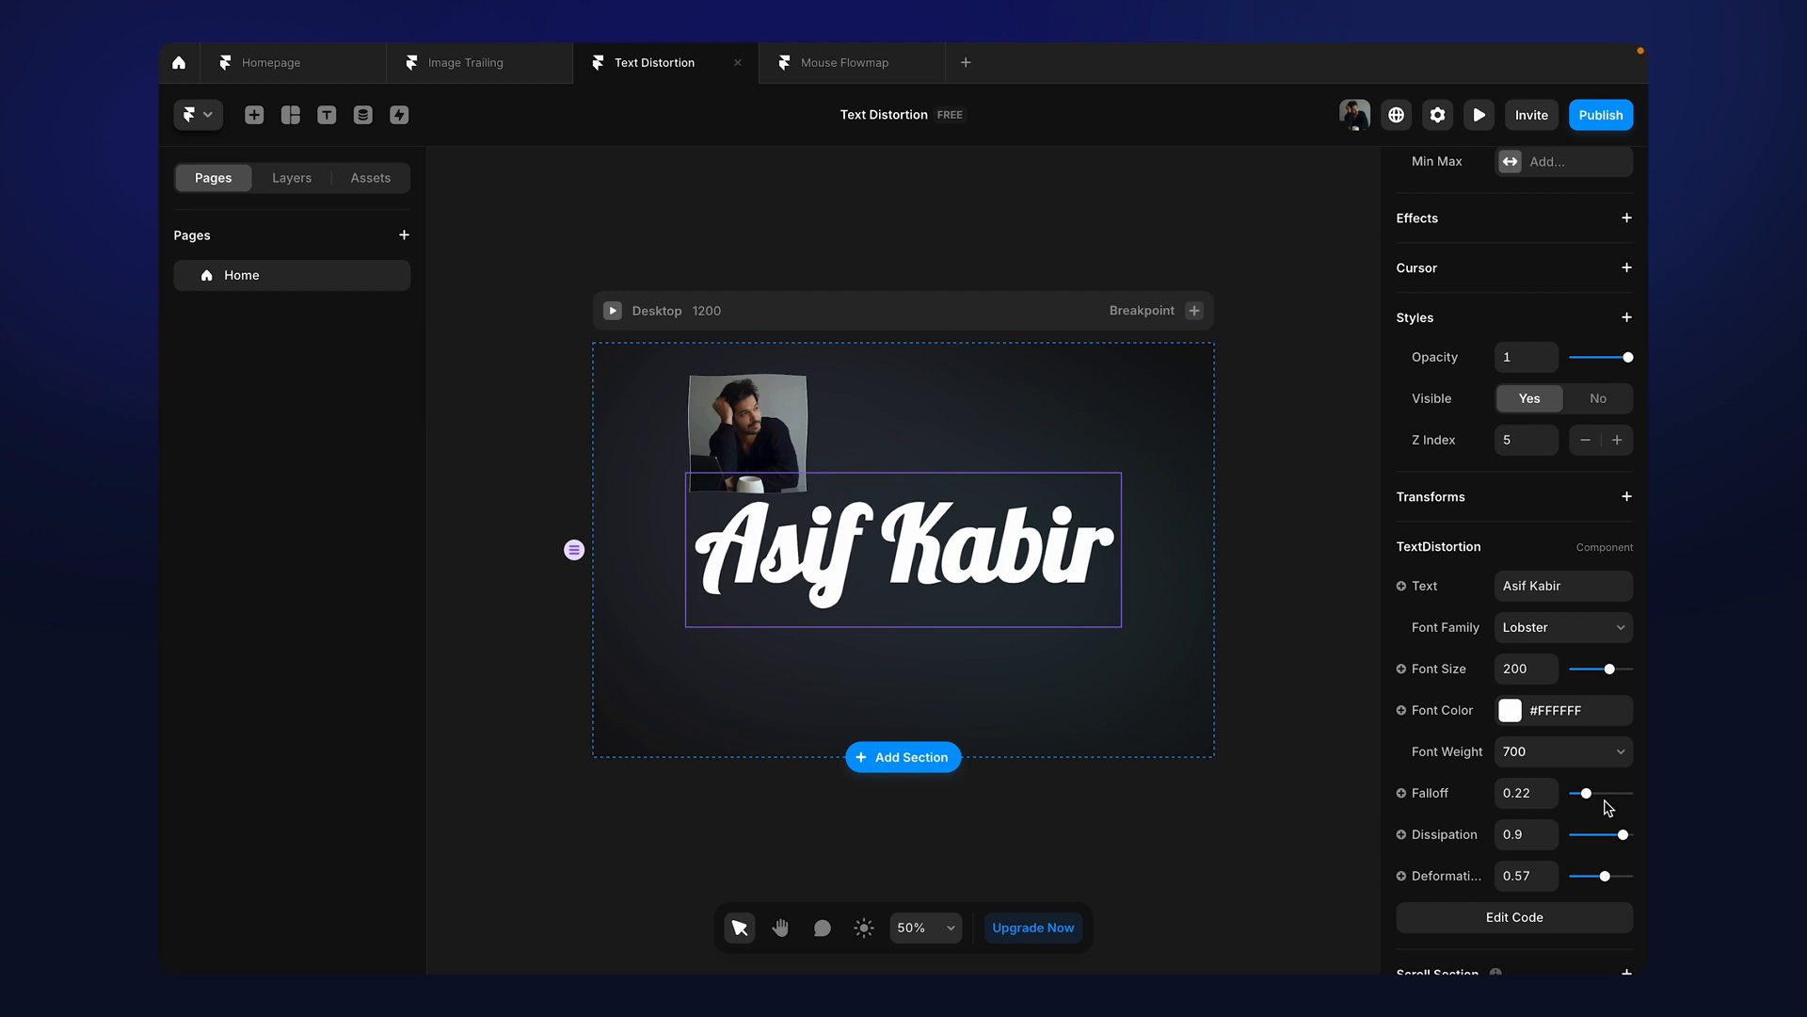
left_click_drag(1586, 792, 1605, 792)
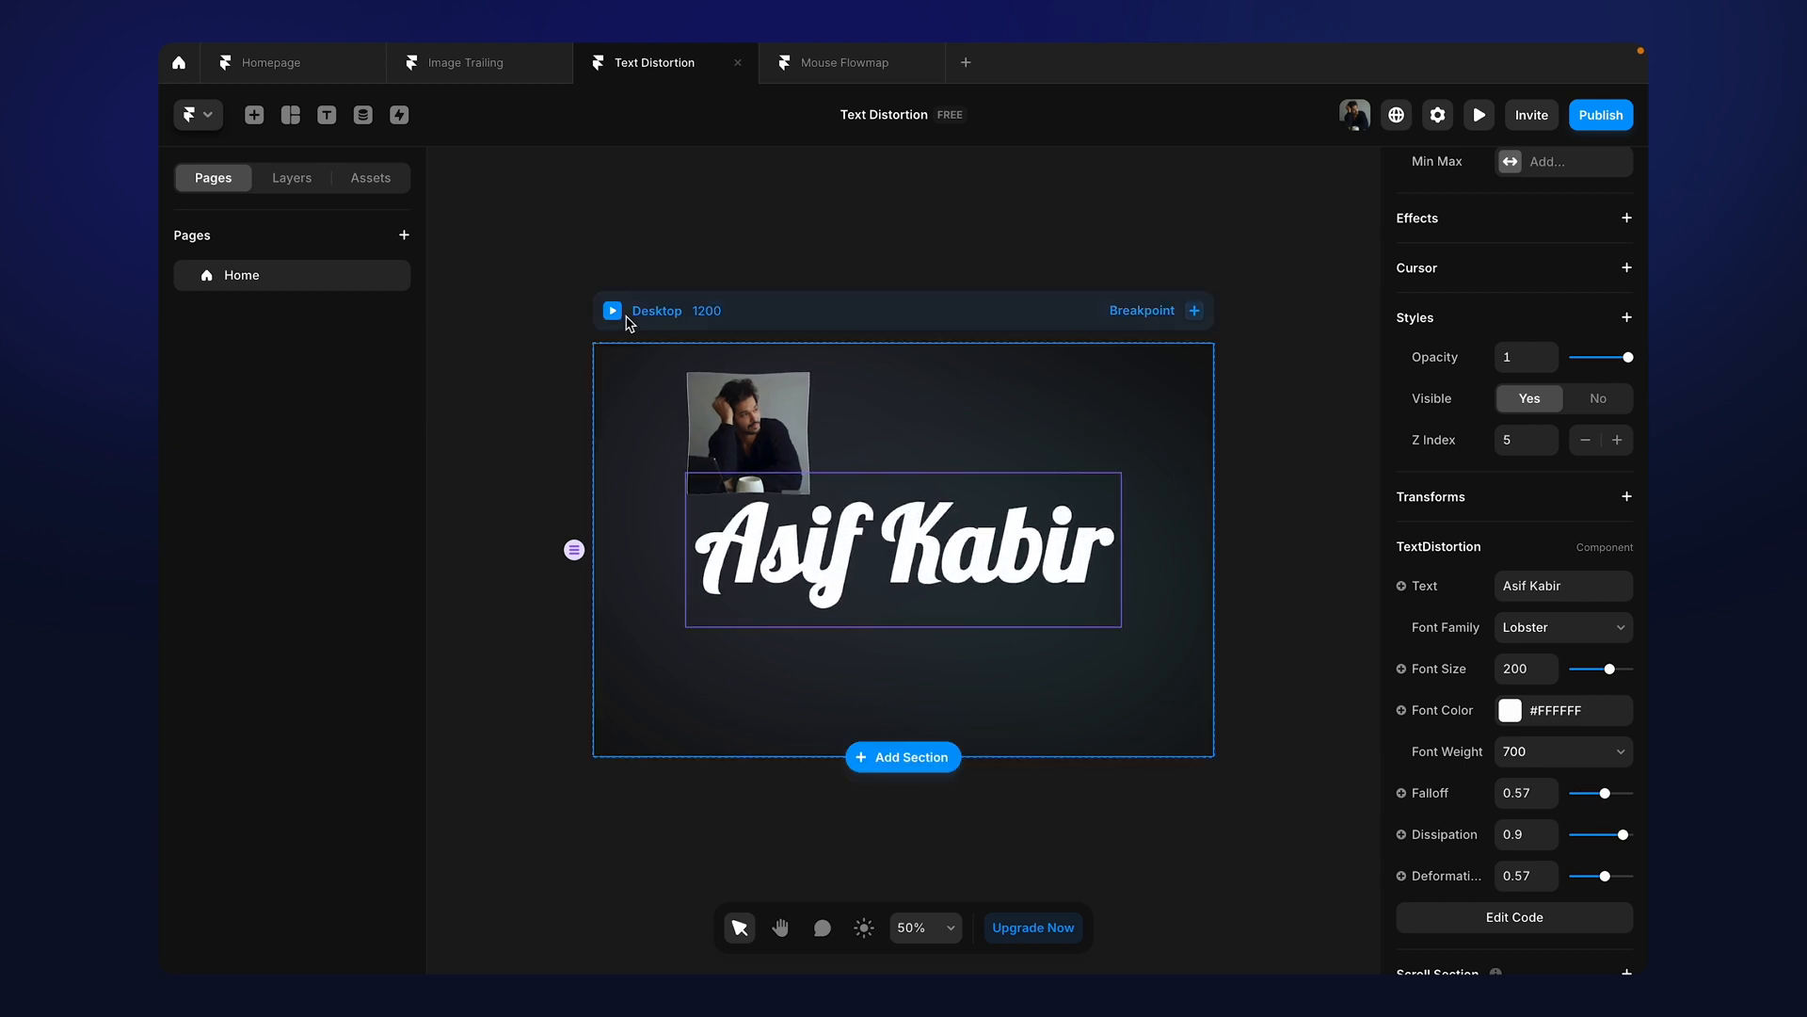
left_click(1478, 115)
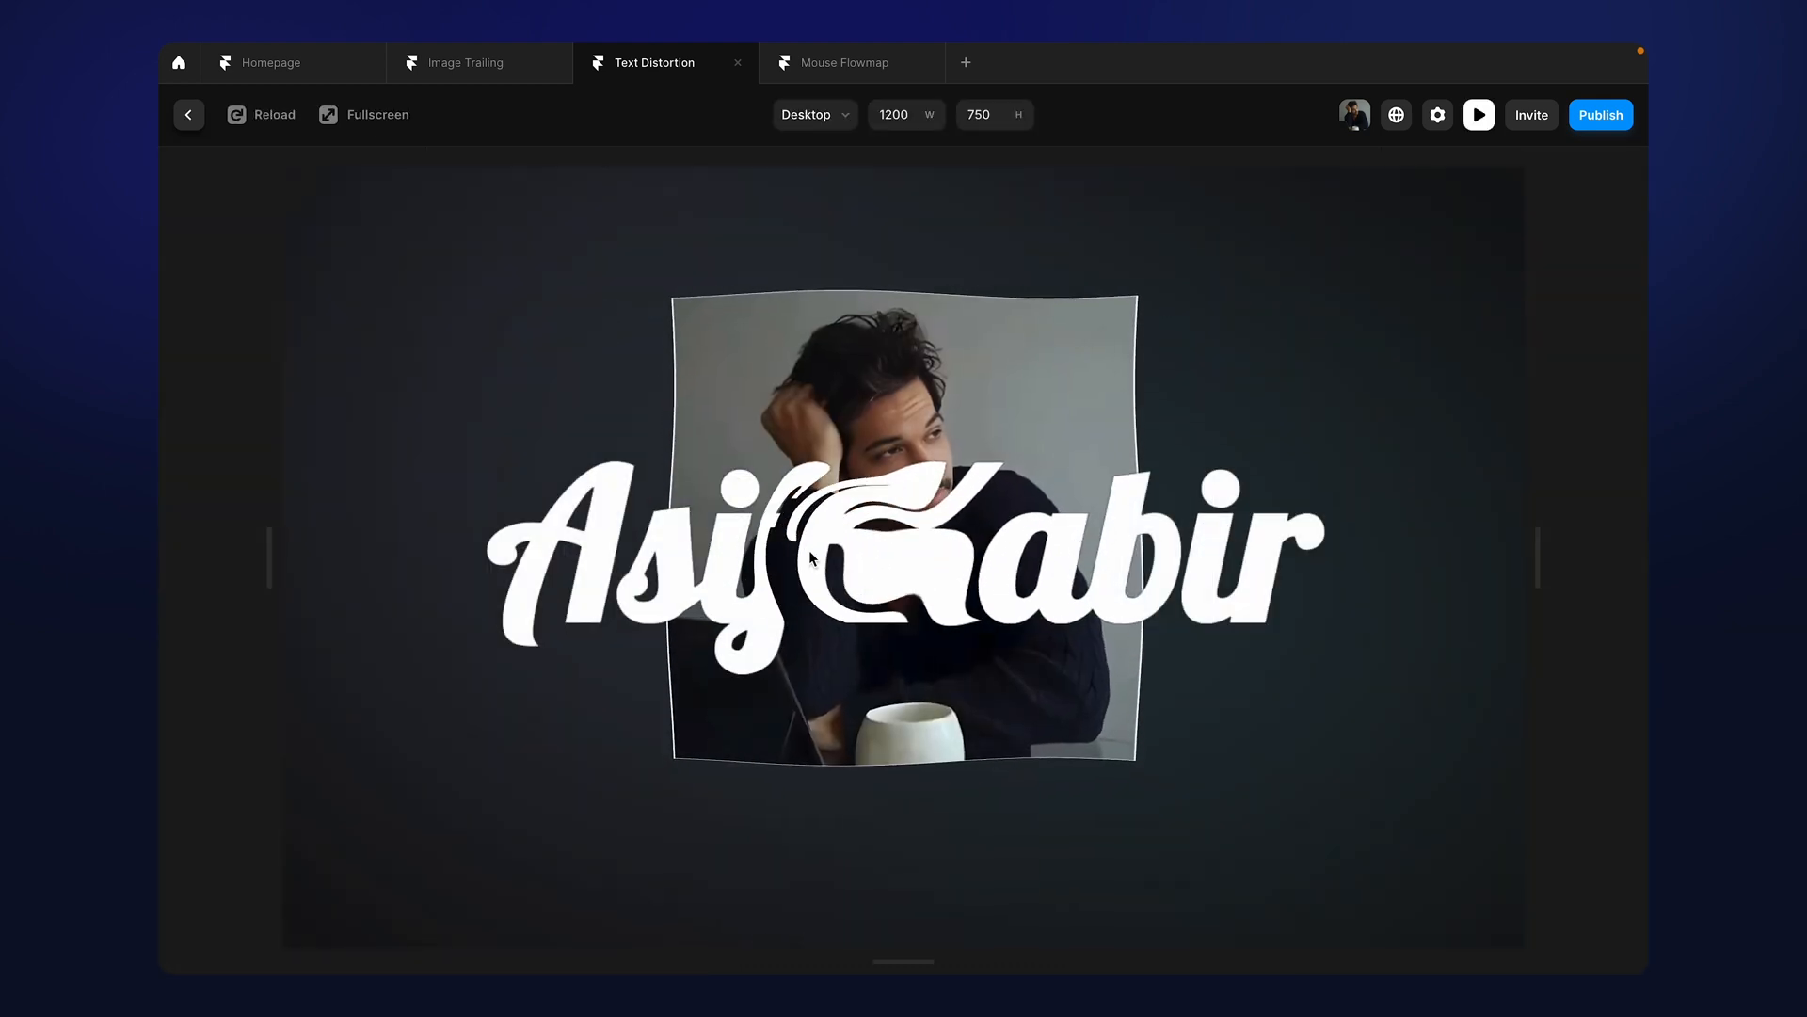
mouse_move(1028, 564)
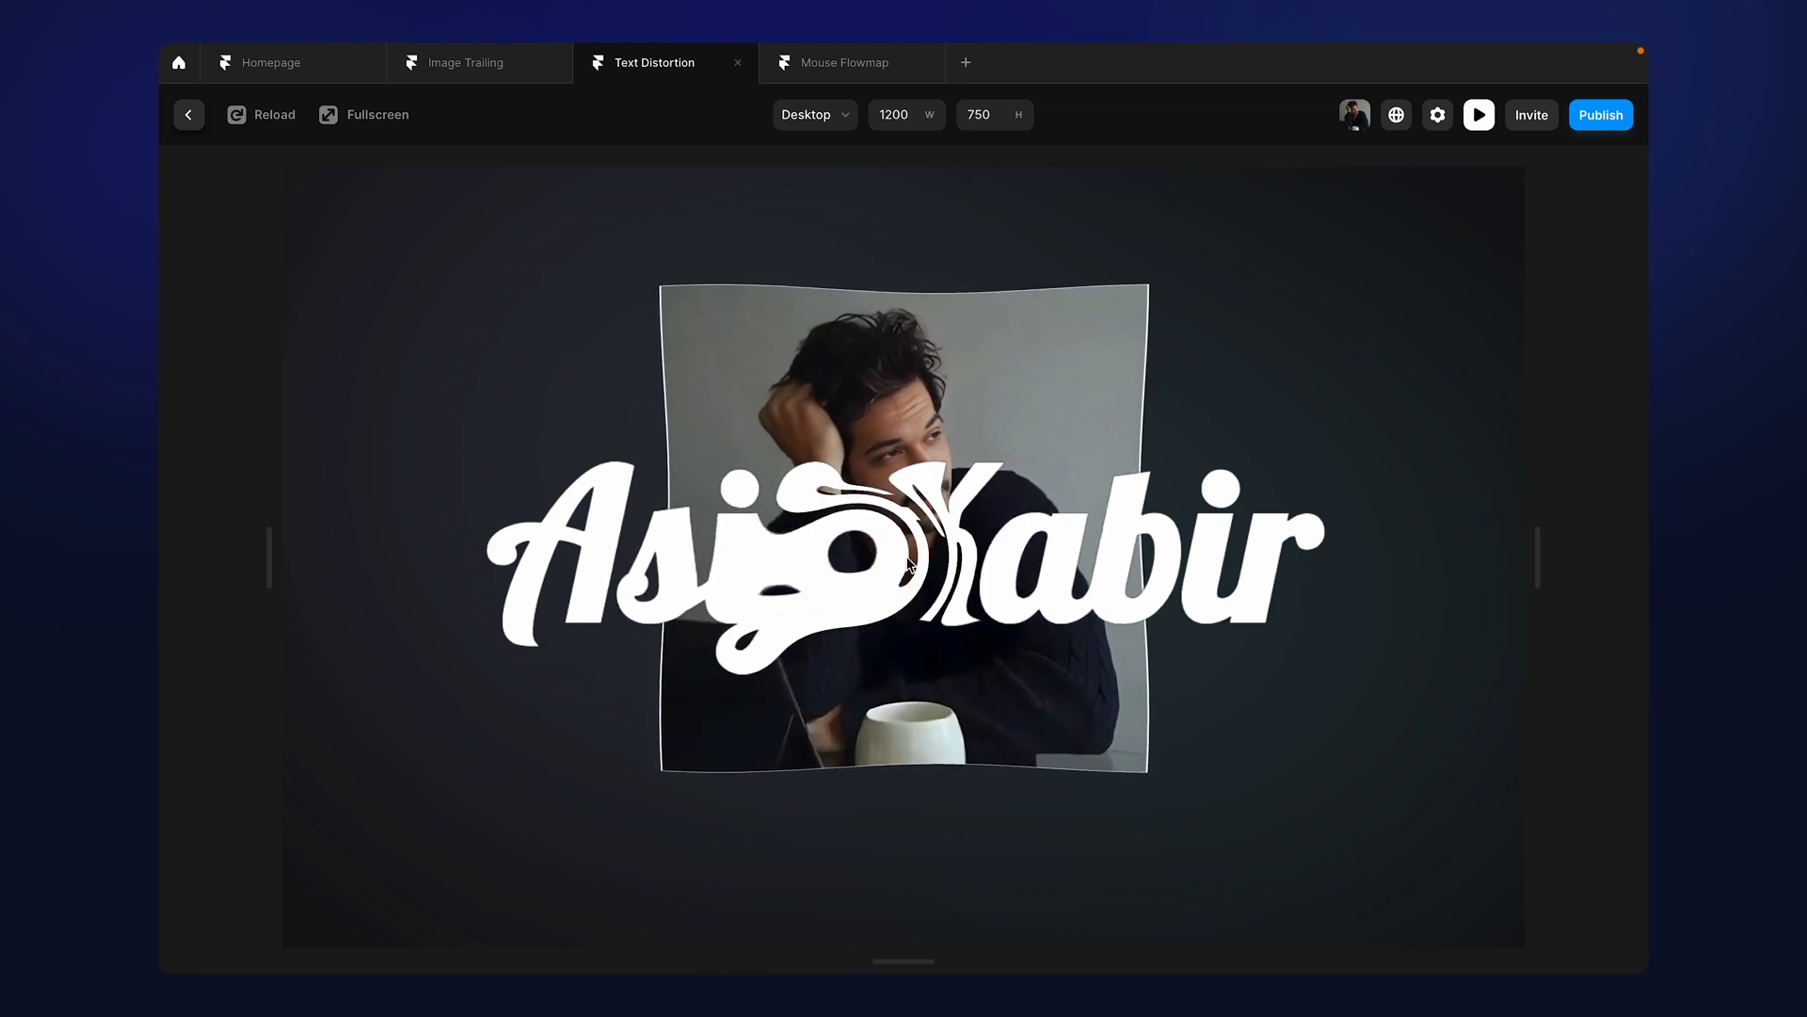
mouse_move(365, 241)
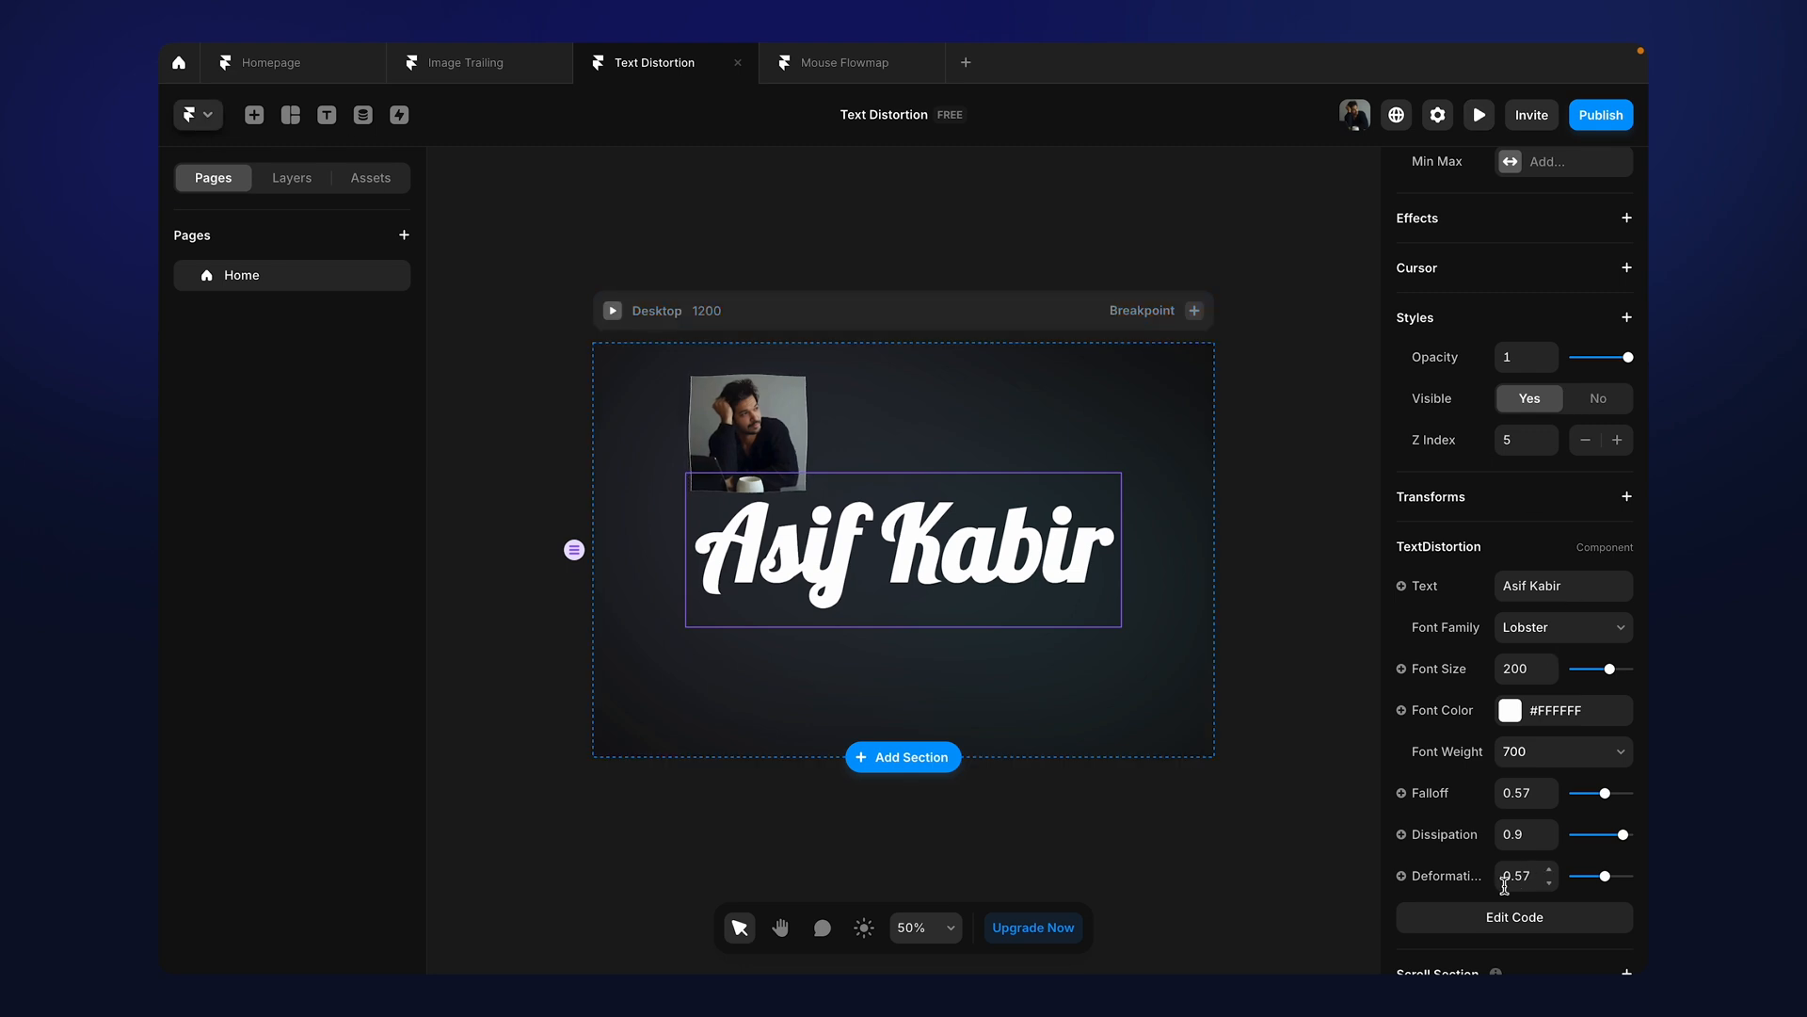
Lower the deformation to 0.33
left_click_drag(1602, 875, 1585, 876)
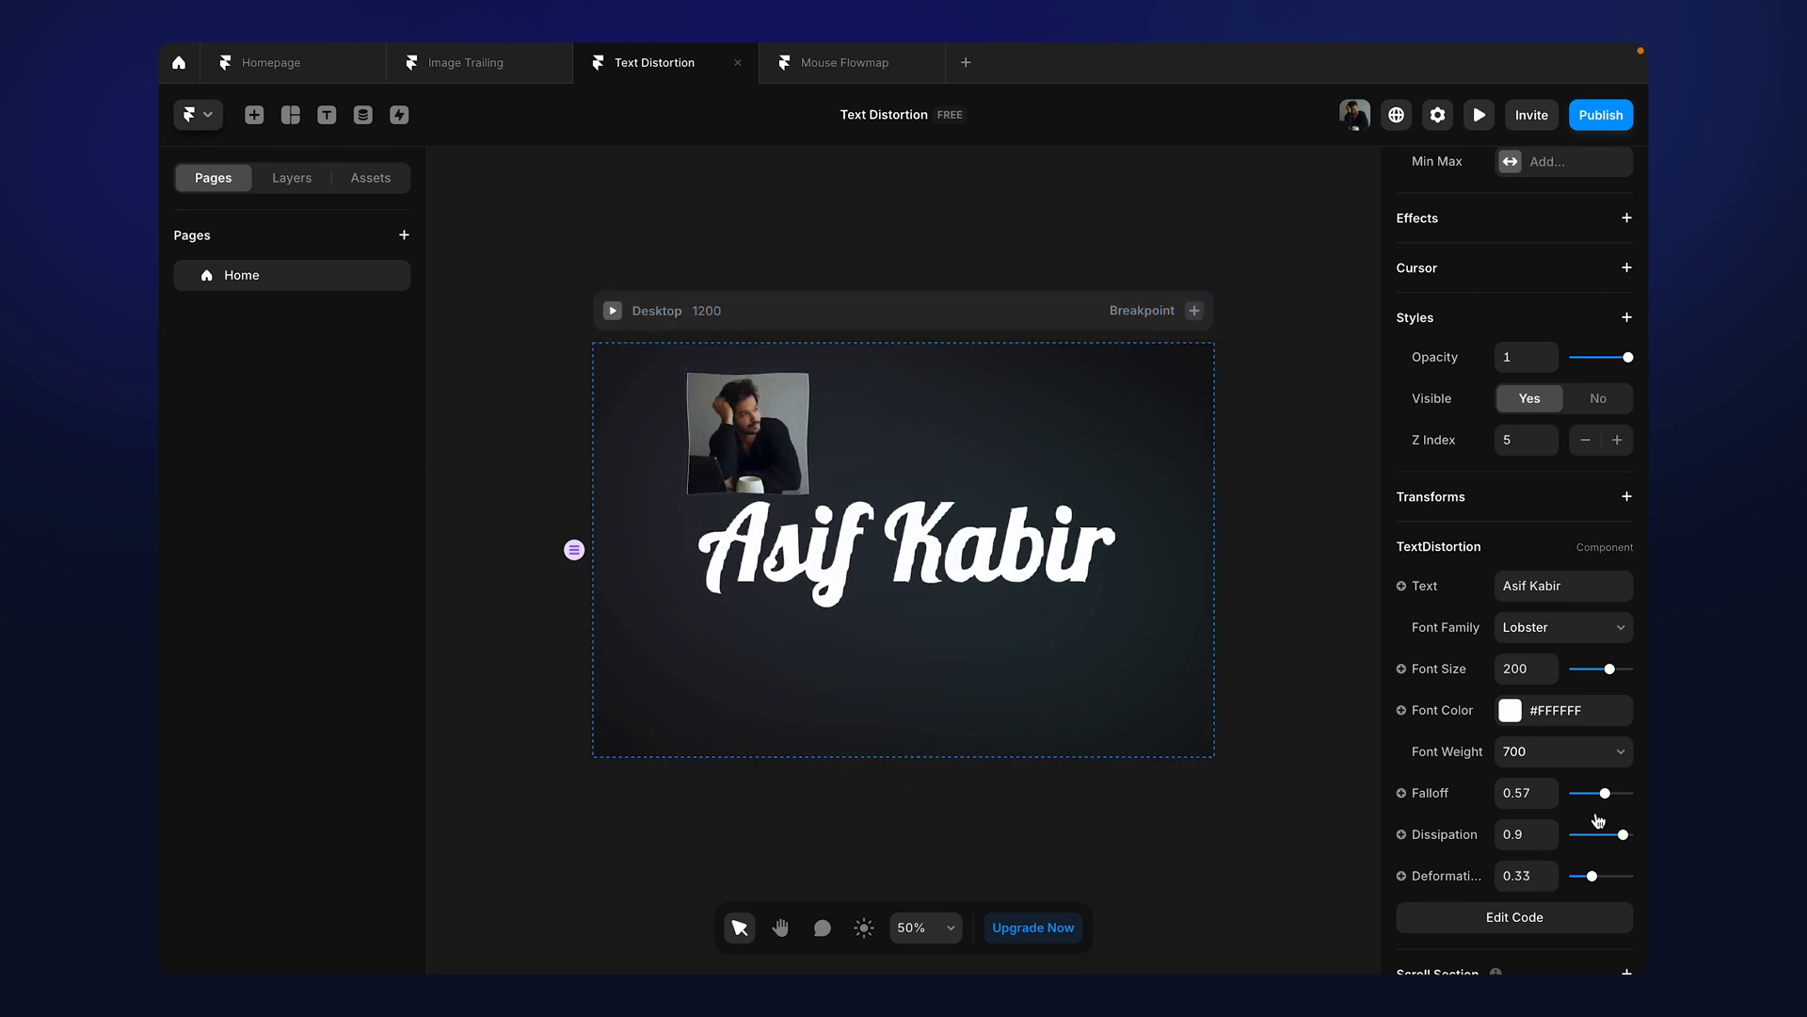
left_click(902, 558)
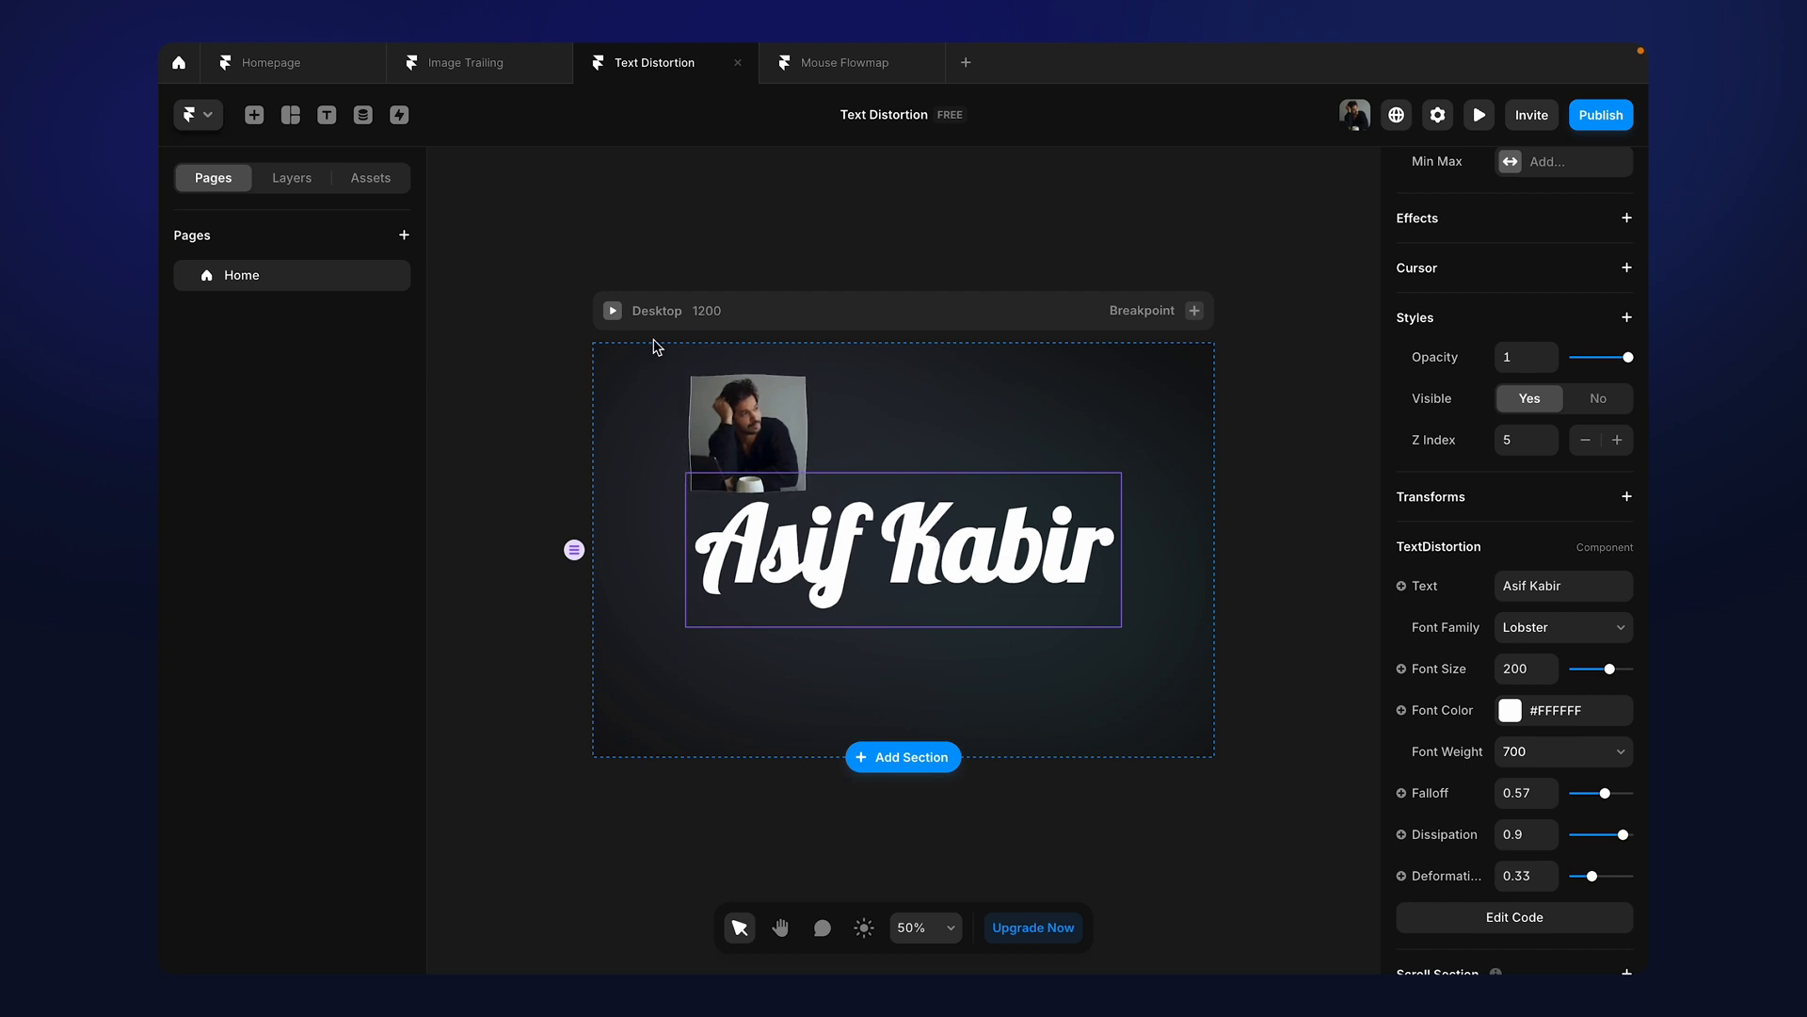
From the Assets list, load textDistortion.tsx into the code editor
left_click(369, 177)
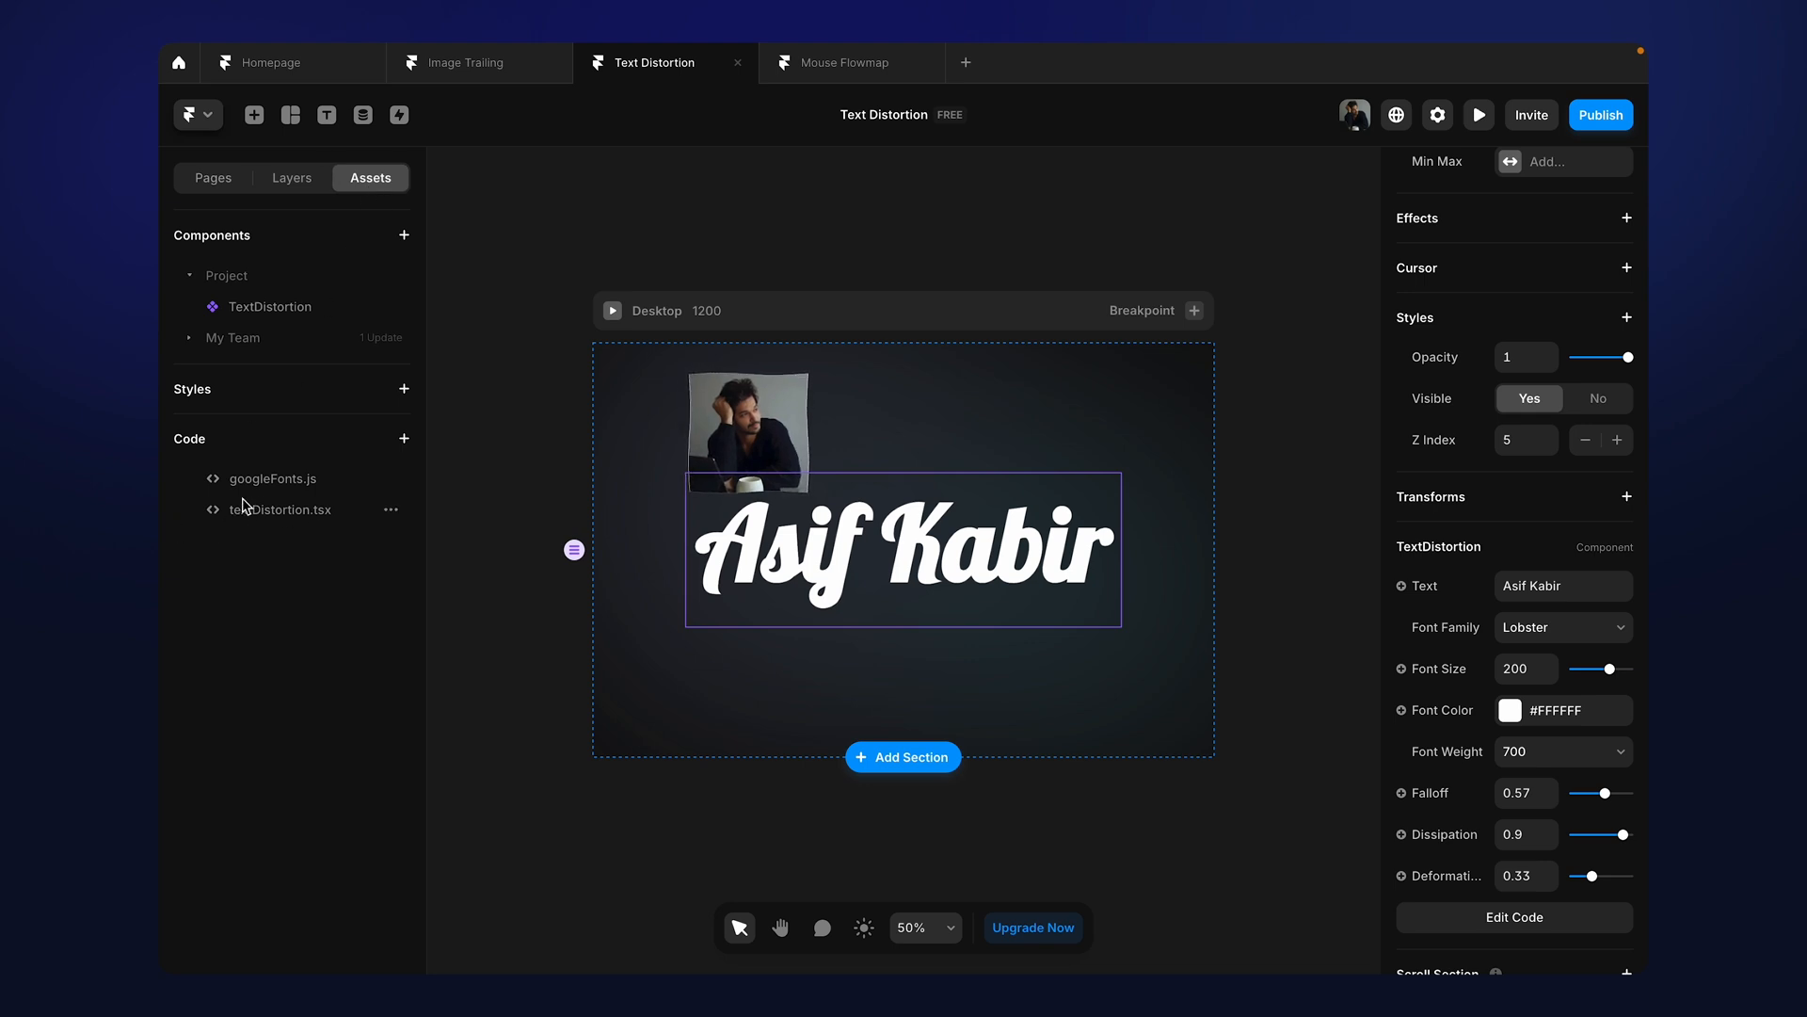
mouse_move(975, 534)
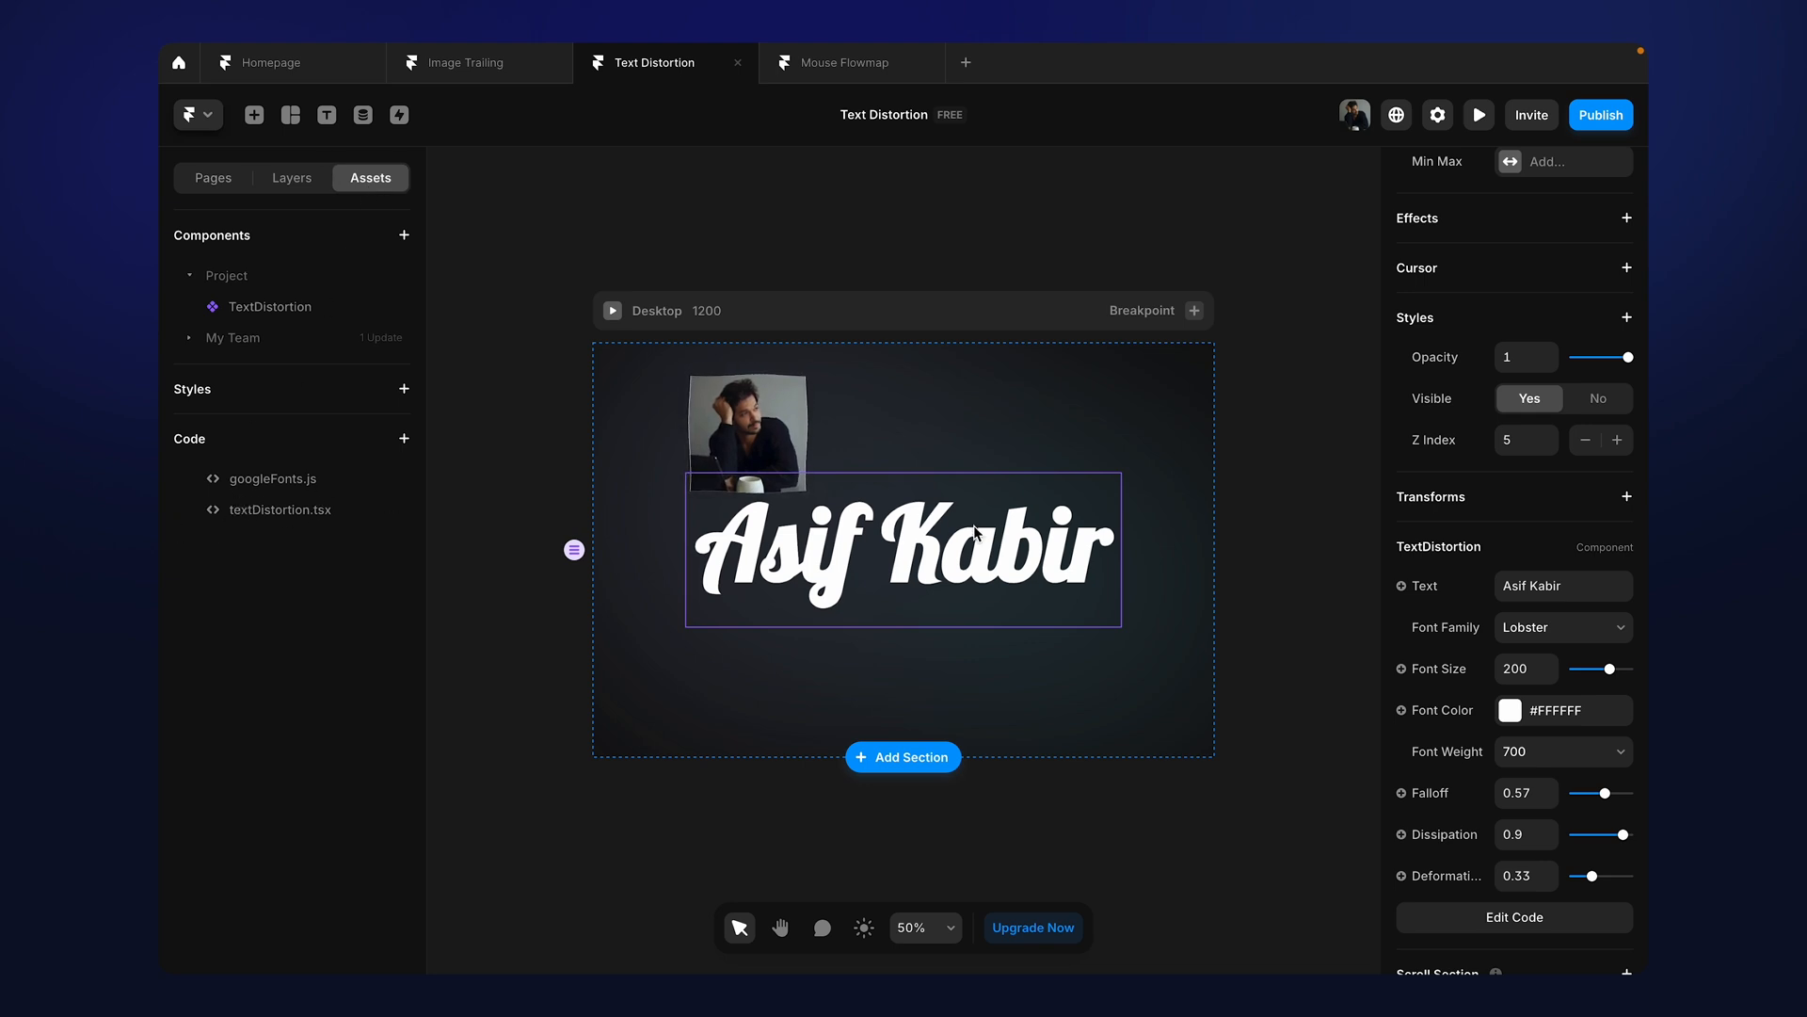
left_click(1514, 917)
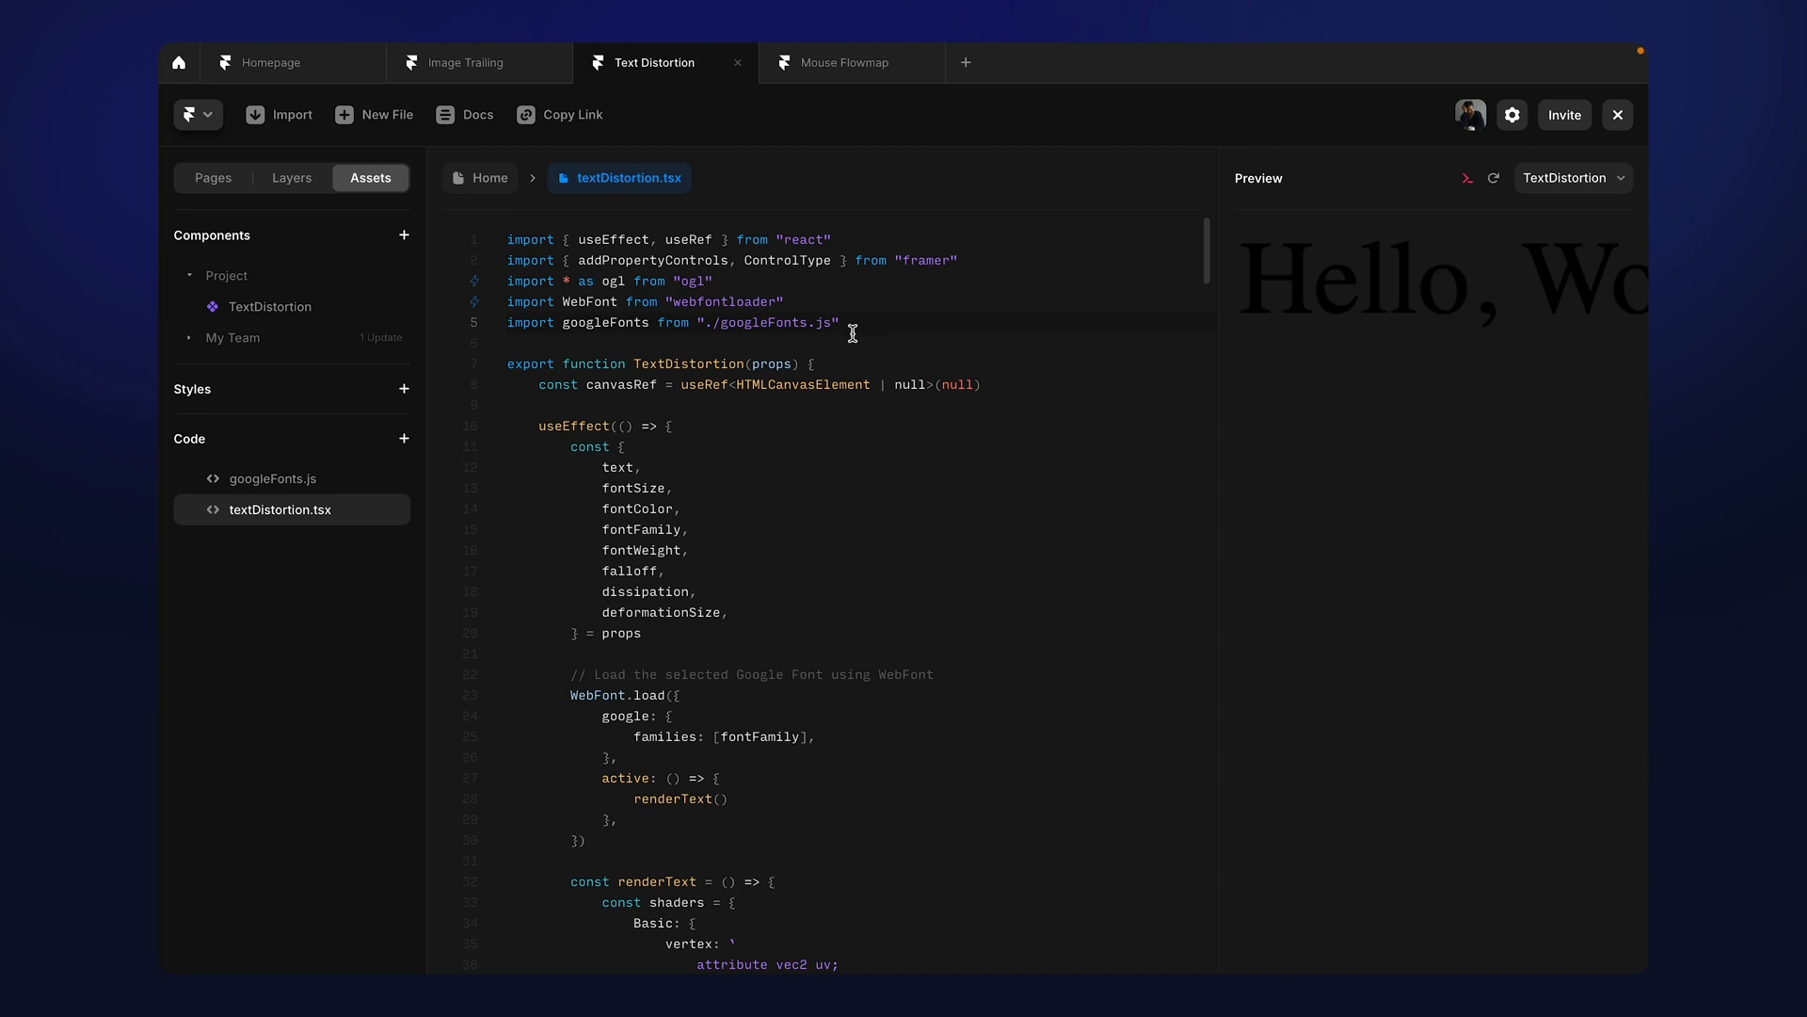
mouse_move(294, 489)
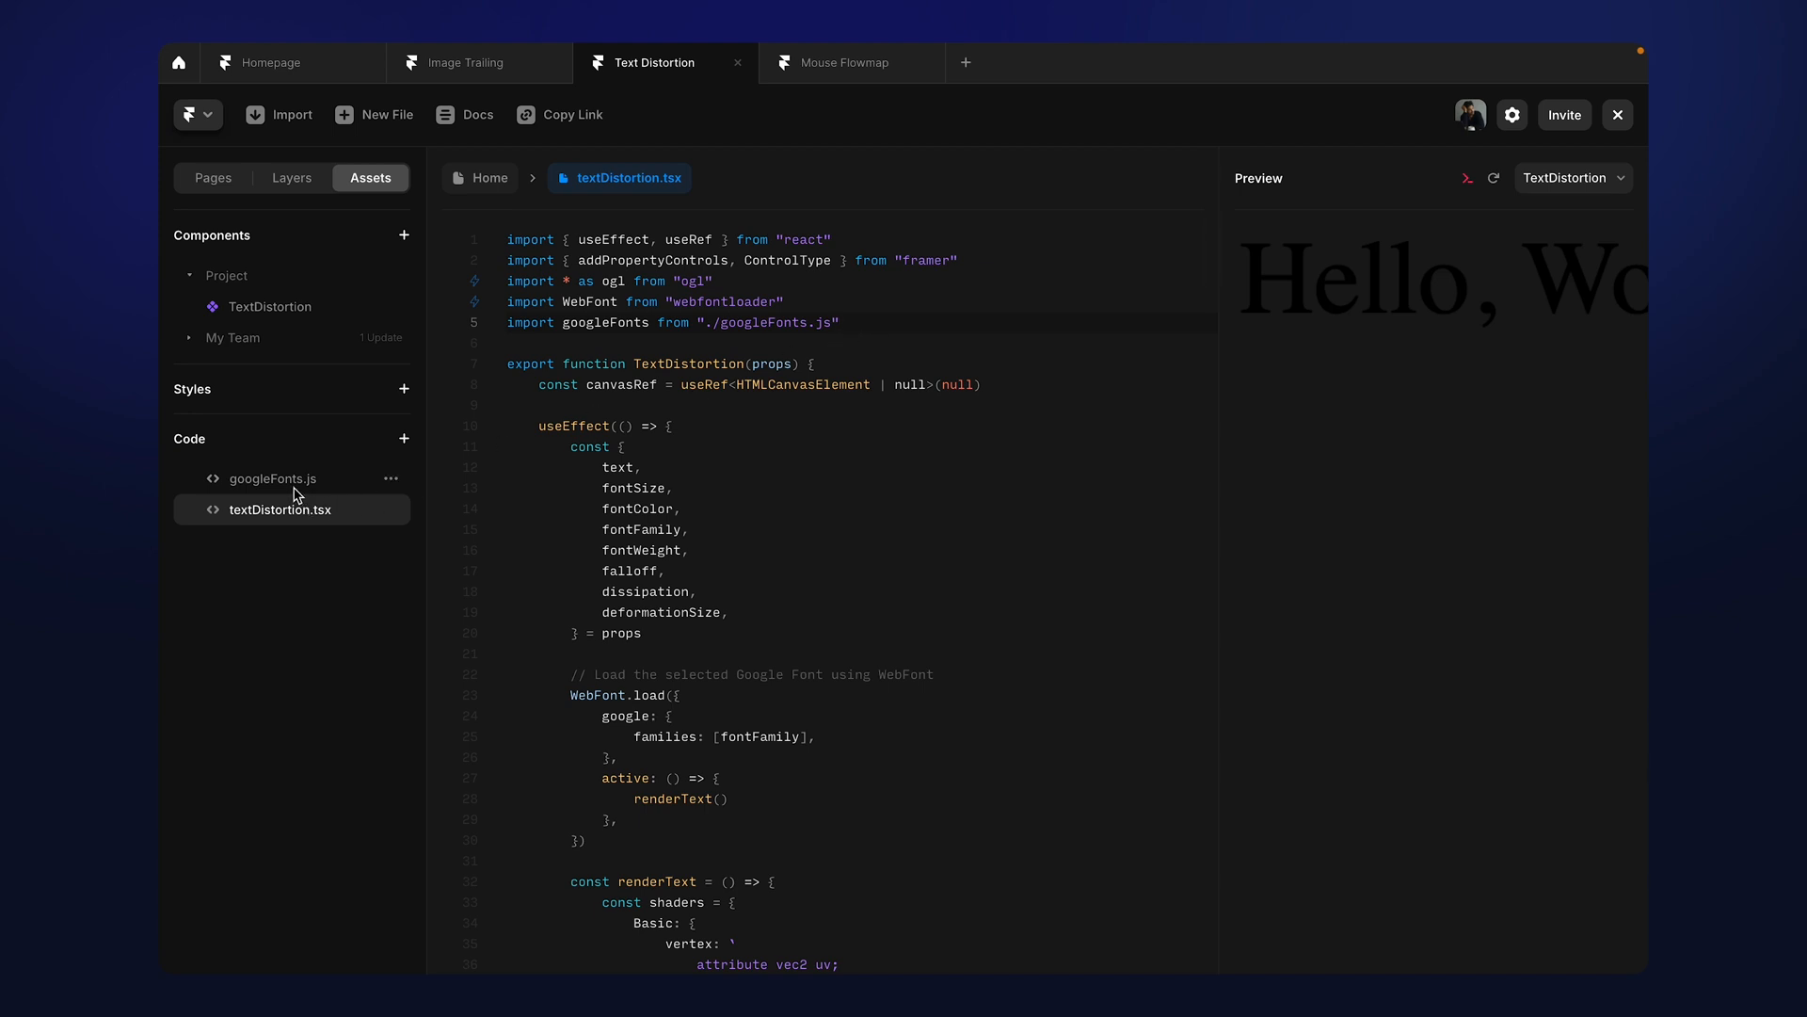
Show googleFonts.js with its font names, cancelling an accidental Create Code File dialog
left_click(271, 479)
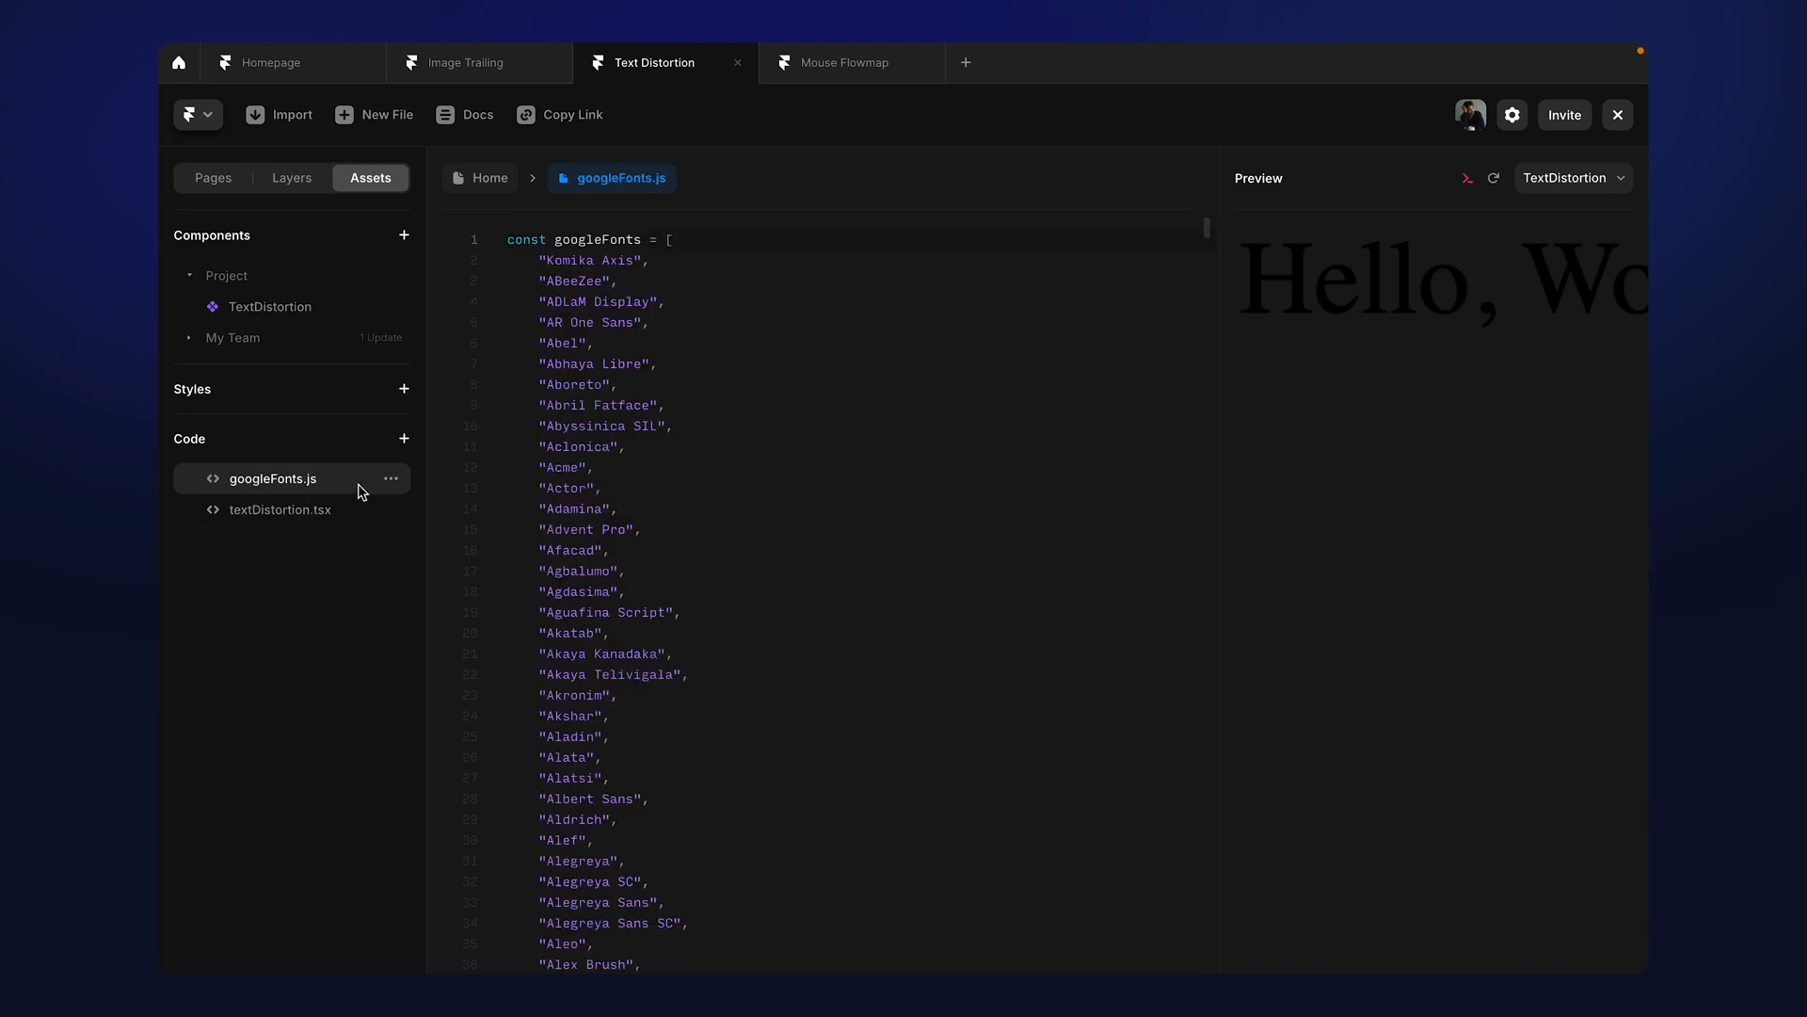
mouse_move(446, 478)
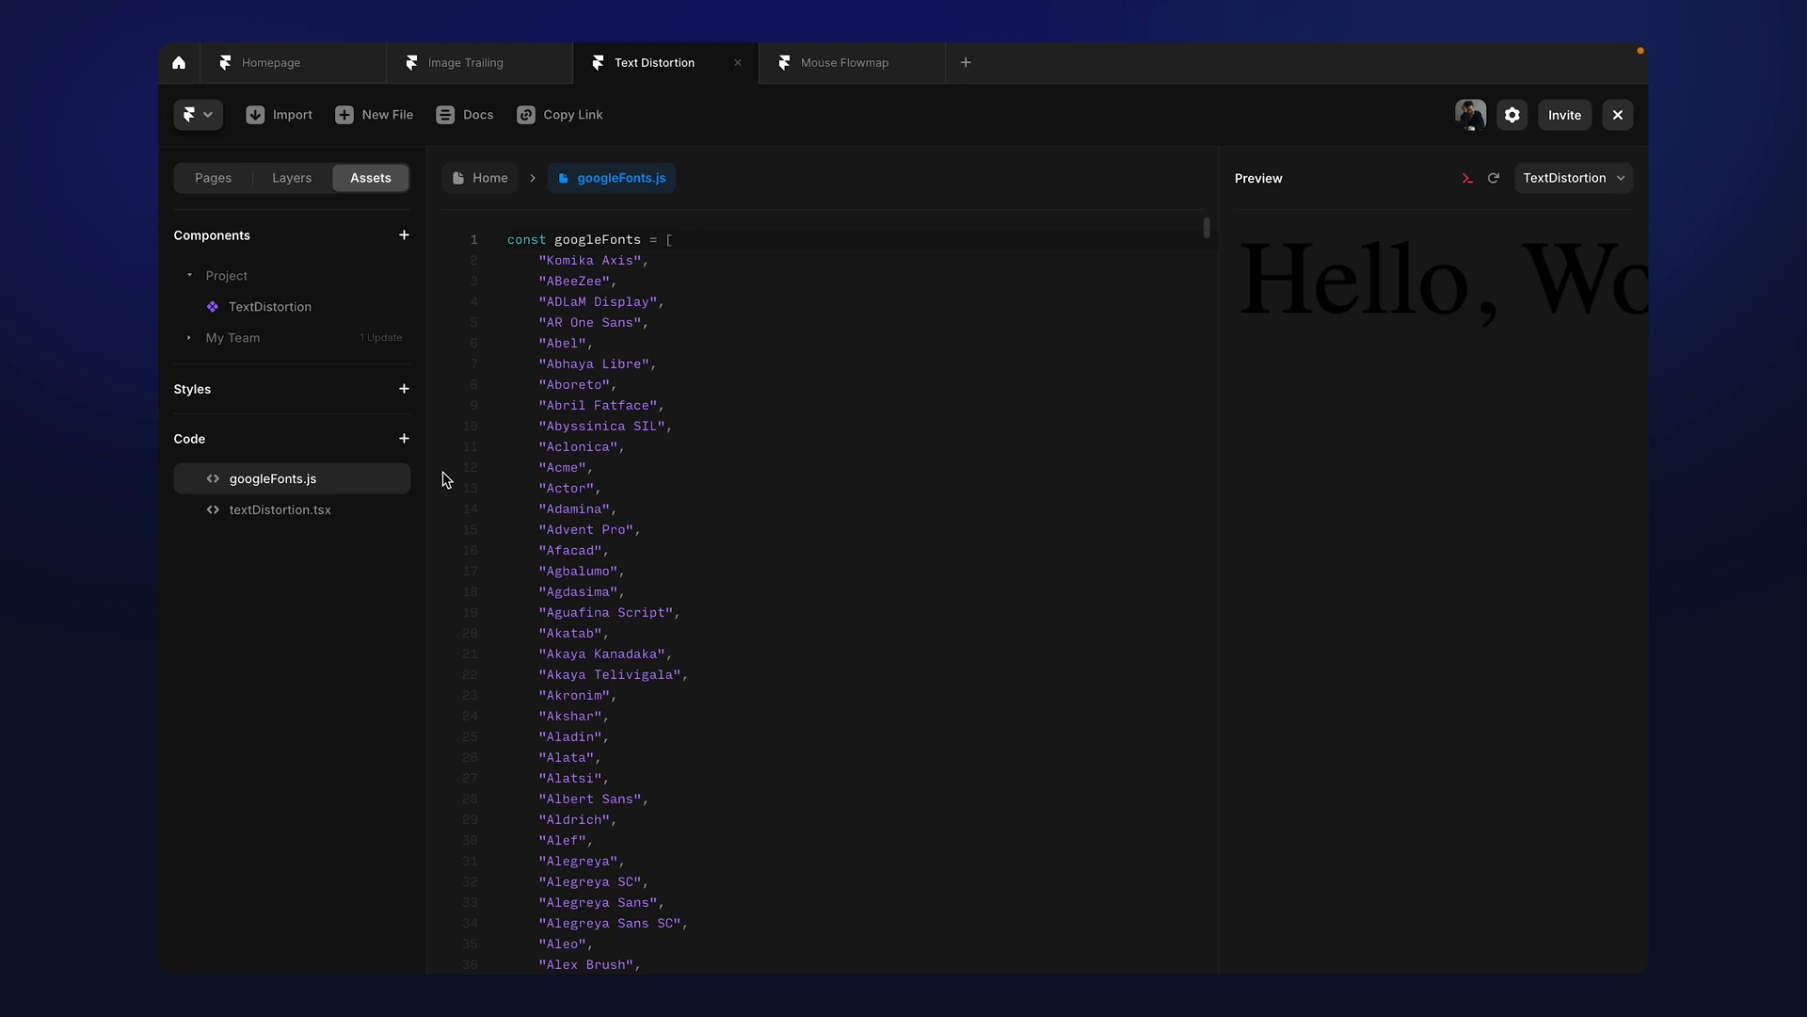
mouse_move(403, 442)
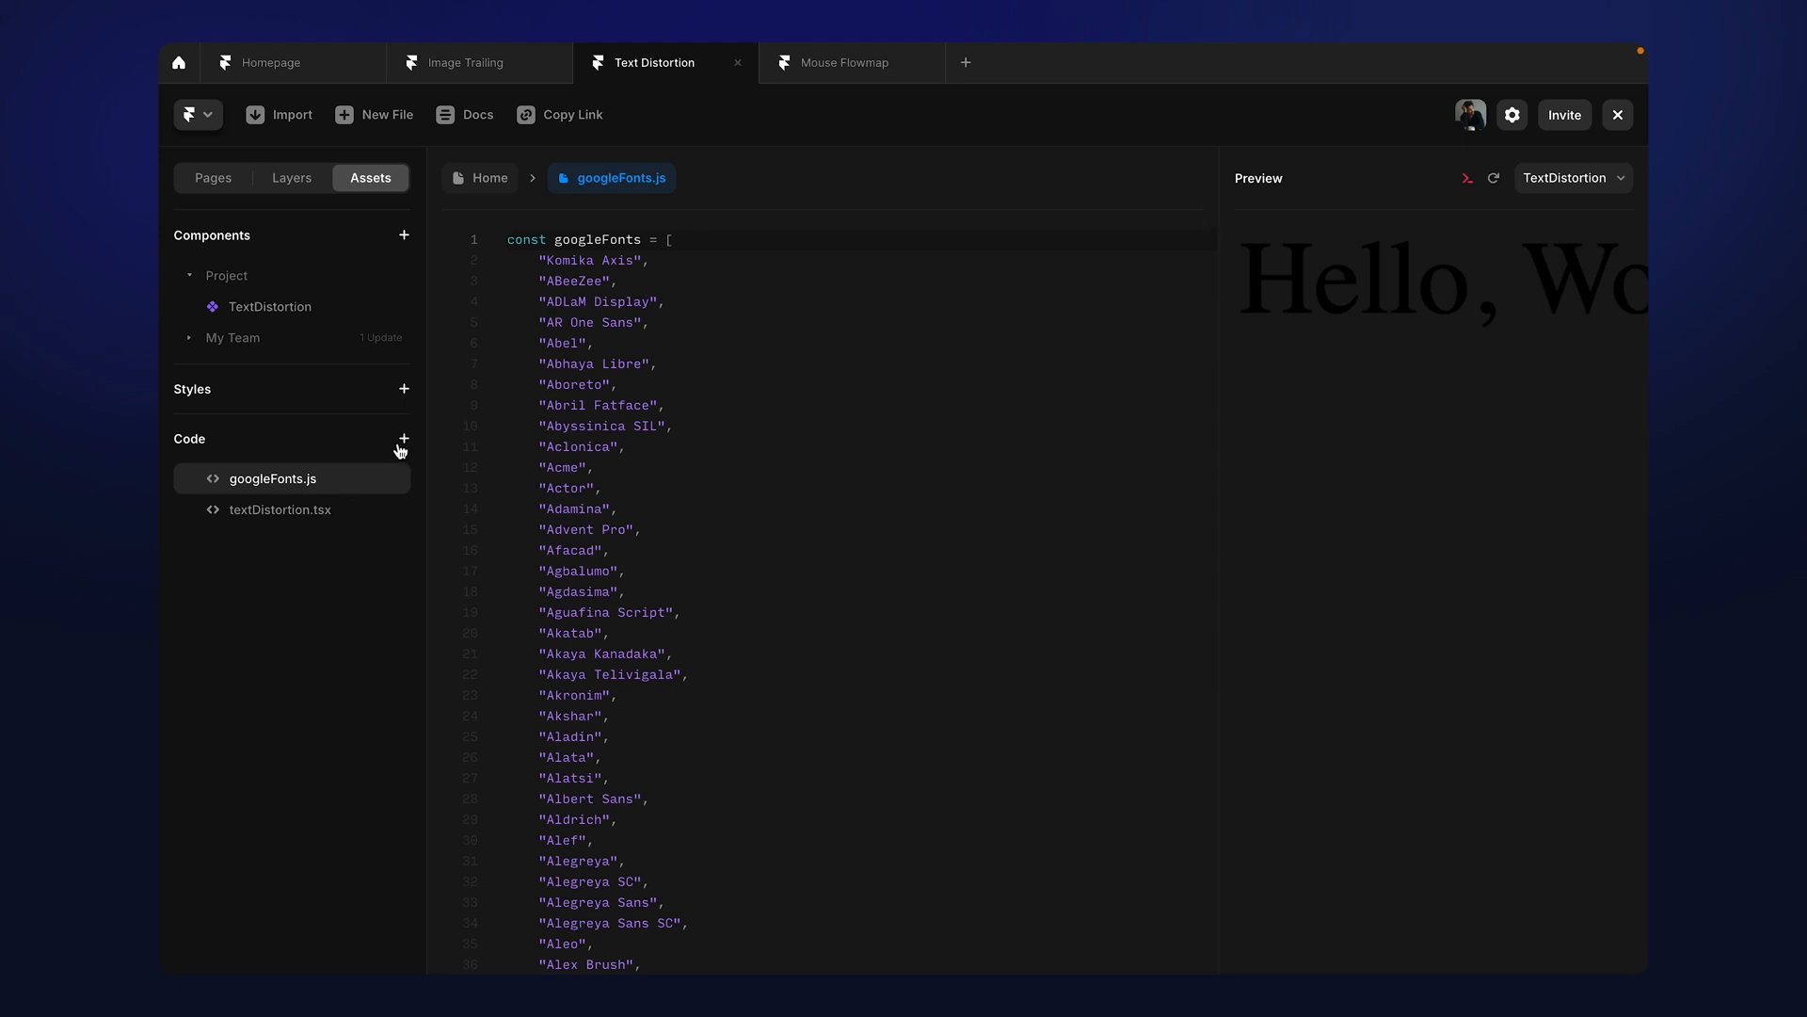
mouse_move(403, 440)
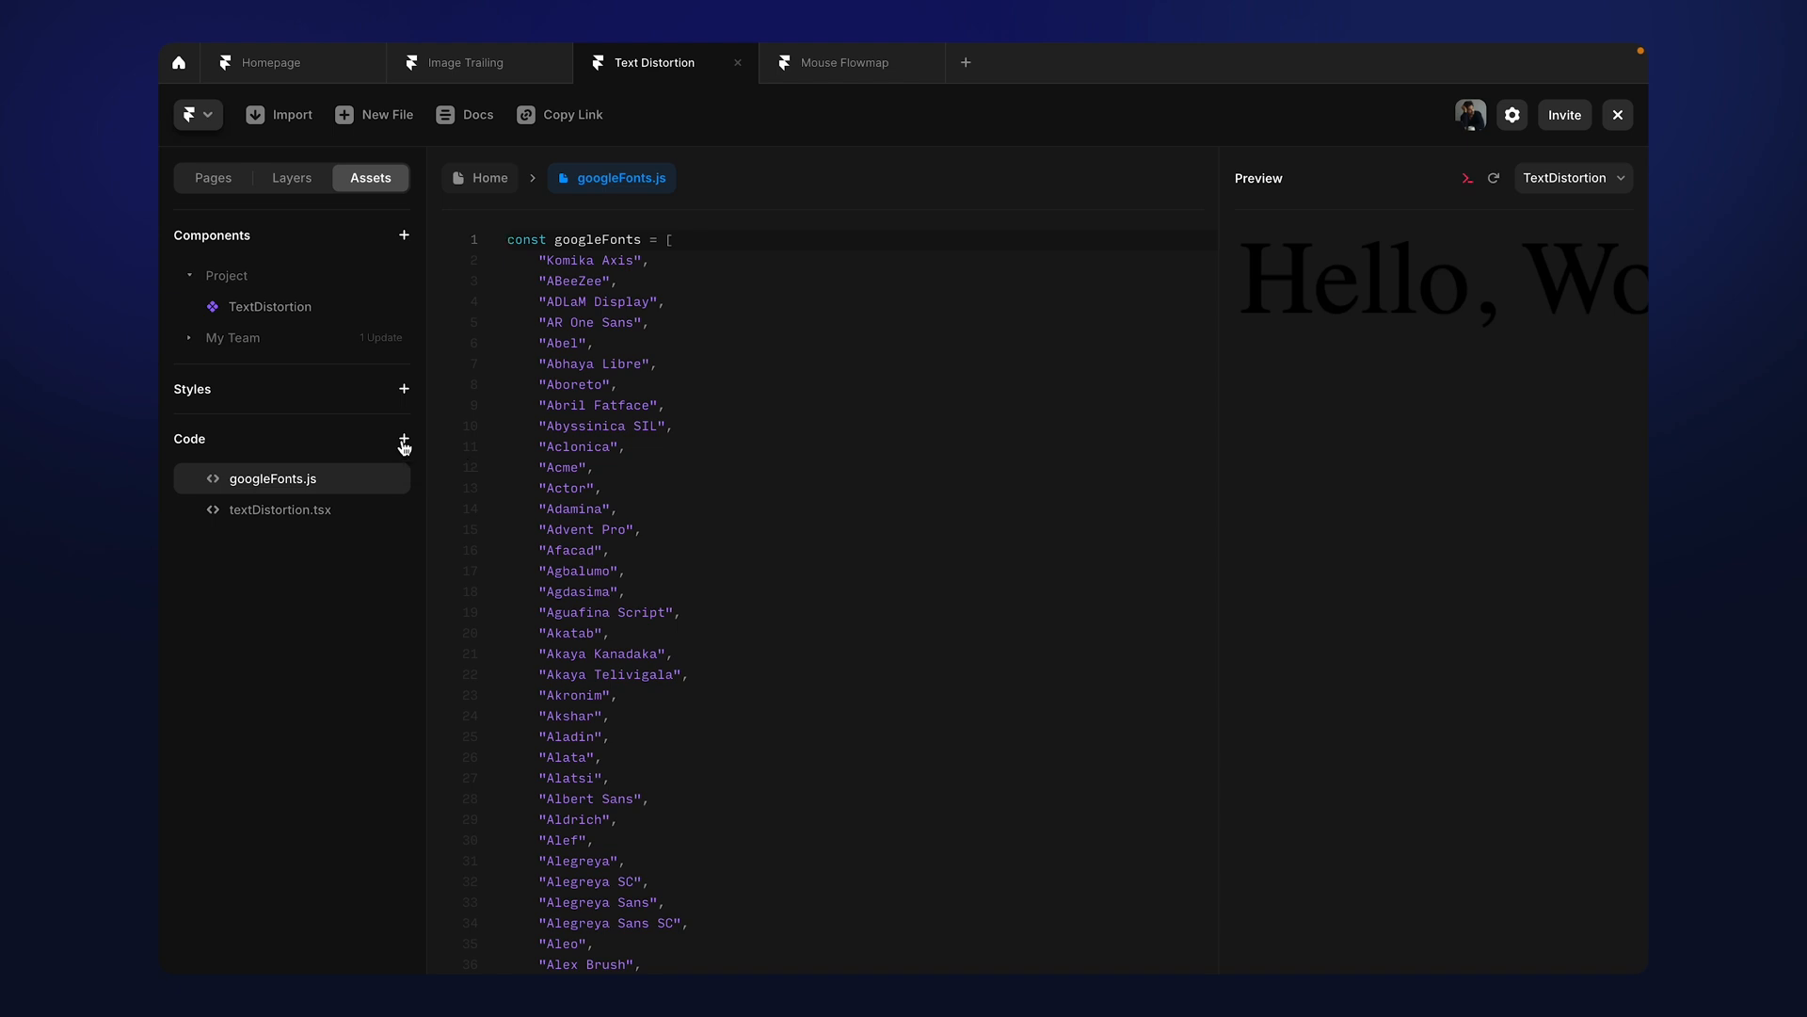
left_click(403, 443)
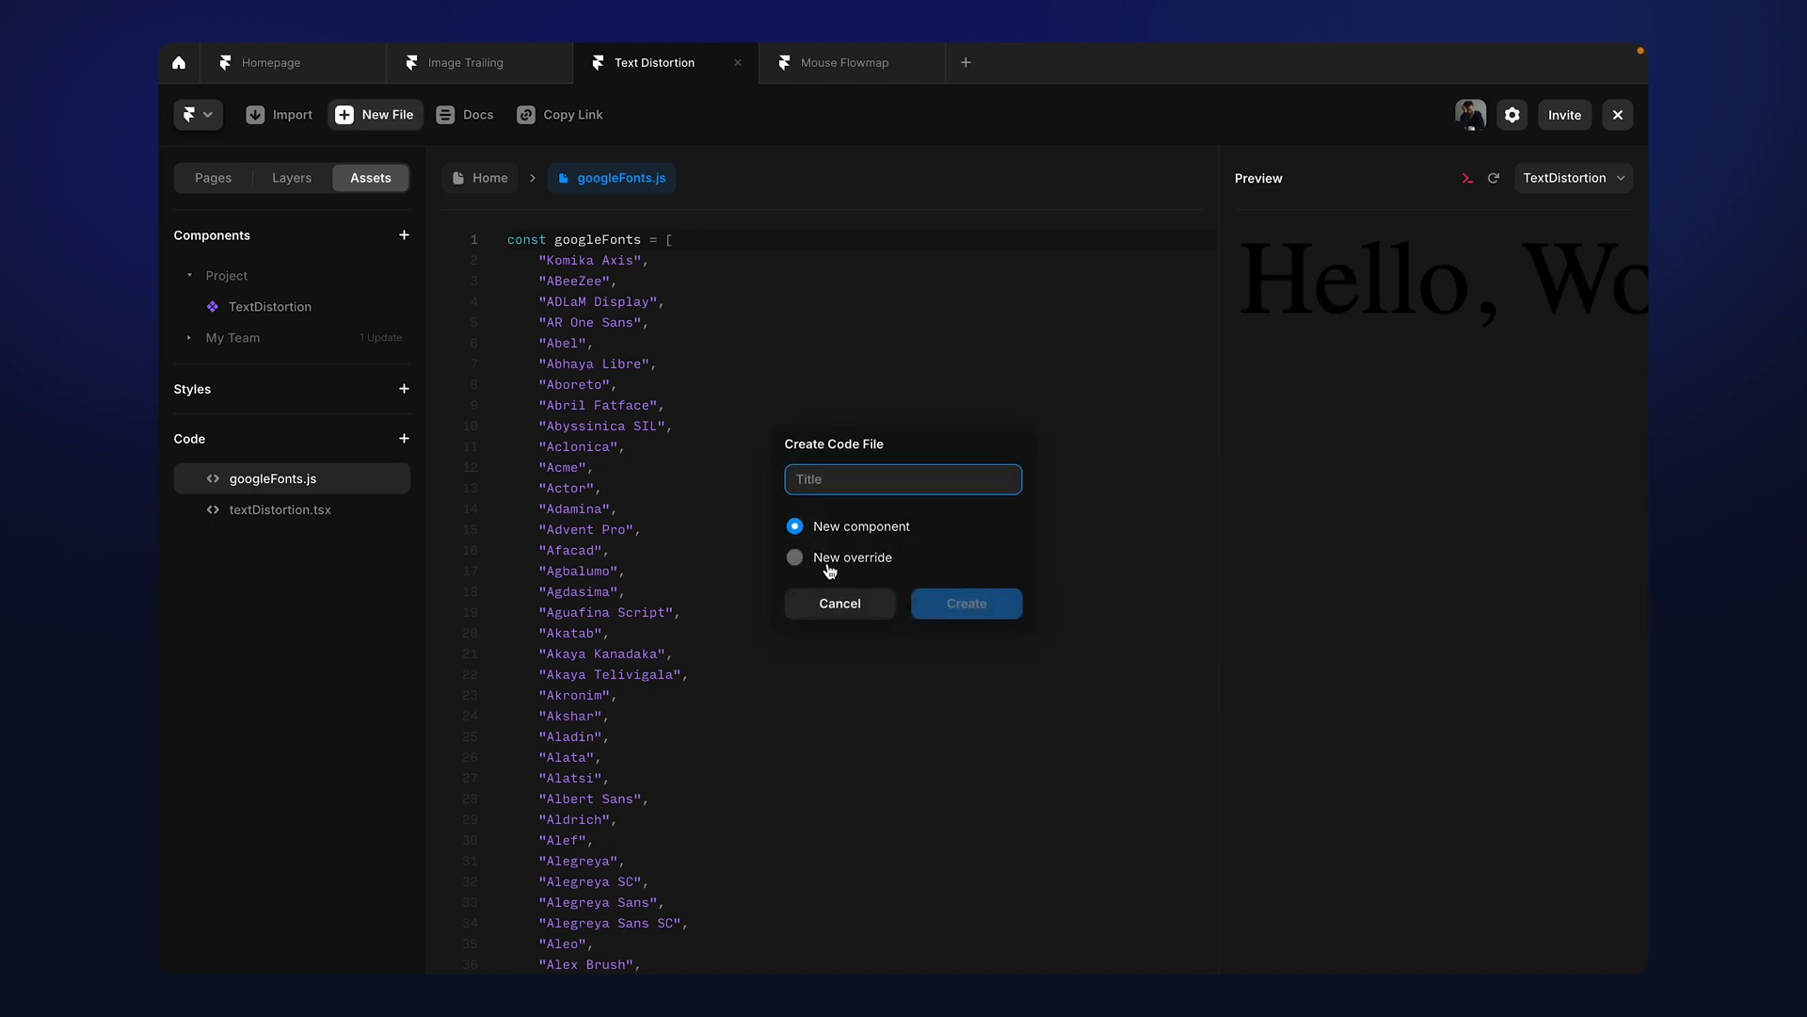
mouse_move(272, 505)
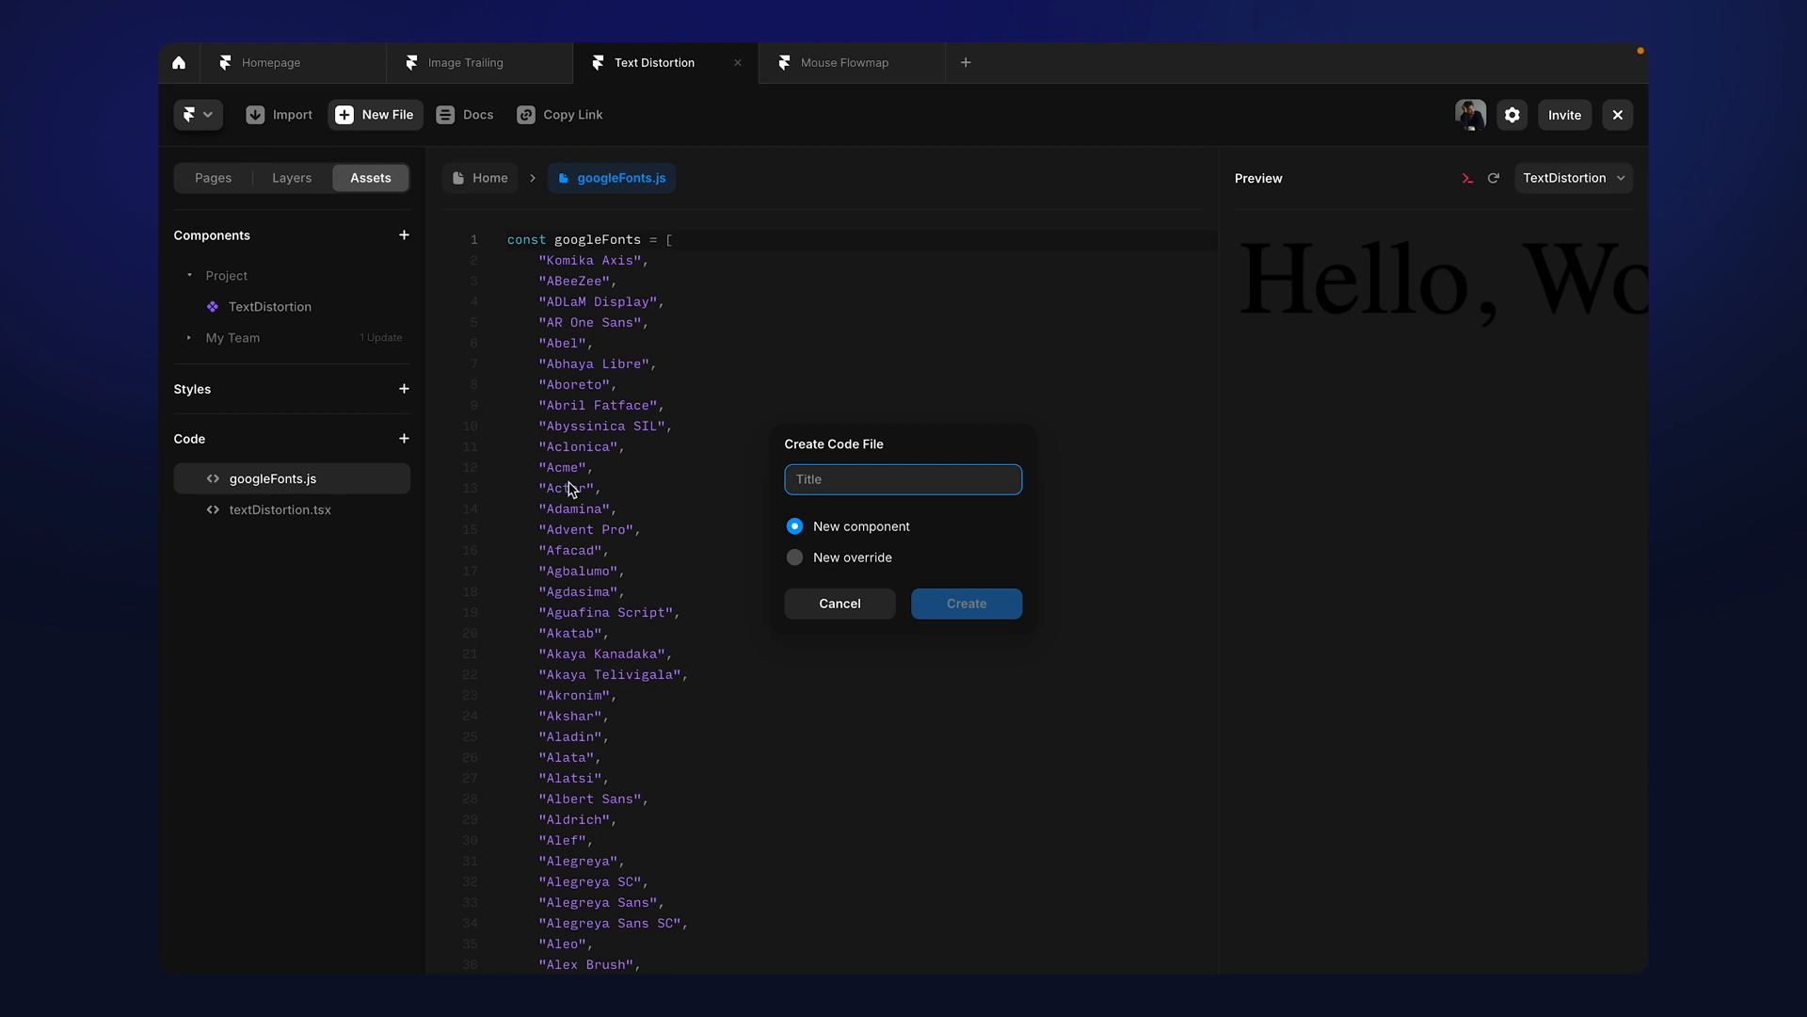
mouse_move(829, 606)
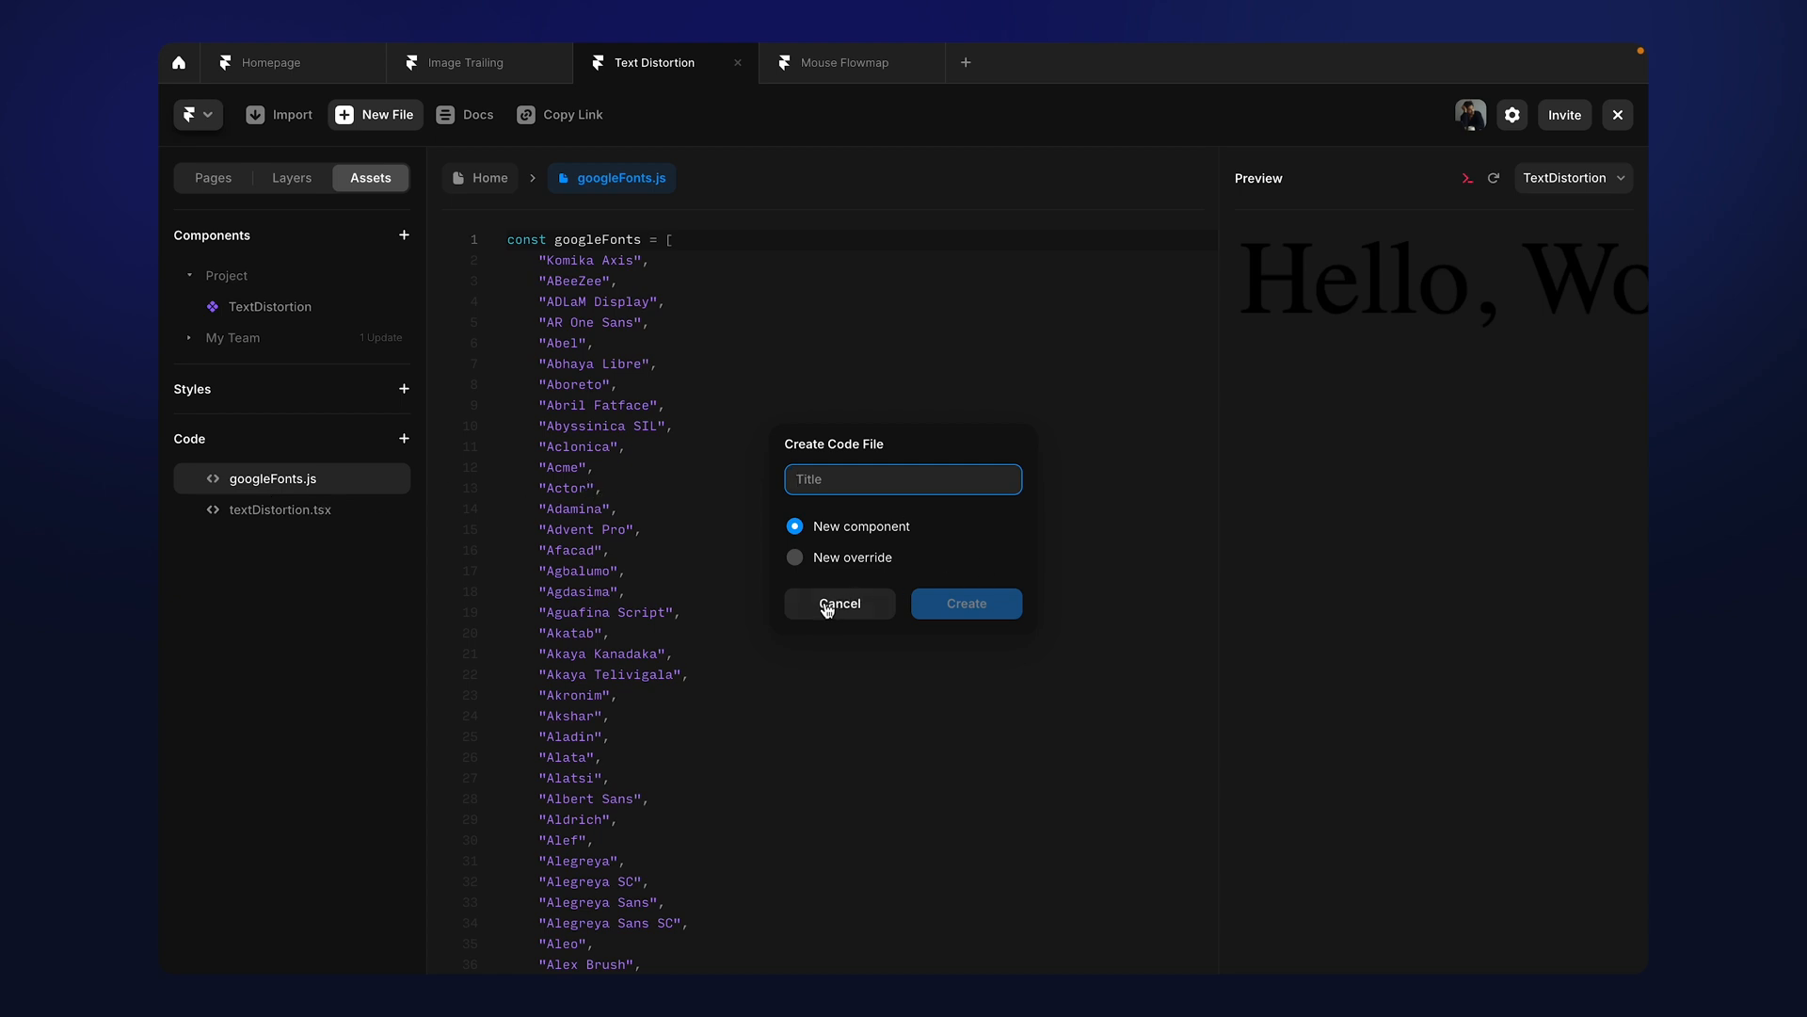
left_click(840, 602)
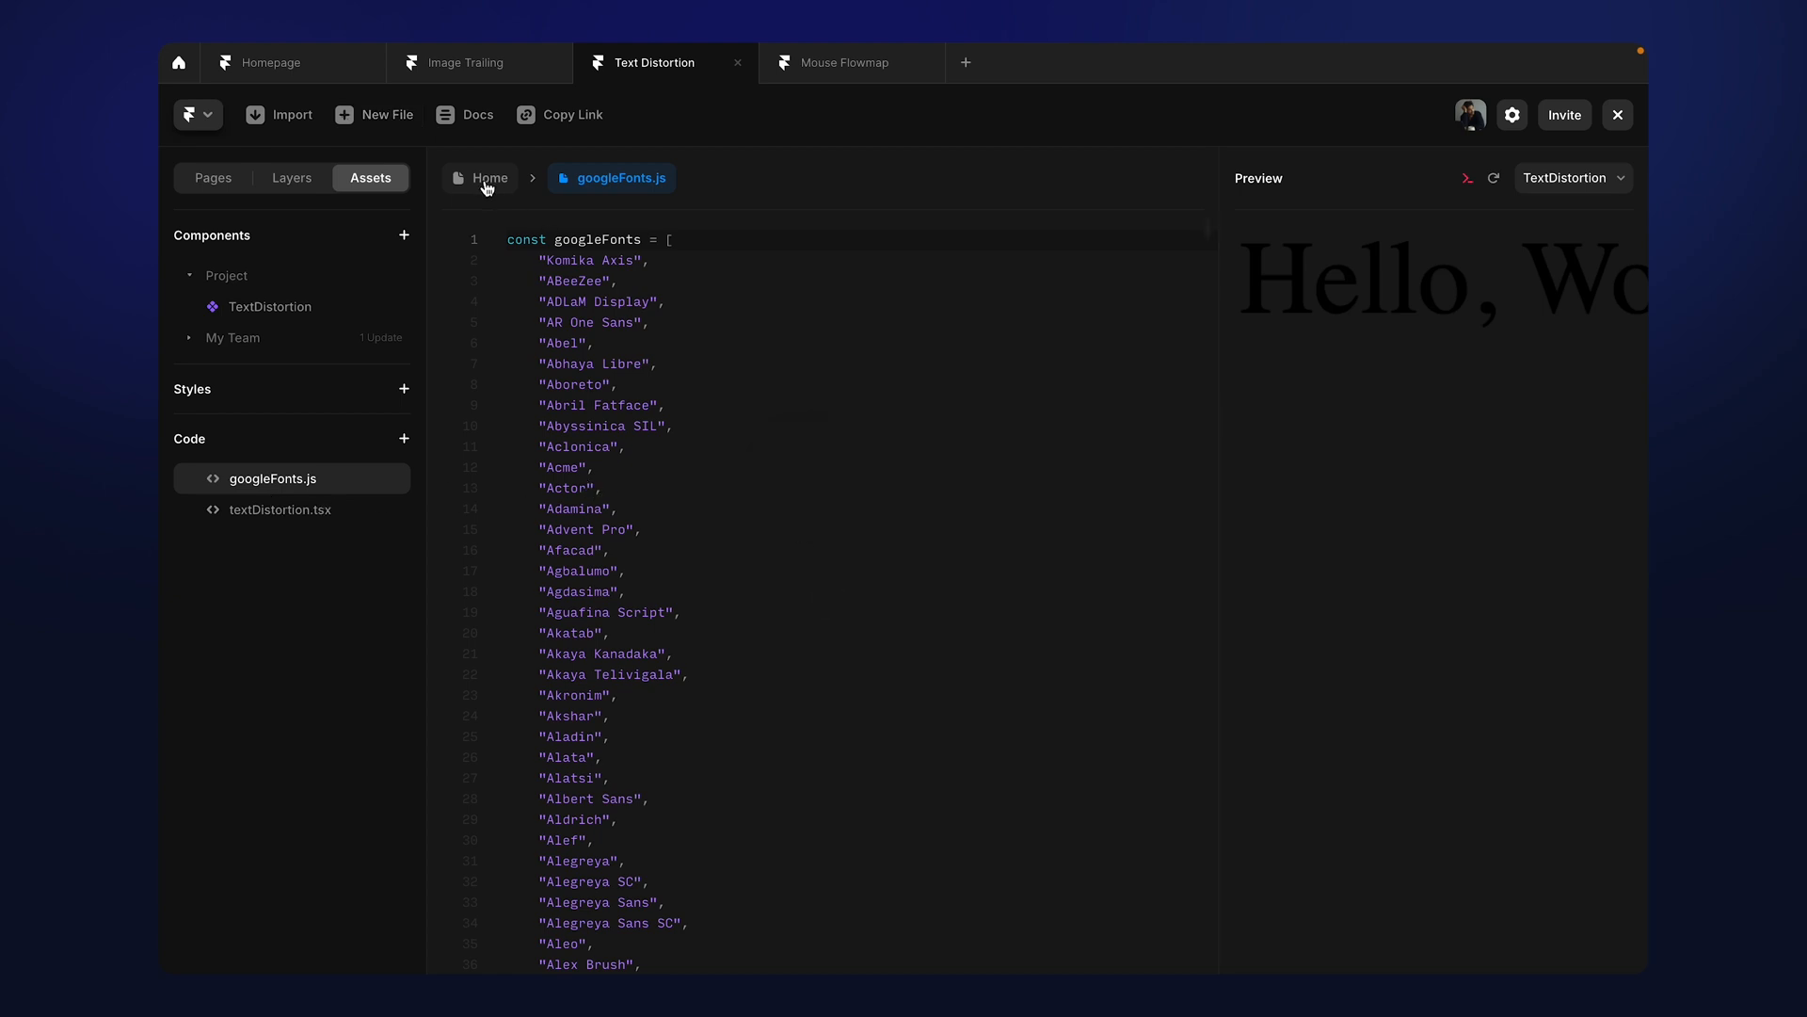
Reopen textDistortion.tsx, which imports googleFonts.js alongside WebFont and ogl
left_click(279, 509)
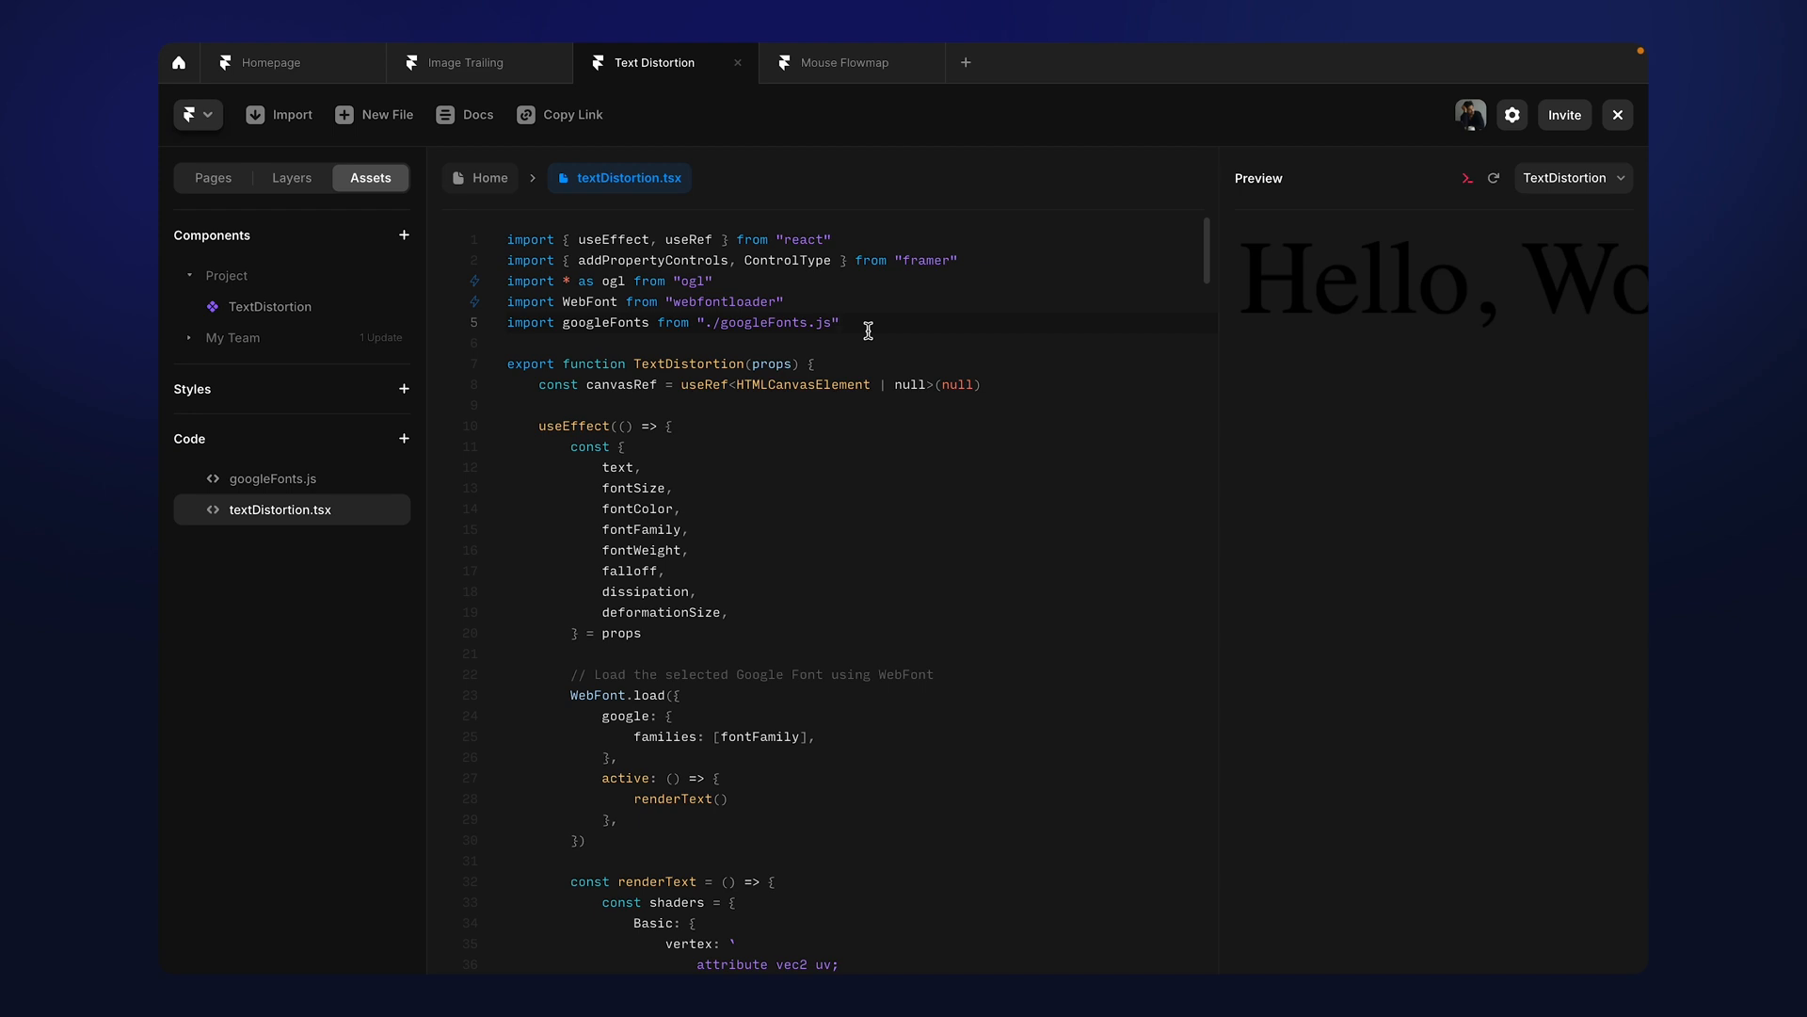
mouse_move(339, 318)
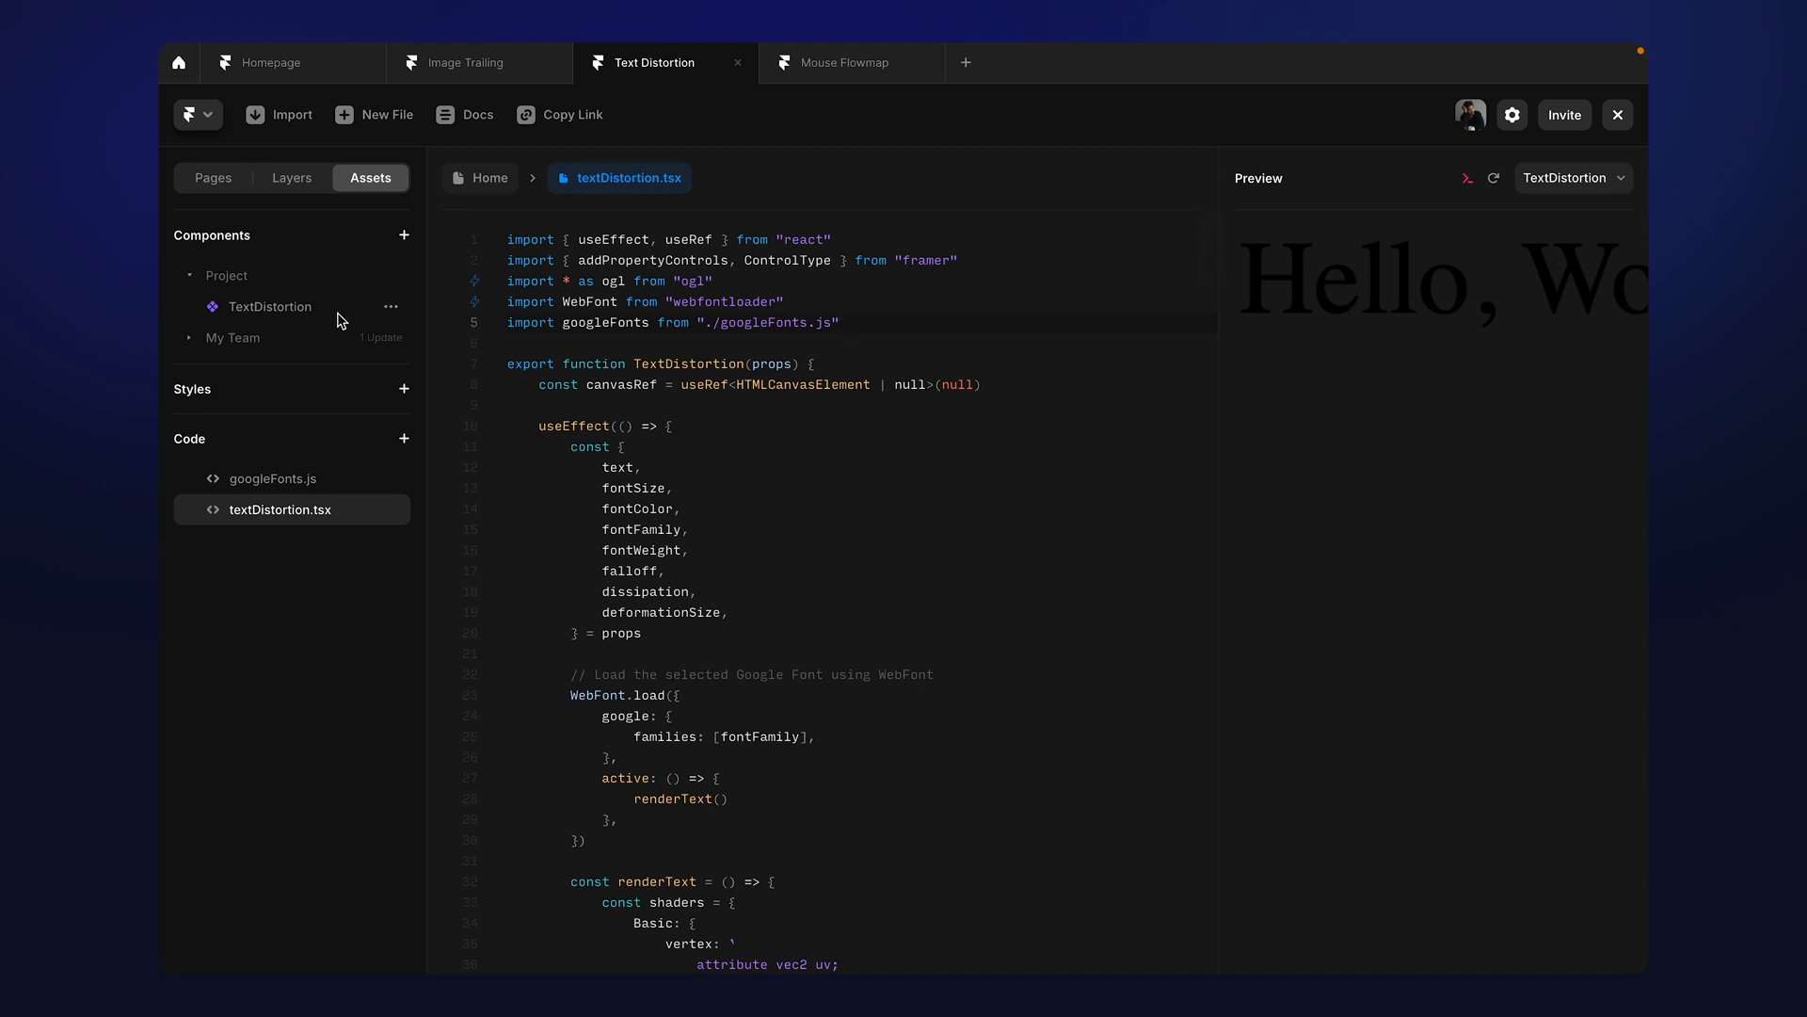
mouse_move(1041, 358)
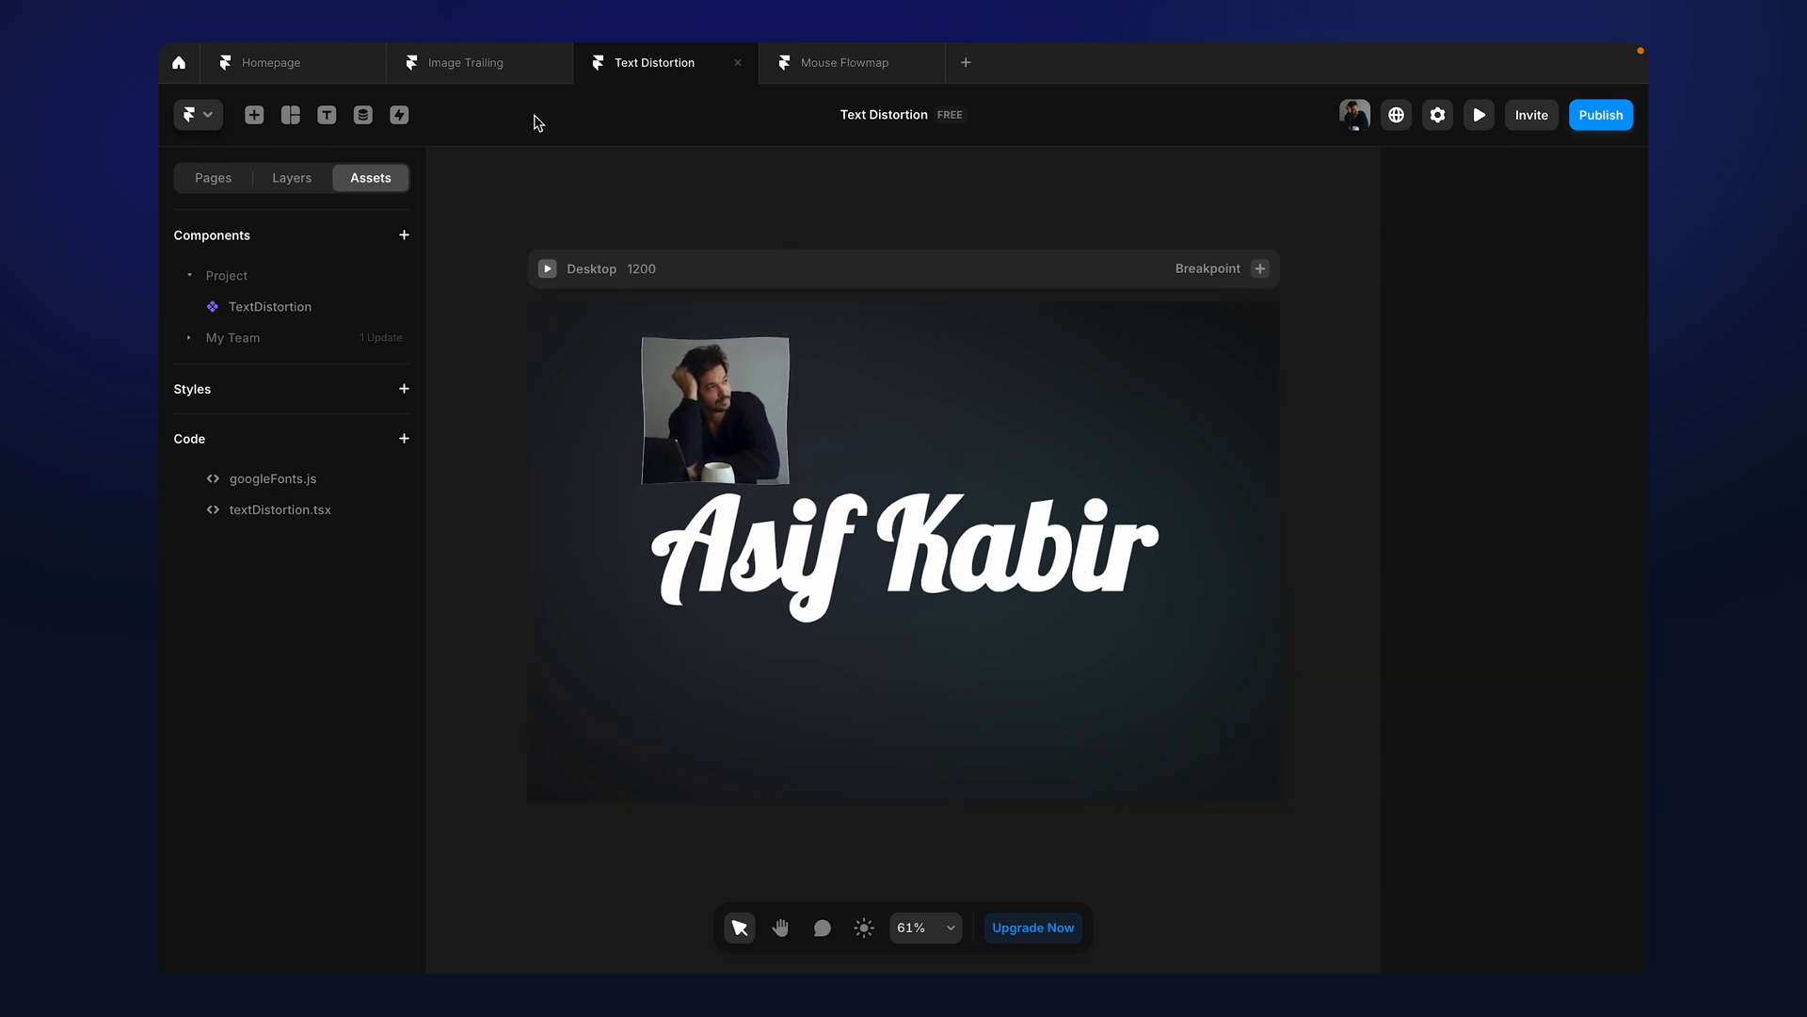
Switch to the Image Trailing project and preview its trail of overlapping images
left_click(463, 63)
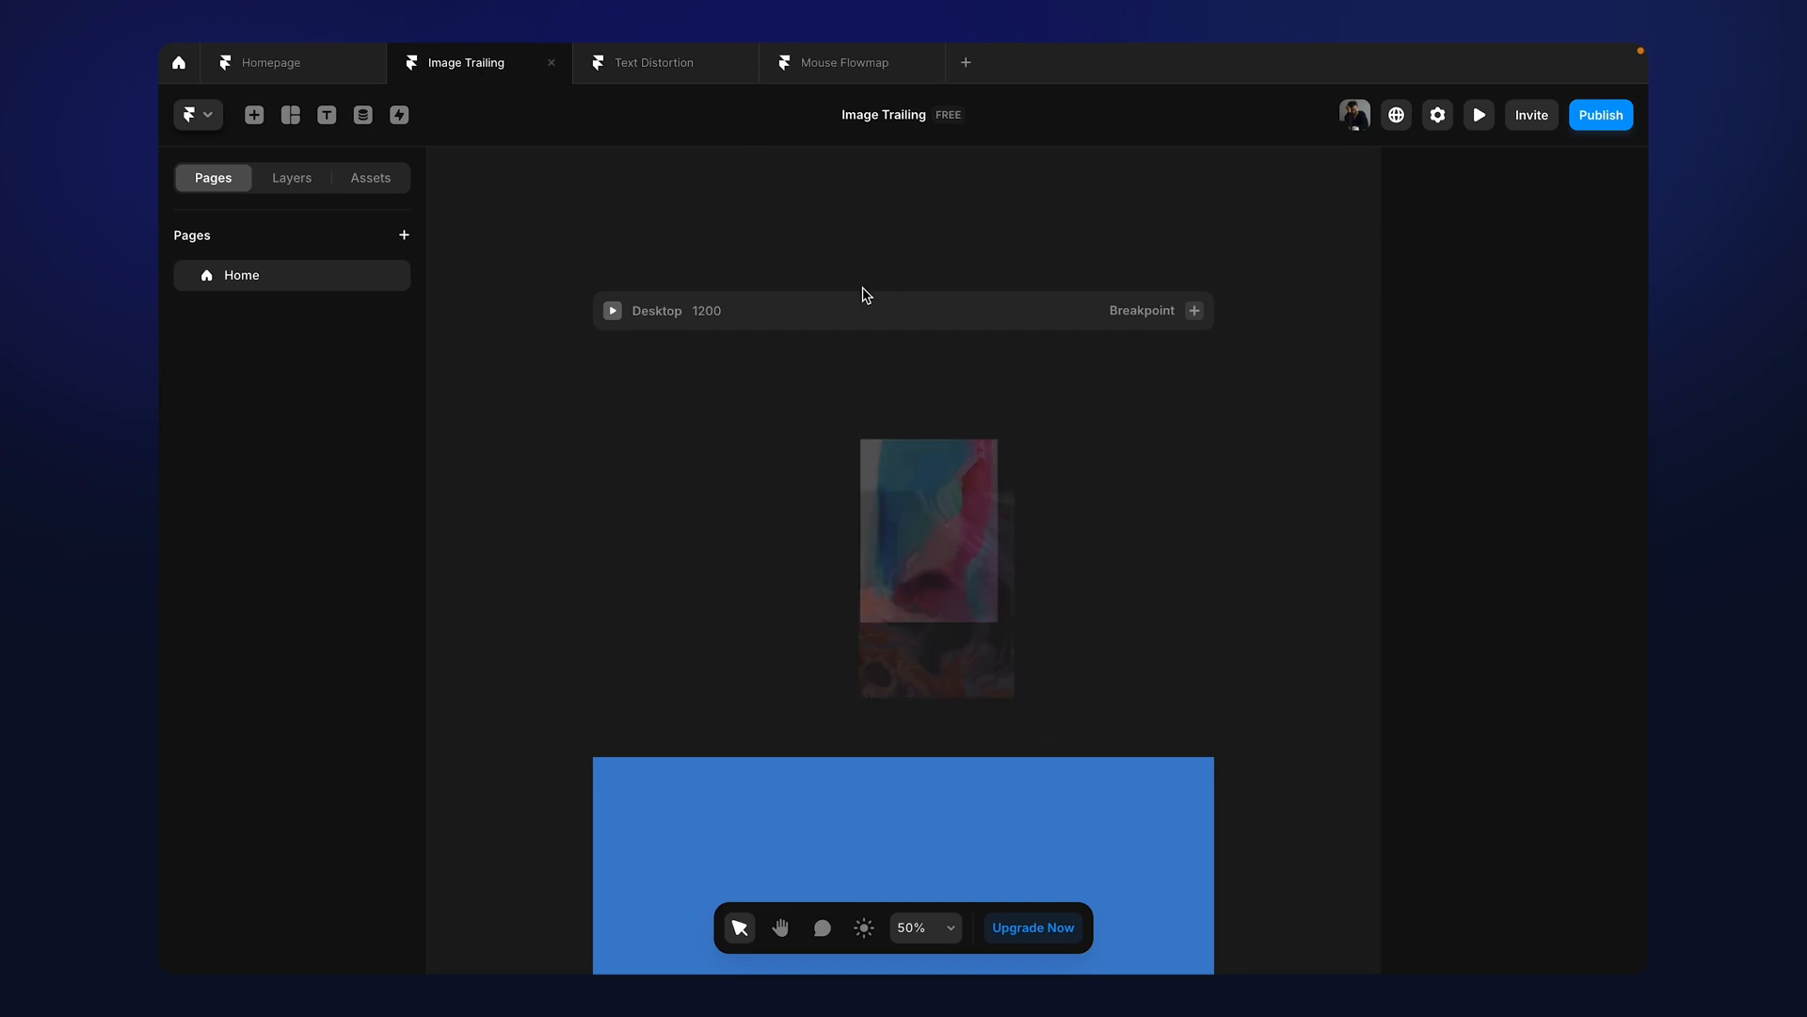
left_click(1478, 115)
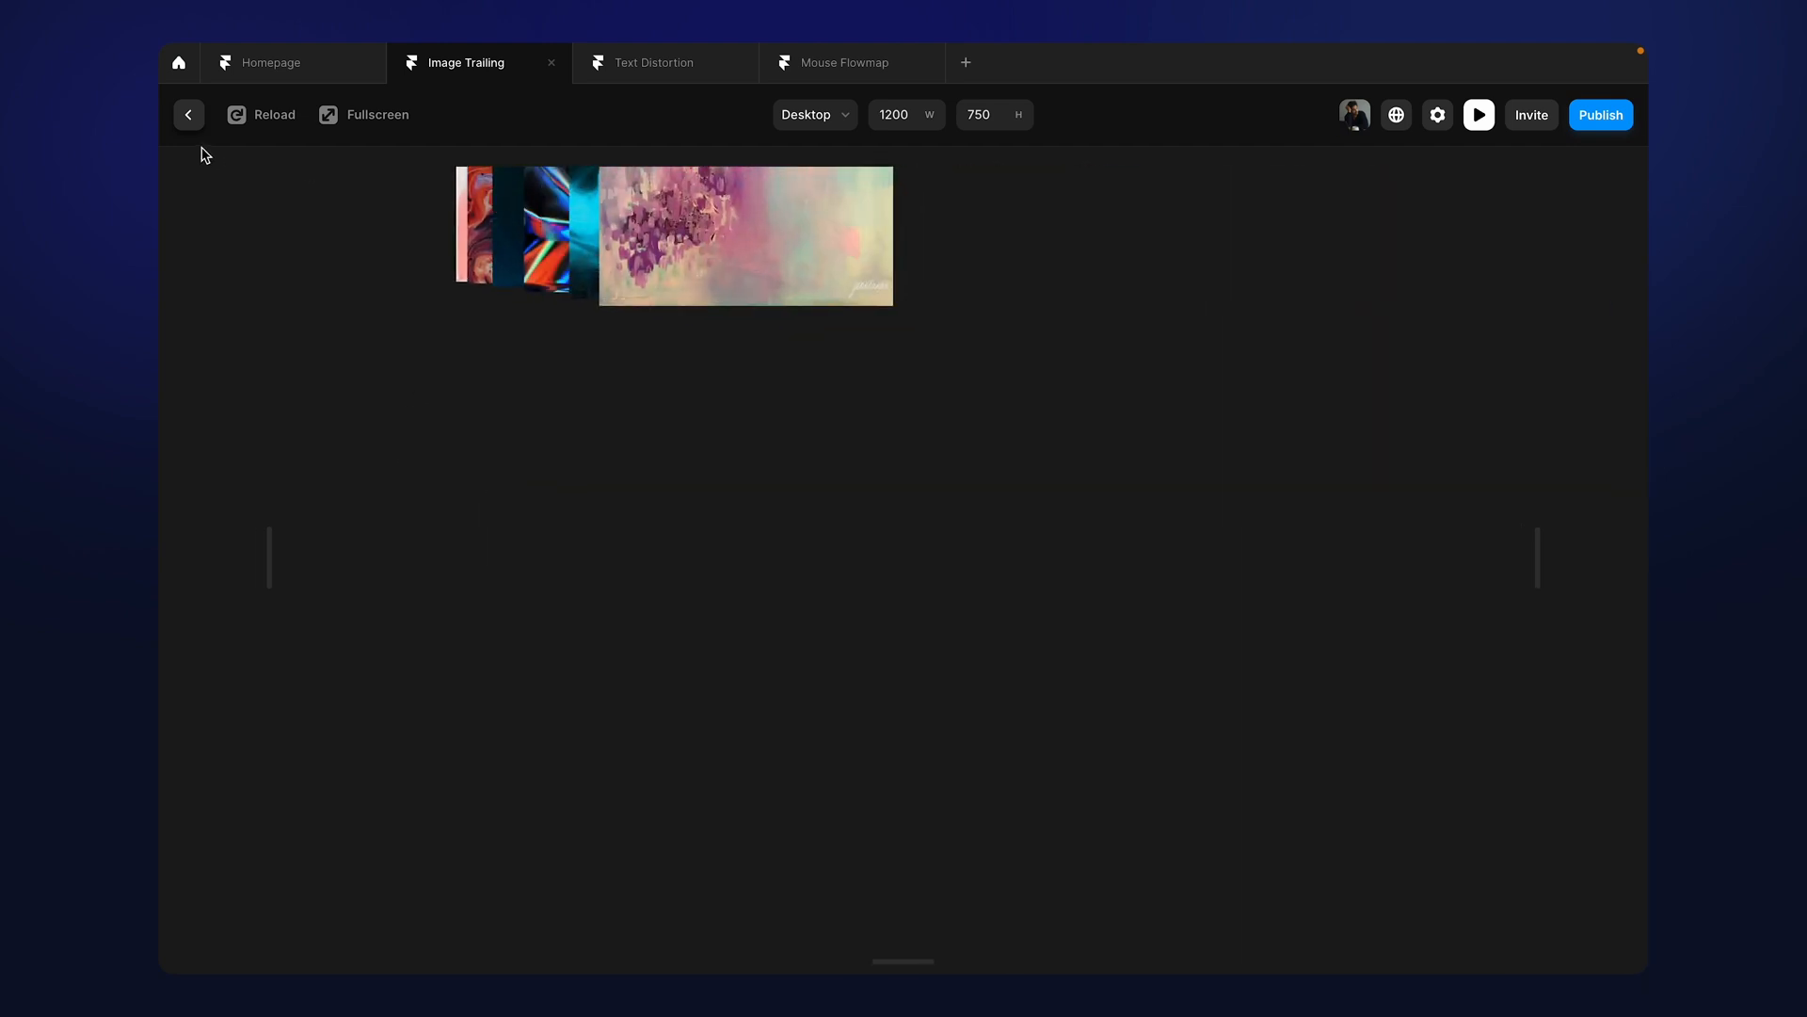
left_click(189, 115)
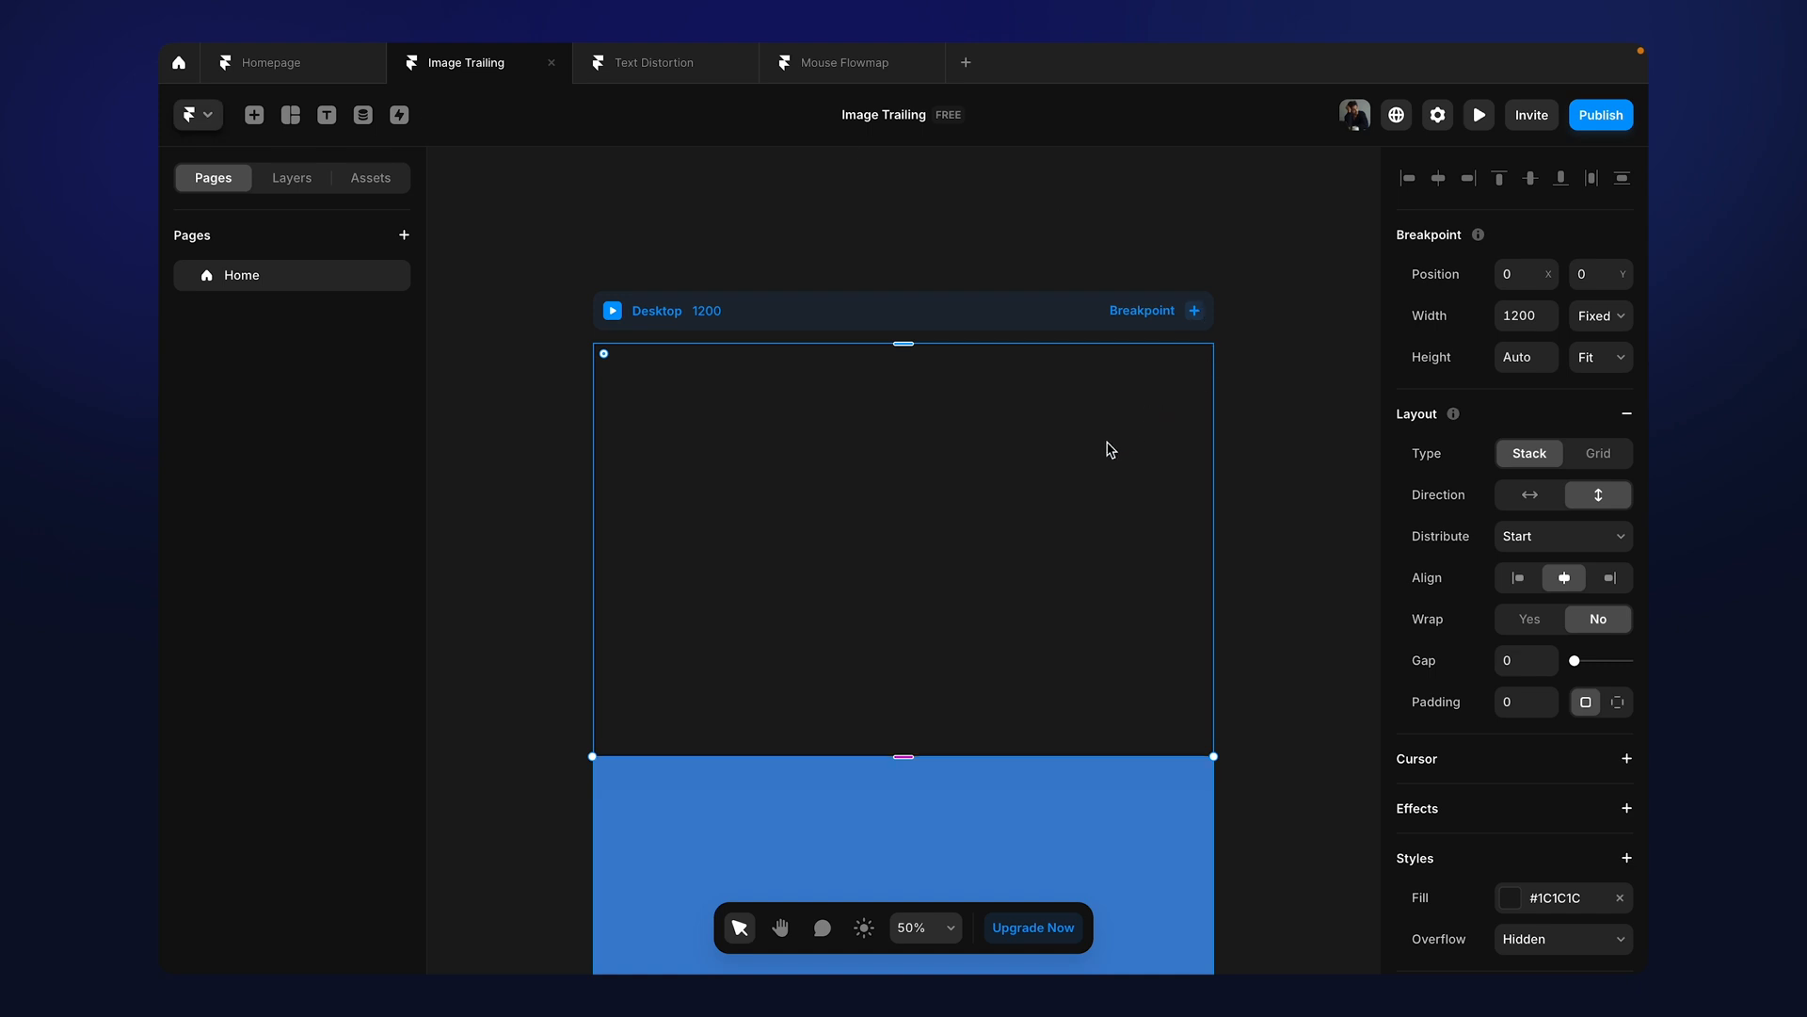
Select the ImageTrail layer, preview it again, then return to the Text Distortion project
left_click(292, 177)
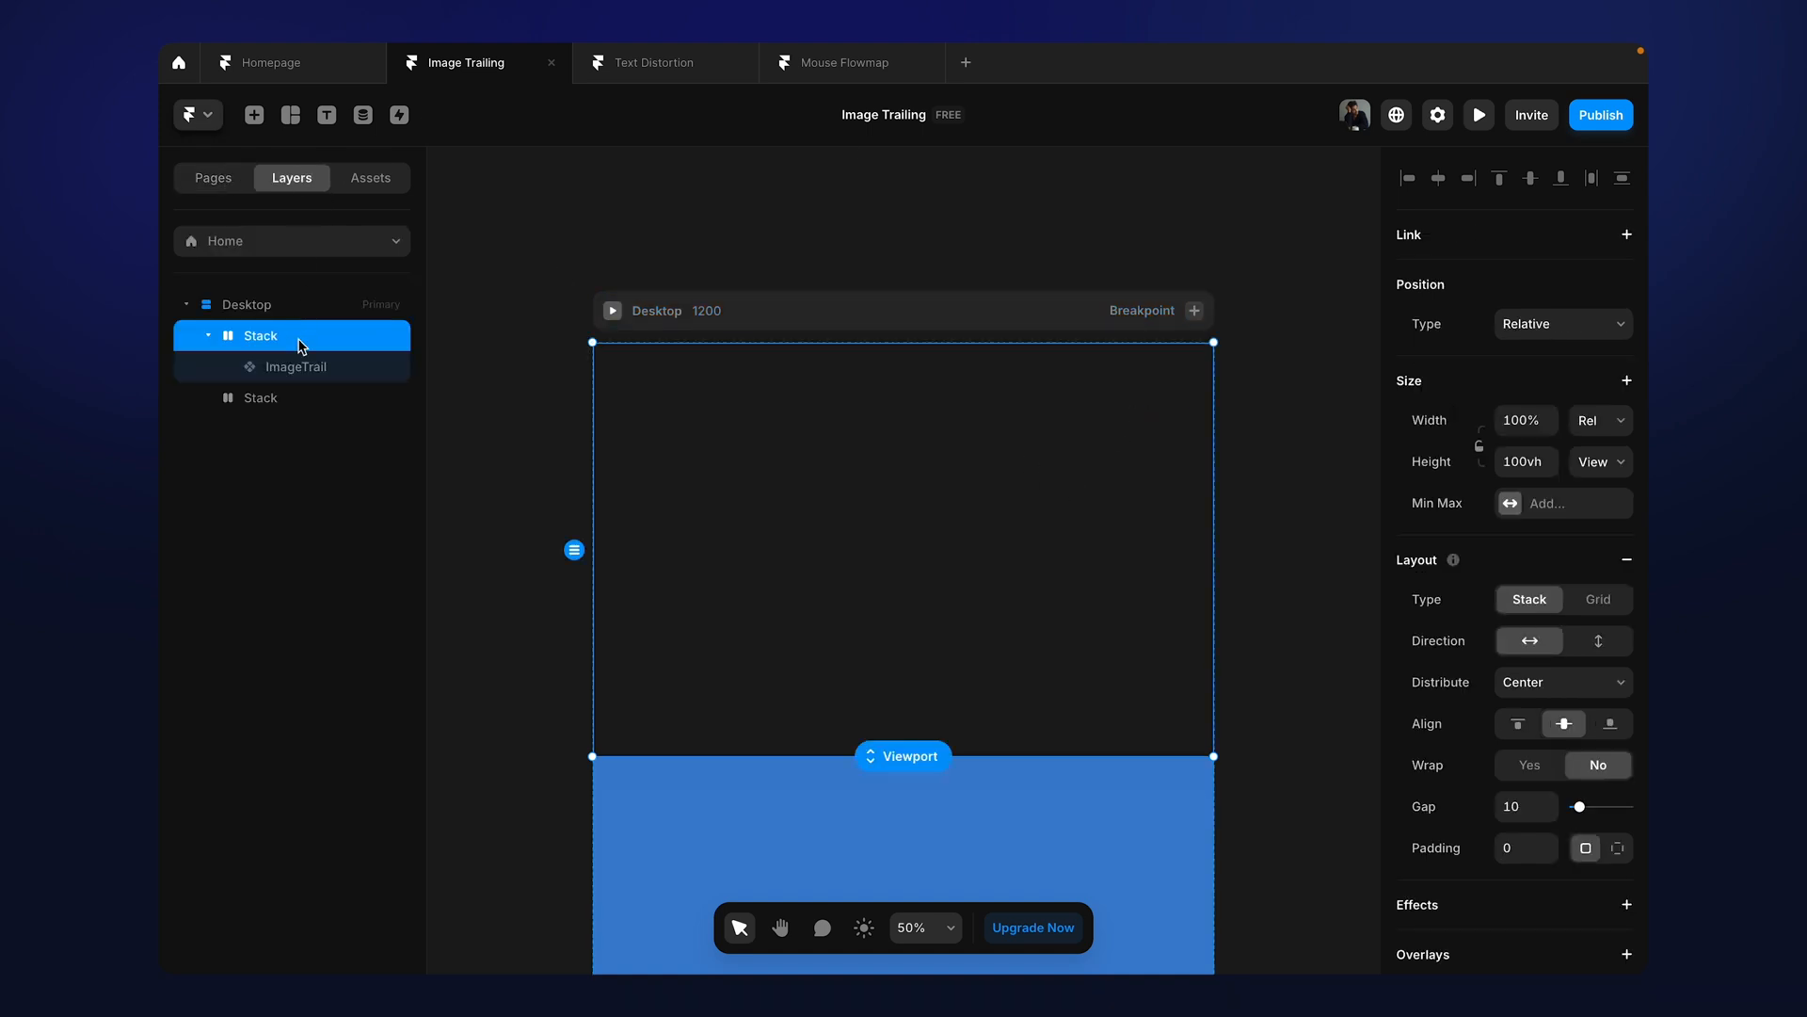
left_click(296, 365)
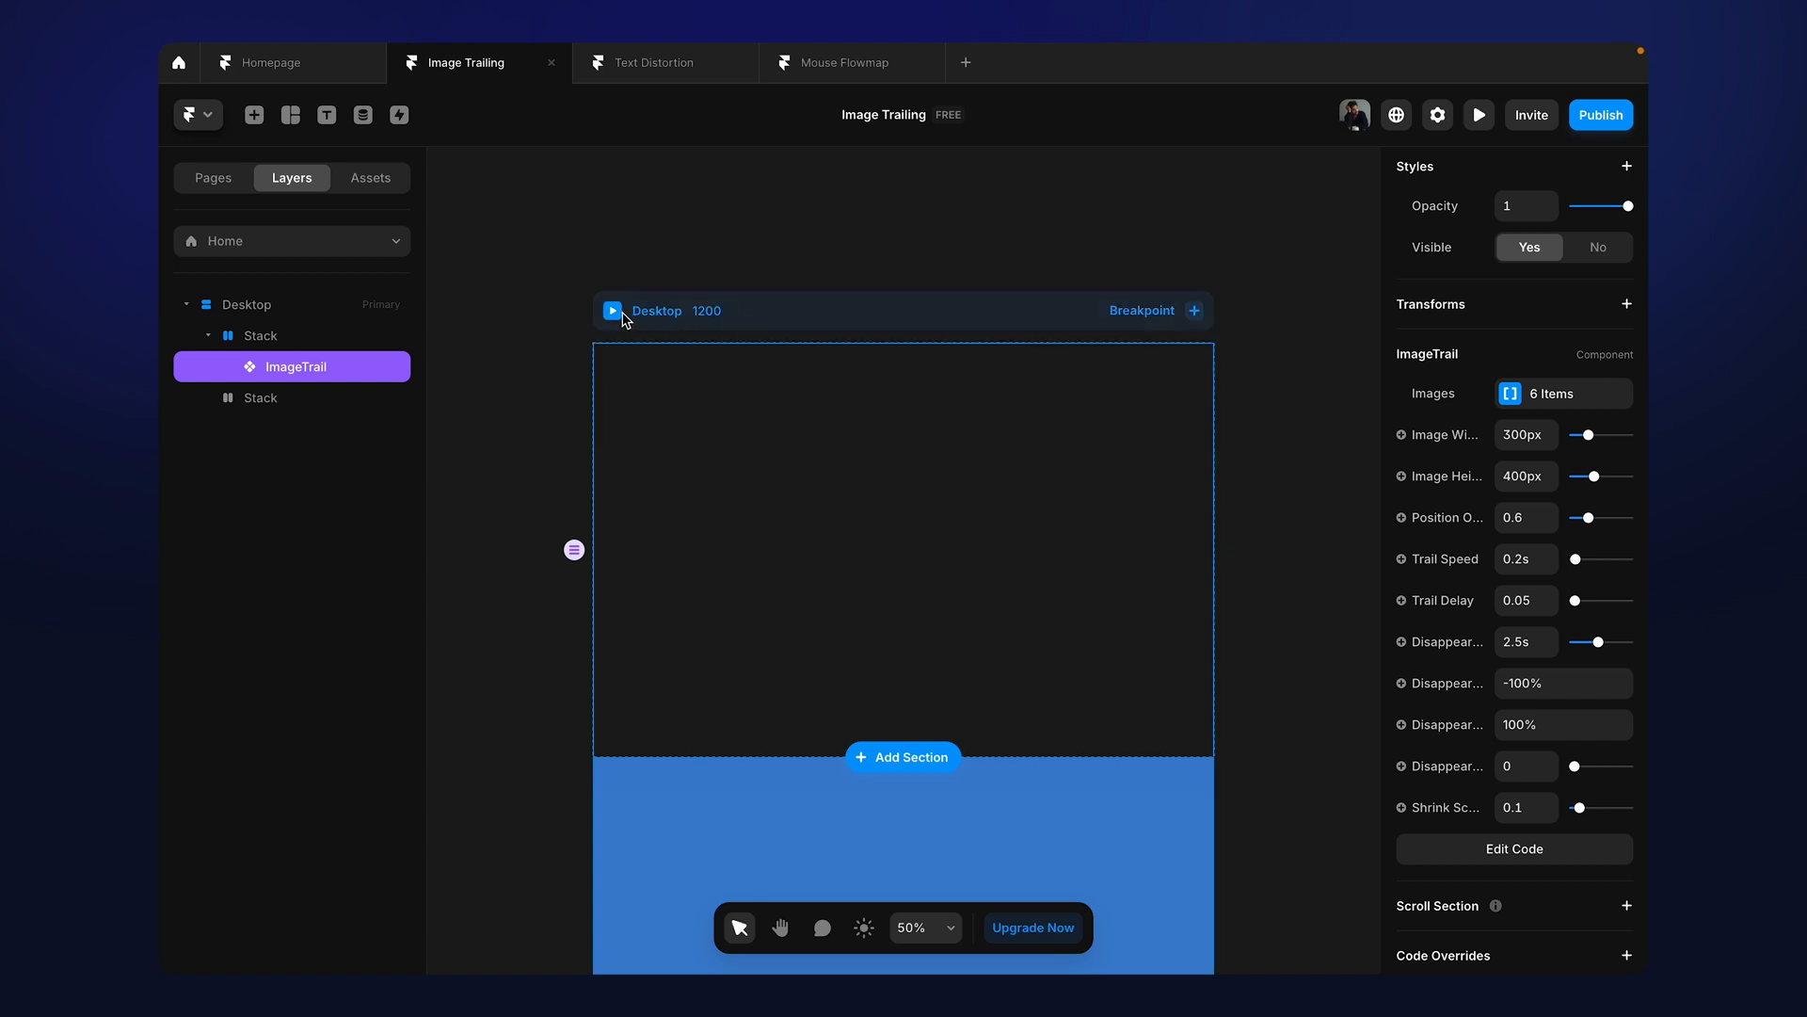
left_click(1478, 115)
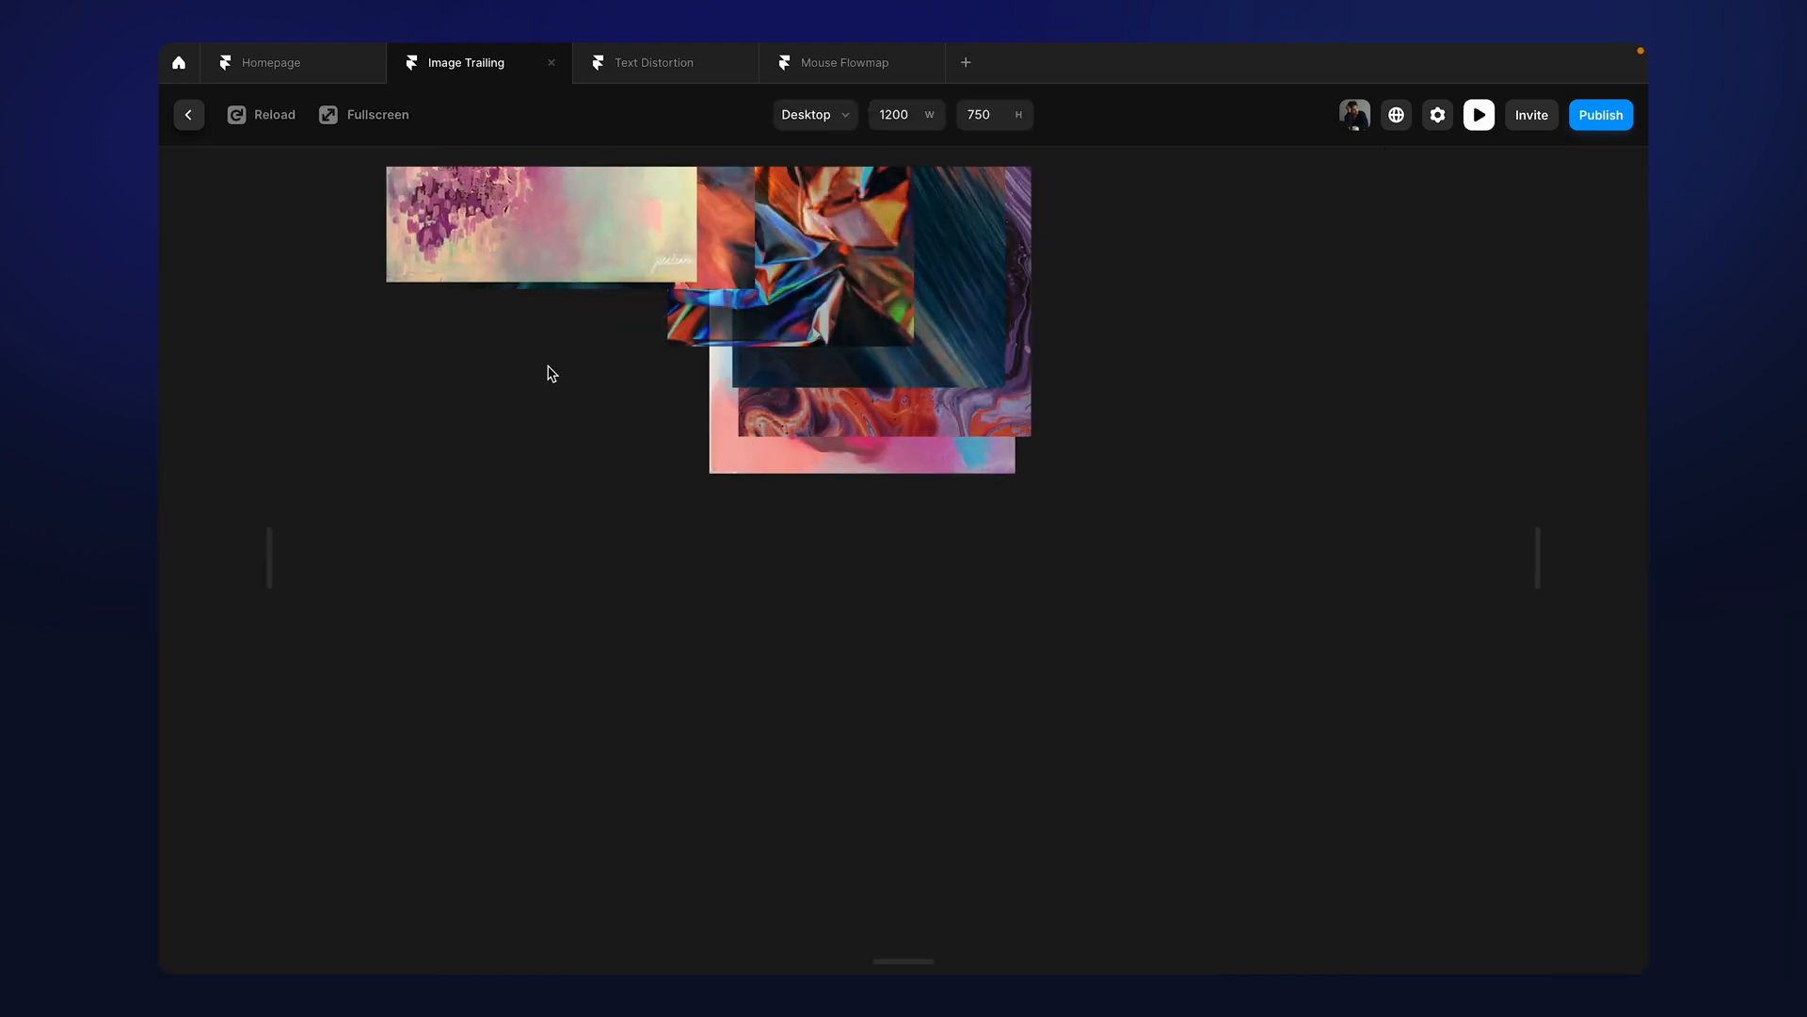
left_click(656, 62)
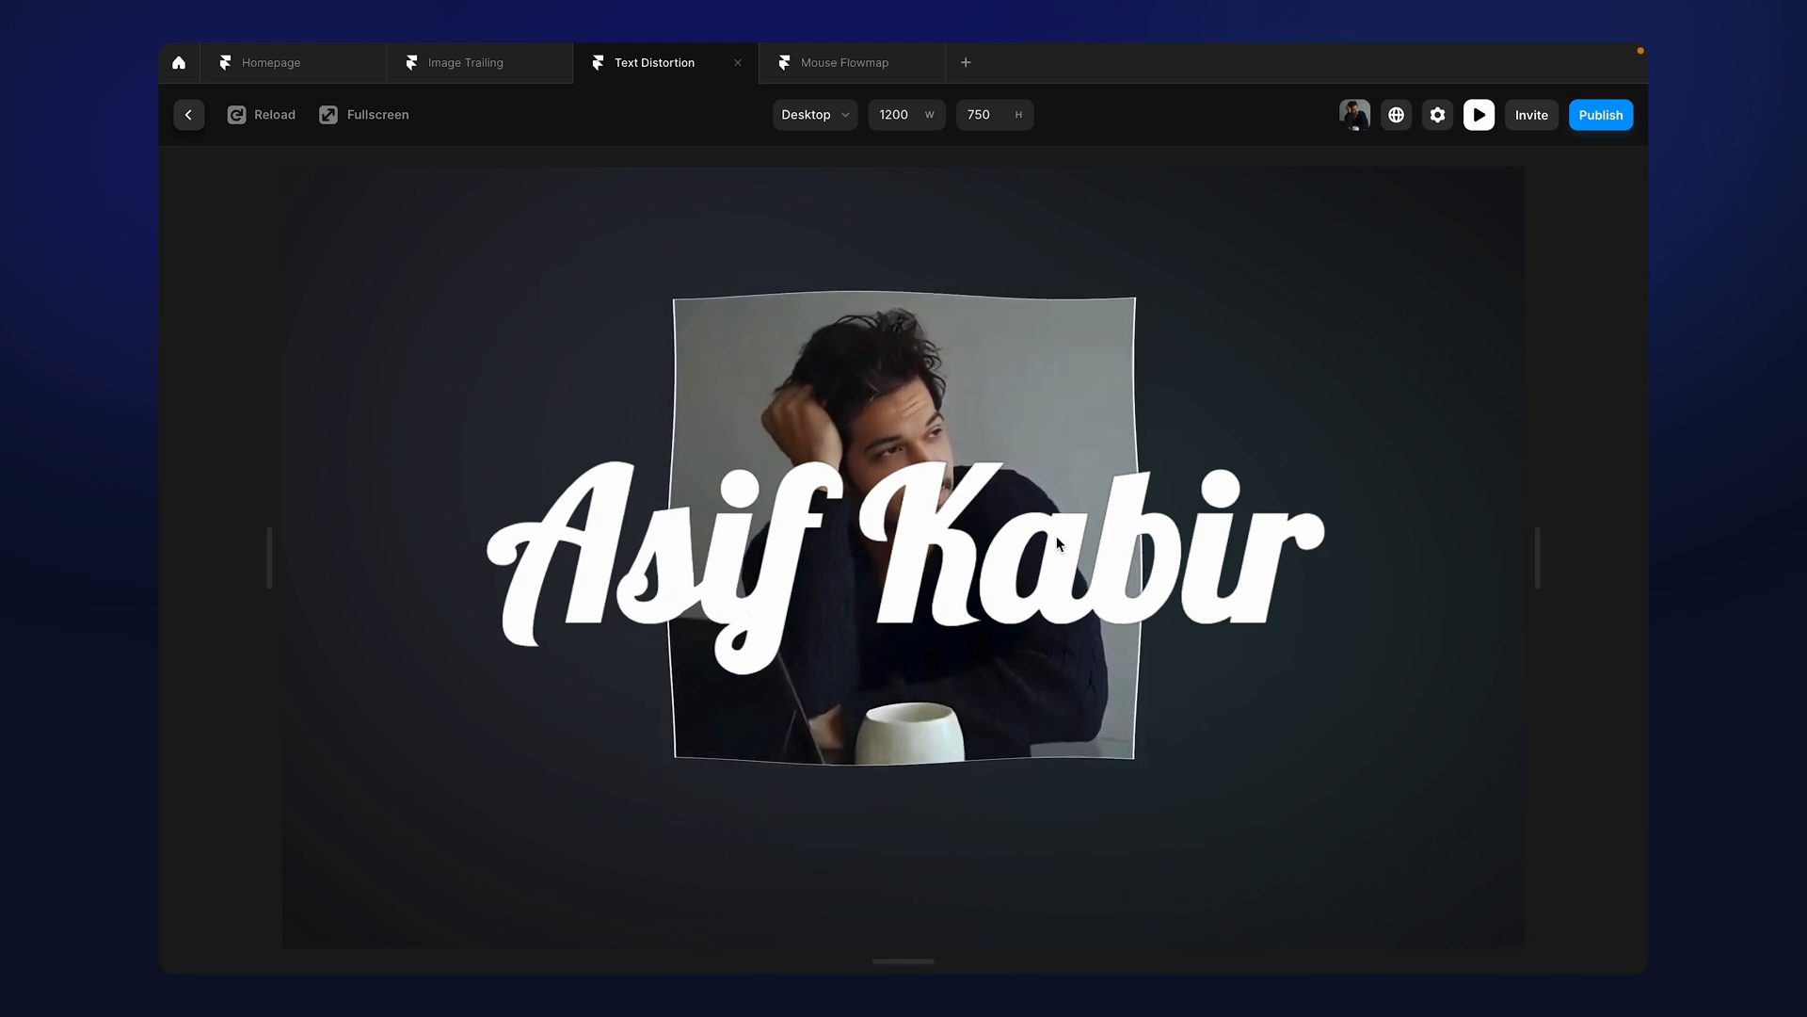
mouse_move(1028, 603)
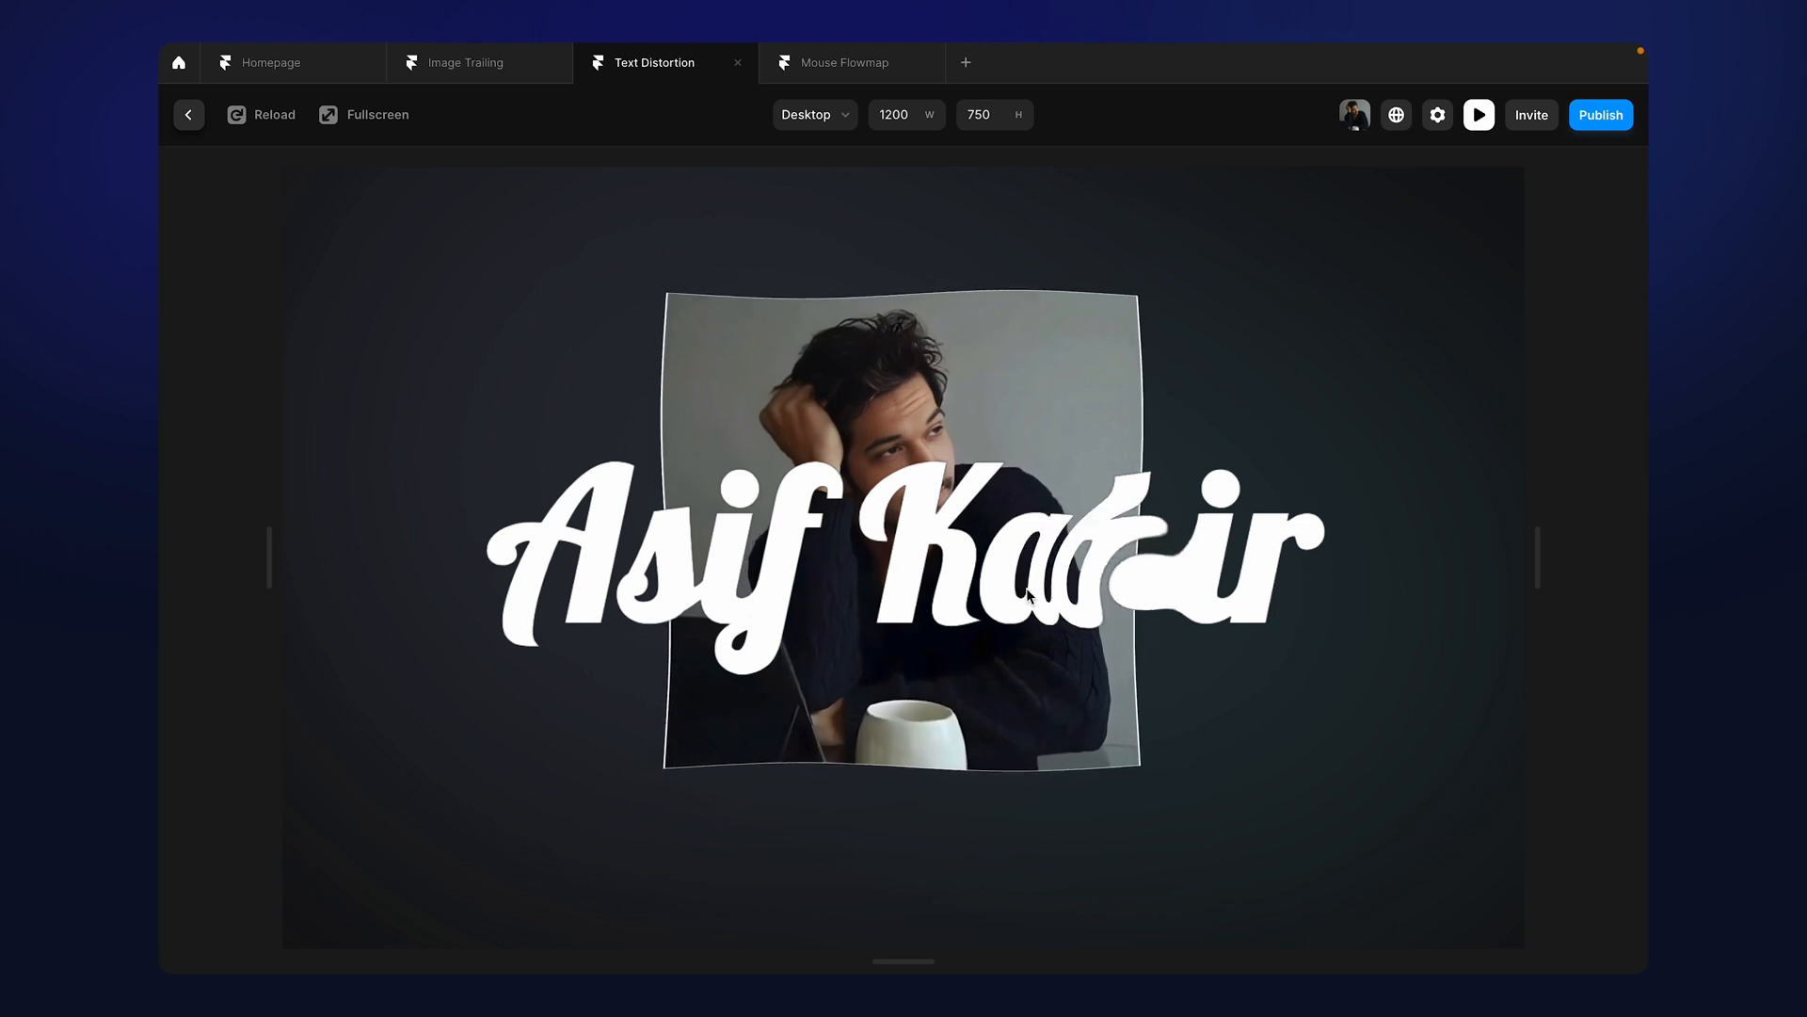